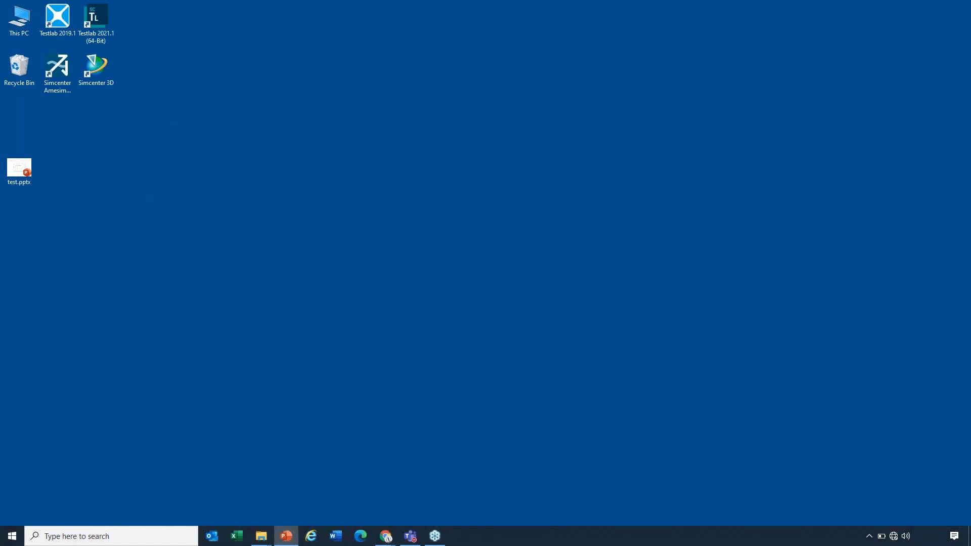
mouse_move(140, 293)
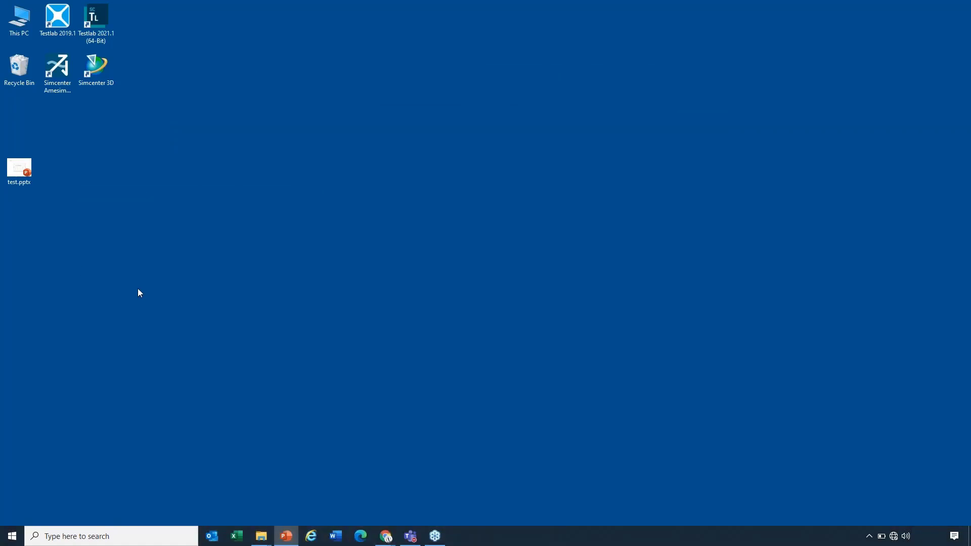
mouse_move(71, 87)
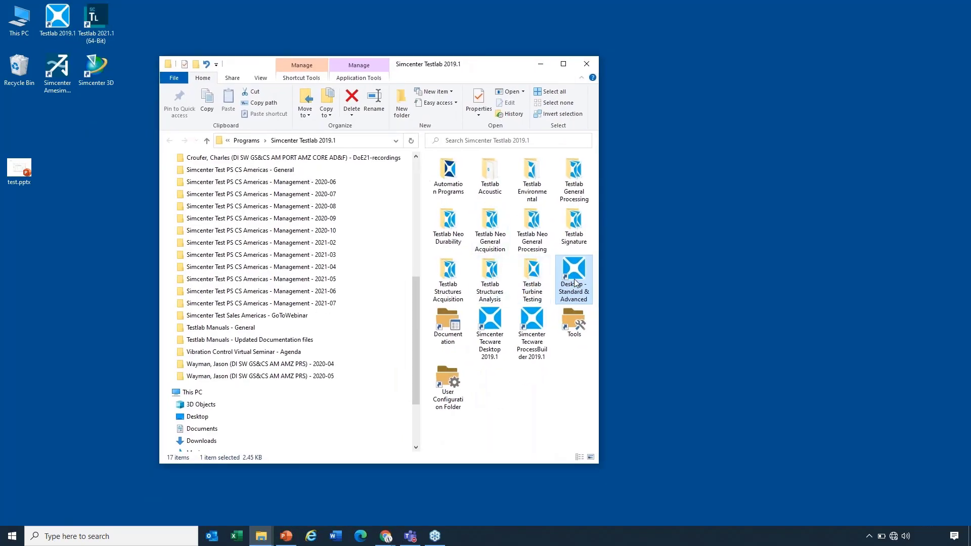
Launch Testlab Desktop Standard & Advanced from its File Explorer shortcut.
double_click(574, 272)
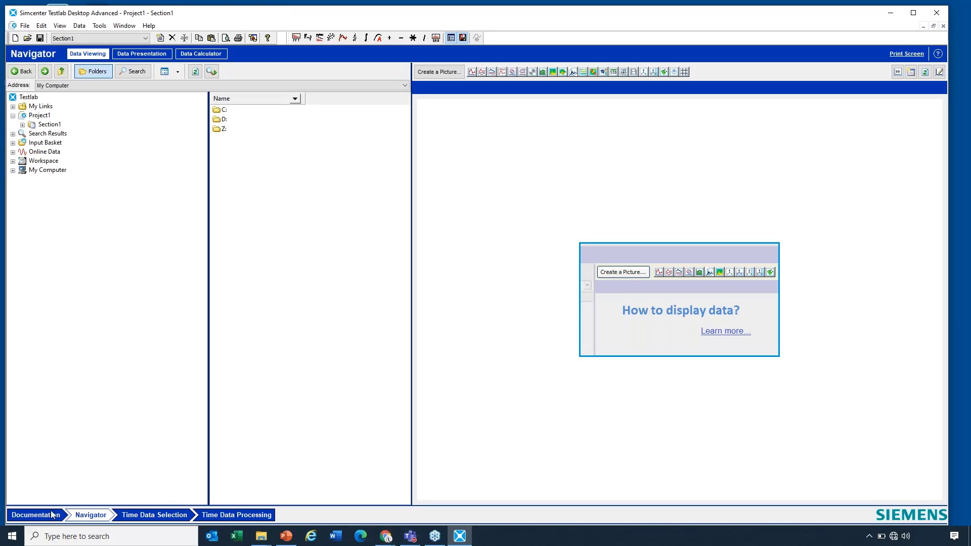
mouse_move(35, 516)
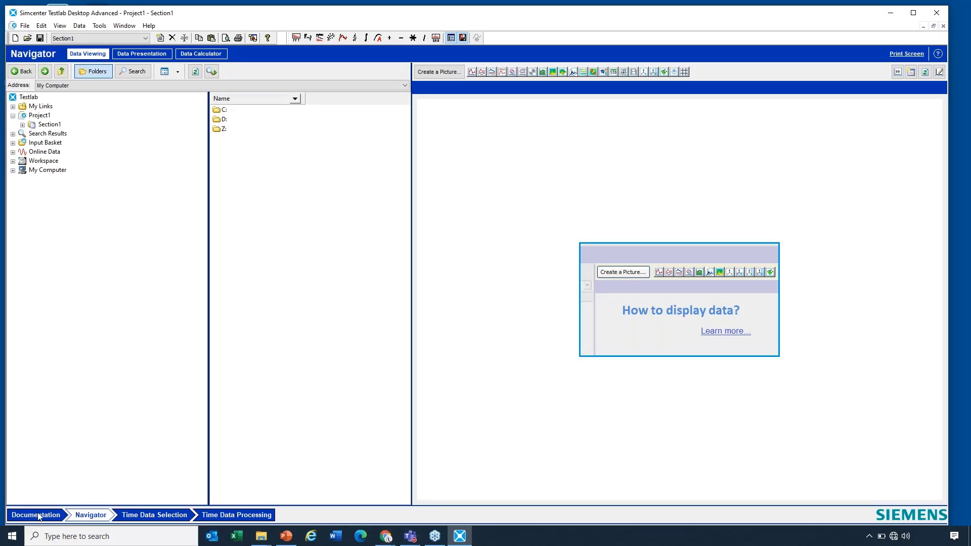
Switch to the Documentation worksheet showing Project1's attributes, notepad and attachments.
click(36, 514)
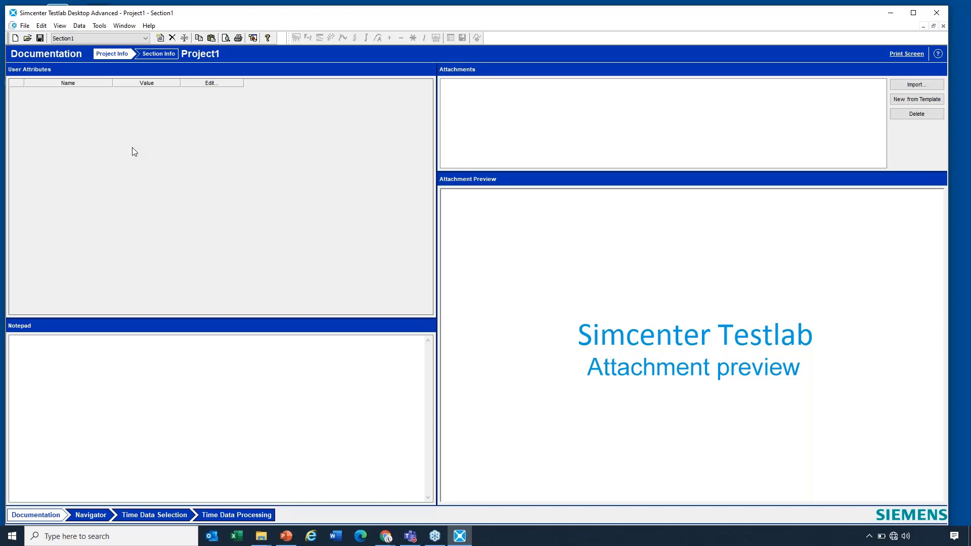
mouse_move(142, 136)
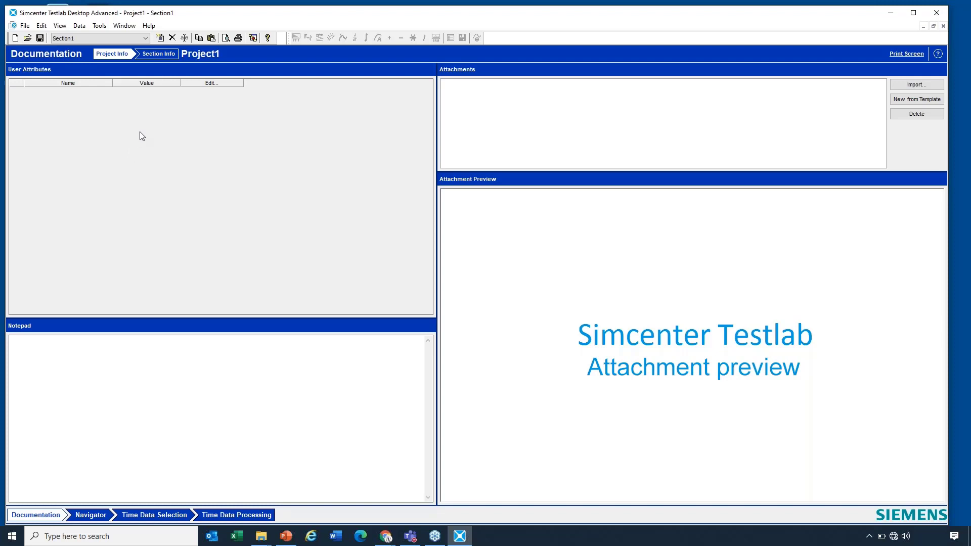
mouse_move(144, 139)
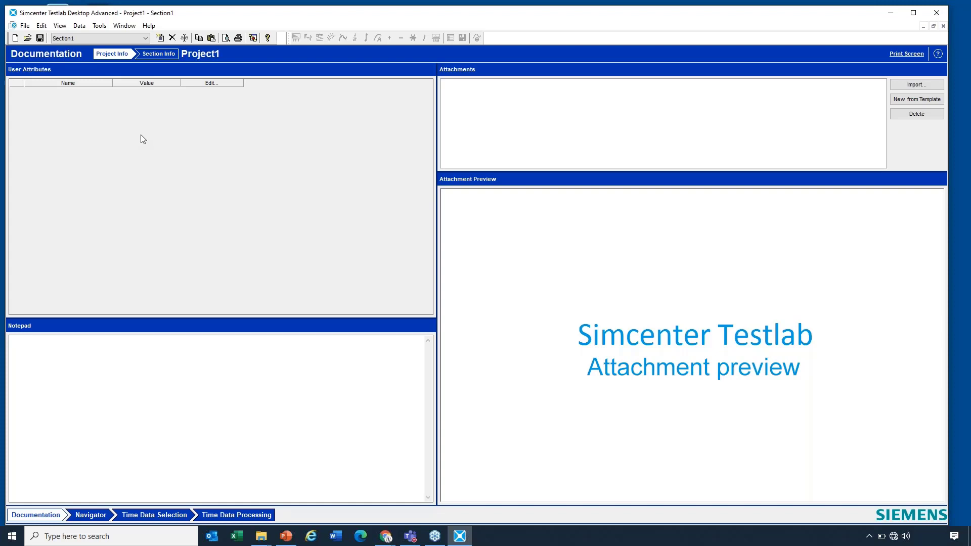
mouse_move(144, 142)
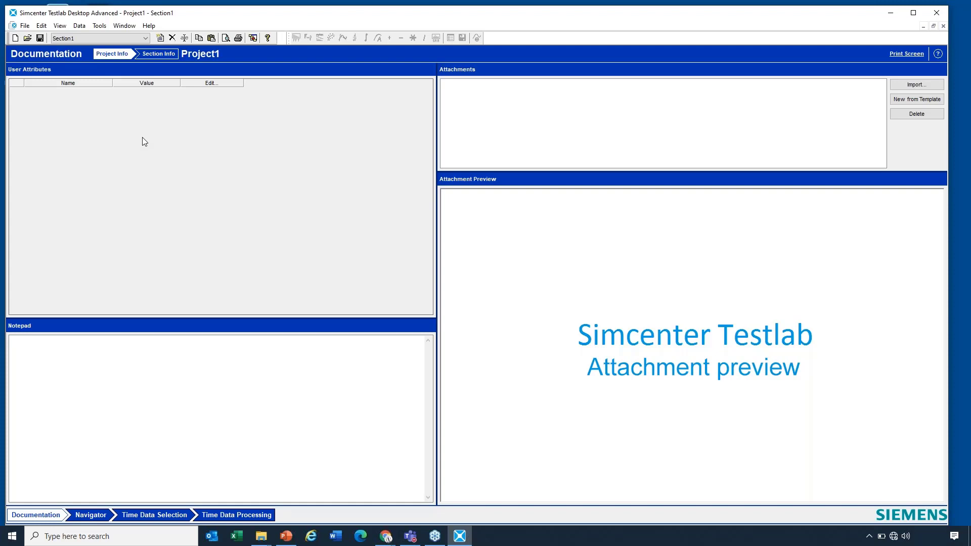
mouse_move(173, 145)
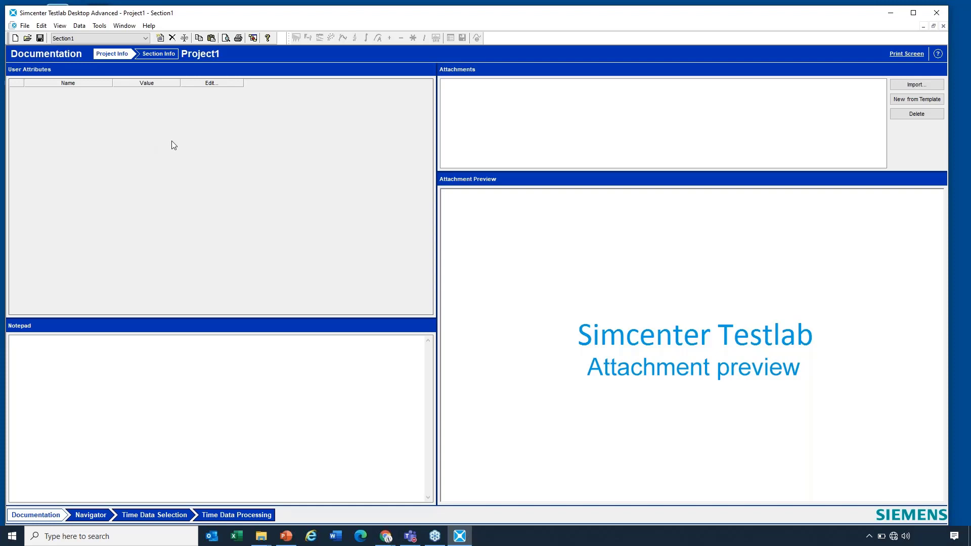
mouse_move(169, 135)
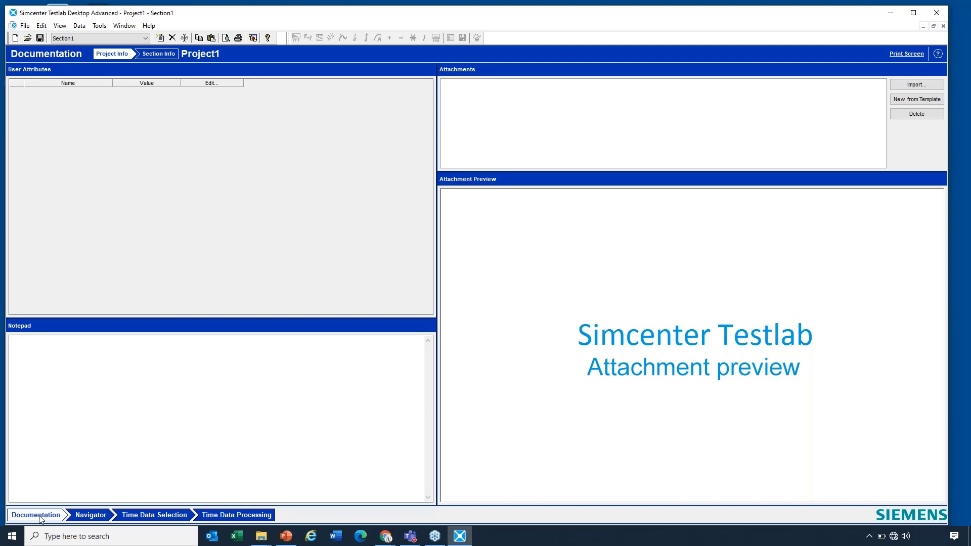
mouse_move(84, 99)
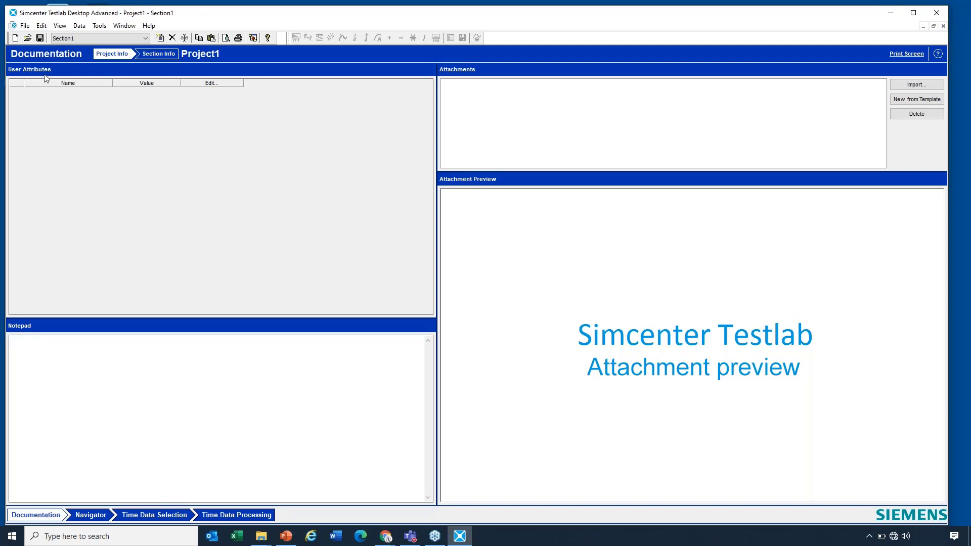
Create a Serial Number user attribute of type Number on Project1.
right_click(151, 149)
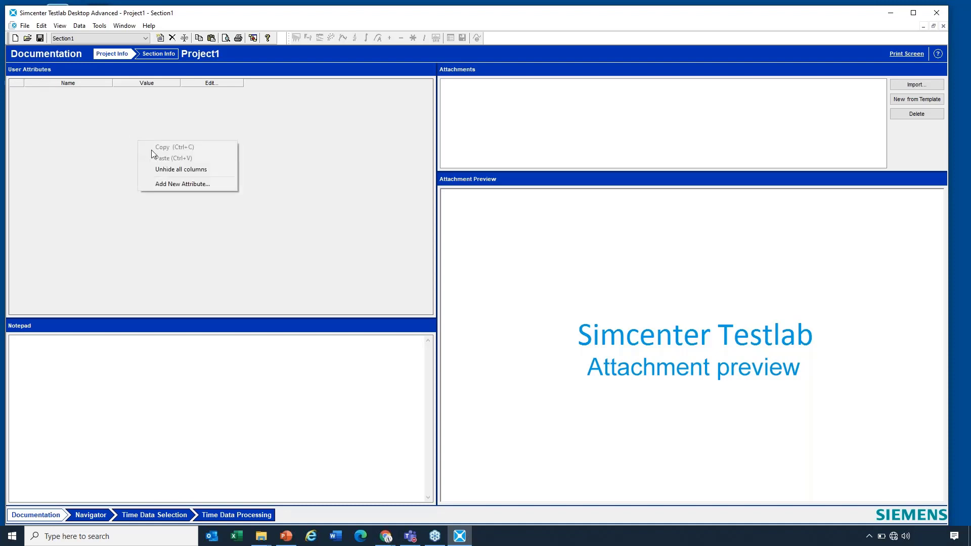
click(182, 184)
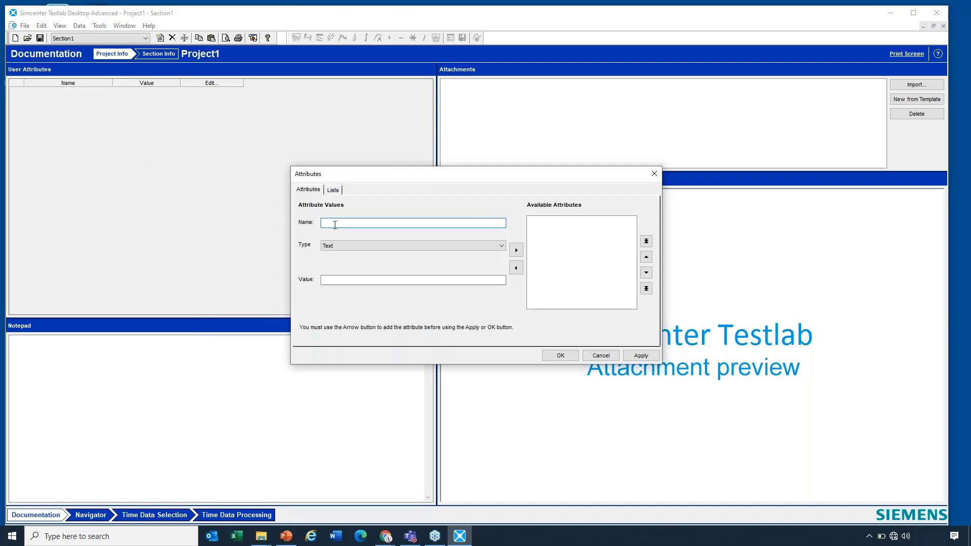
text(Serial Number)
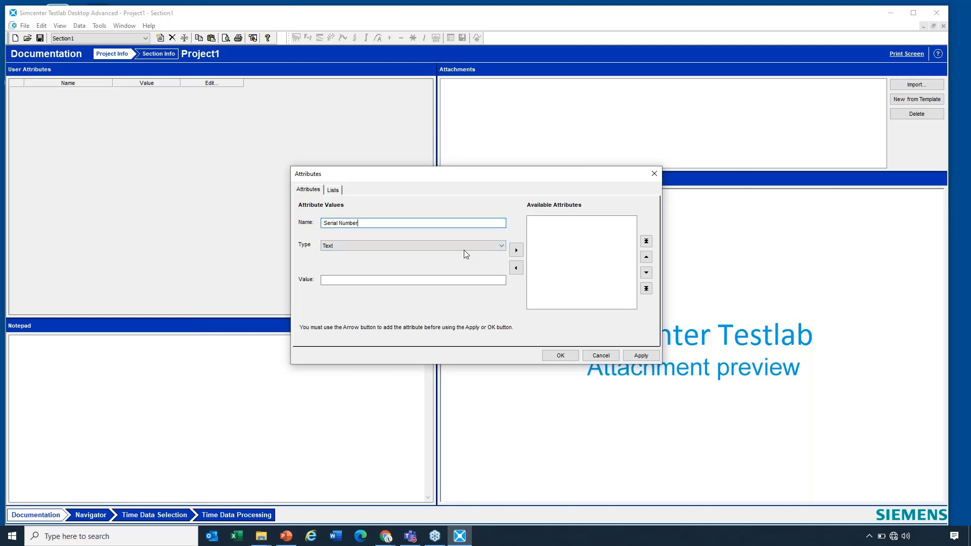
click(413, 245)
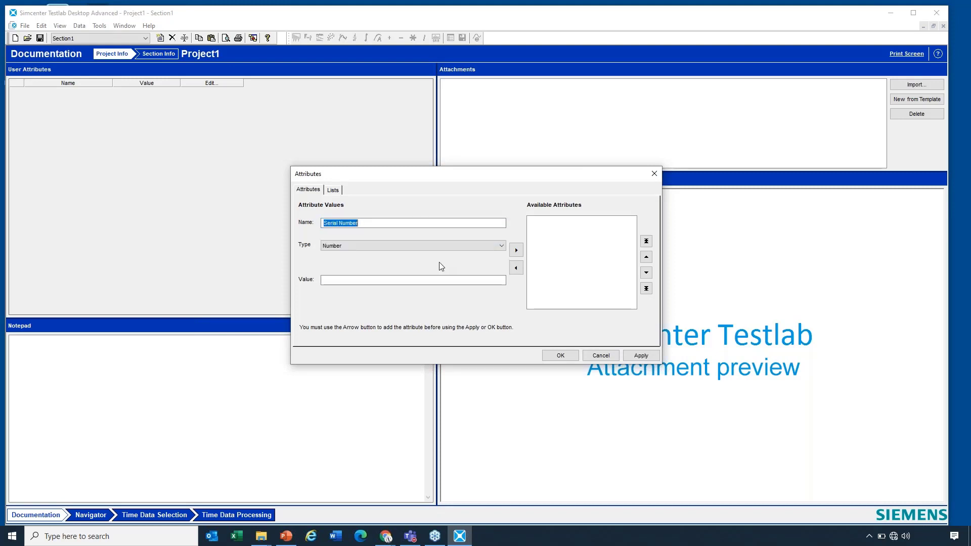
click(516, 250)
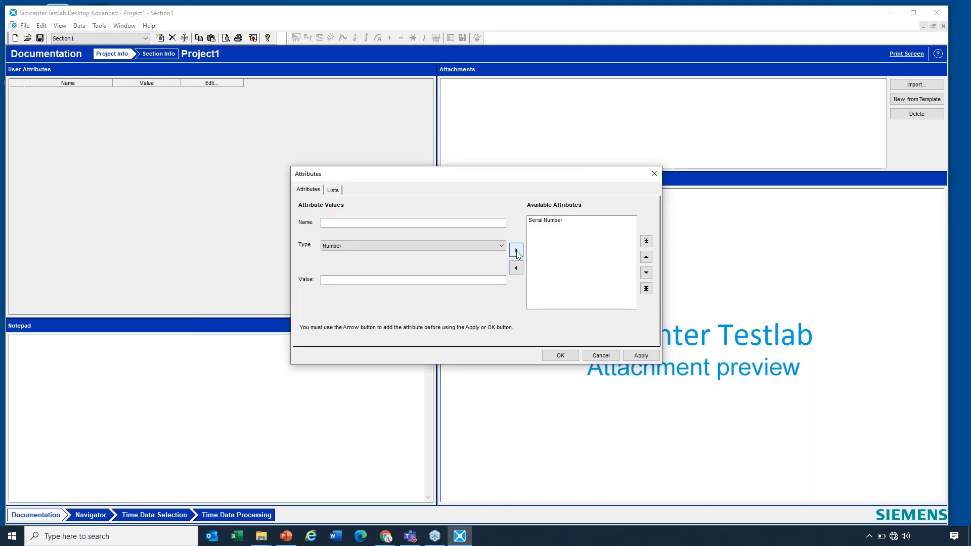
click(517, 250)
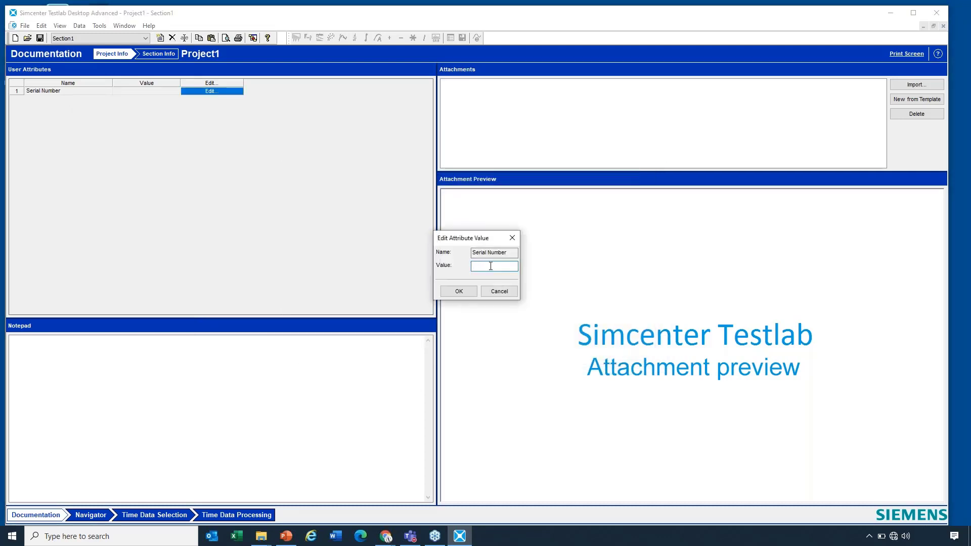
Enter 3323223 as the Serial Number value and confirm.
text(fsfsdfsd)
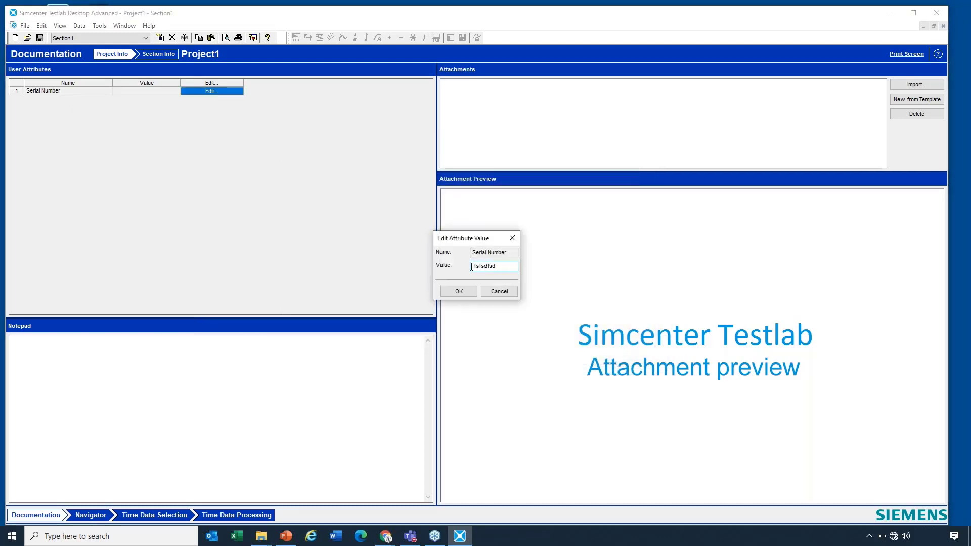
text(3323223)
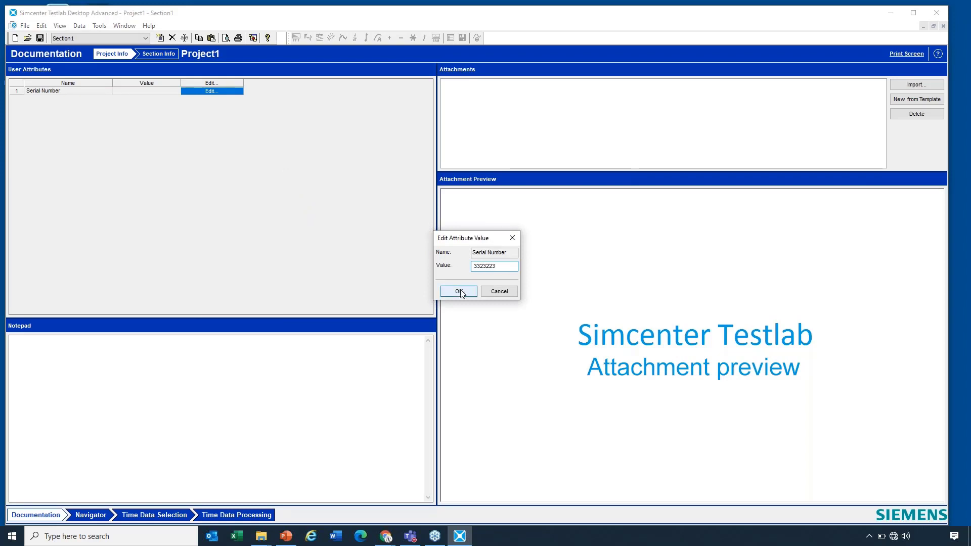
click(459, 291)
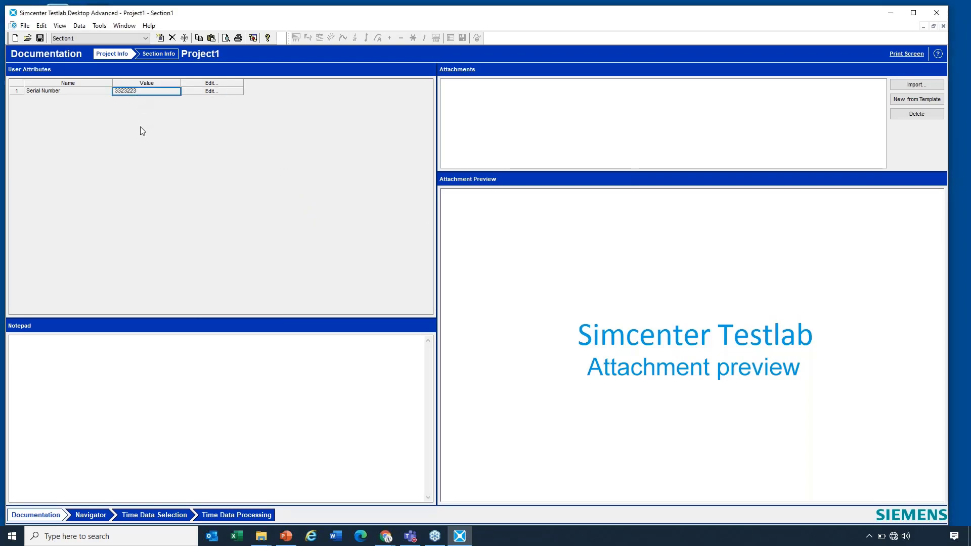
mouse_move(61, 111)
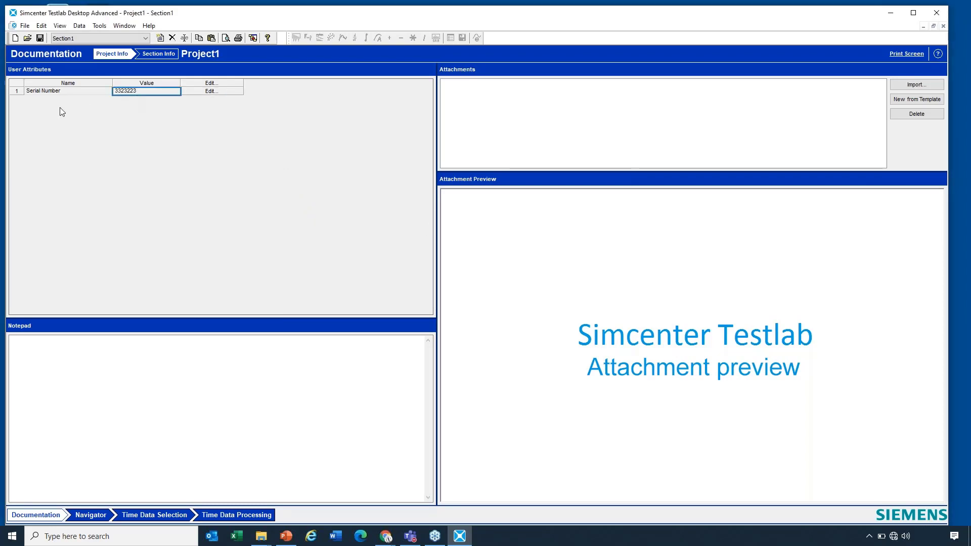
mouse_move(114, 118)
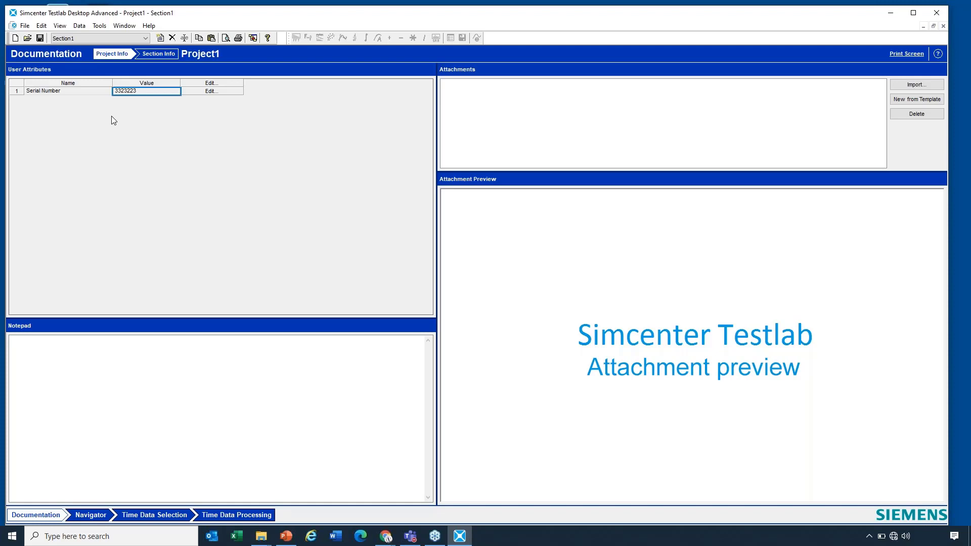
mouse_move(137, 99)
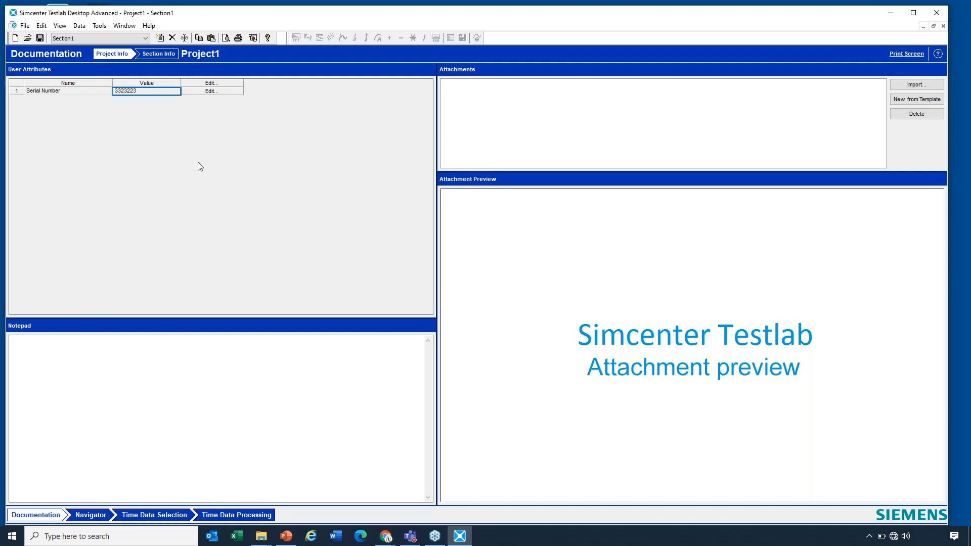
mouse_move(193, 382)
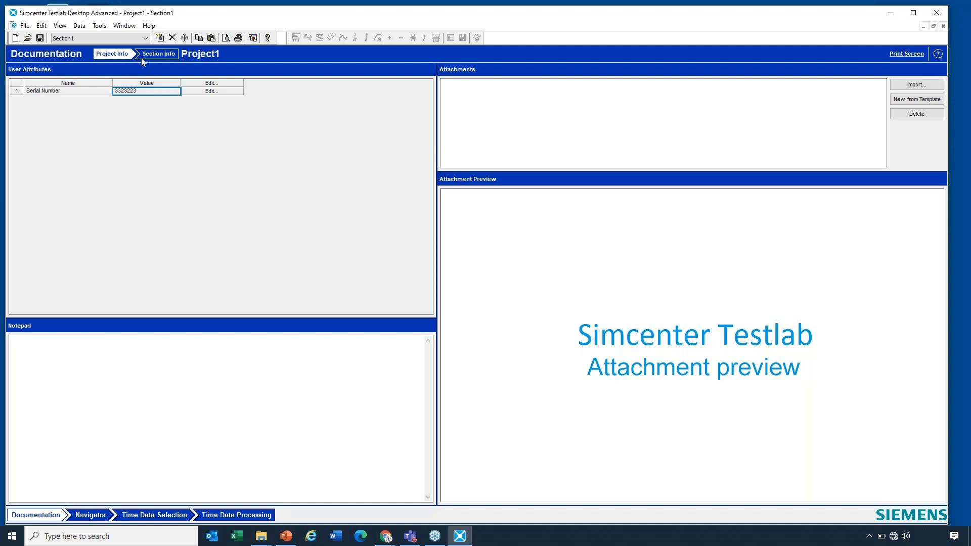
click(159, 54)
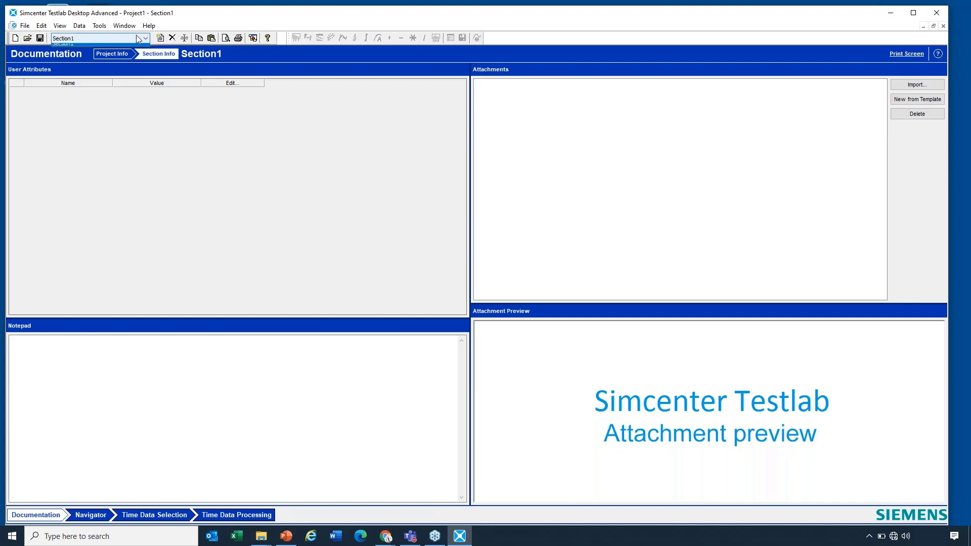
click(142, 38)
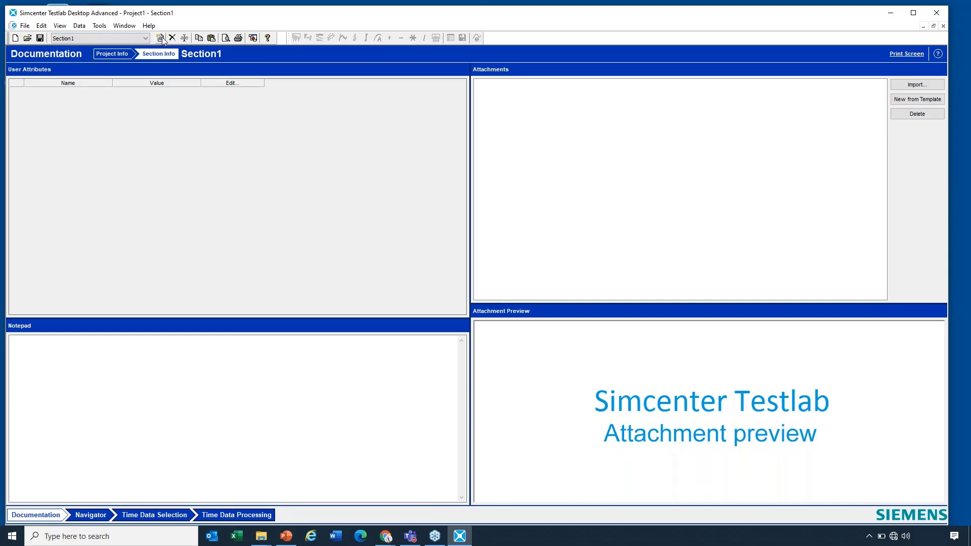
click(119, 54)
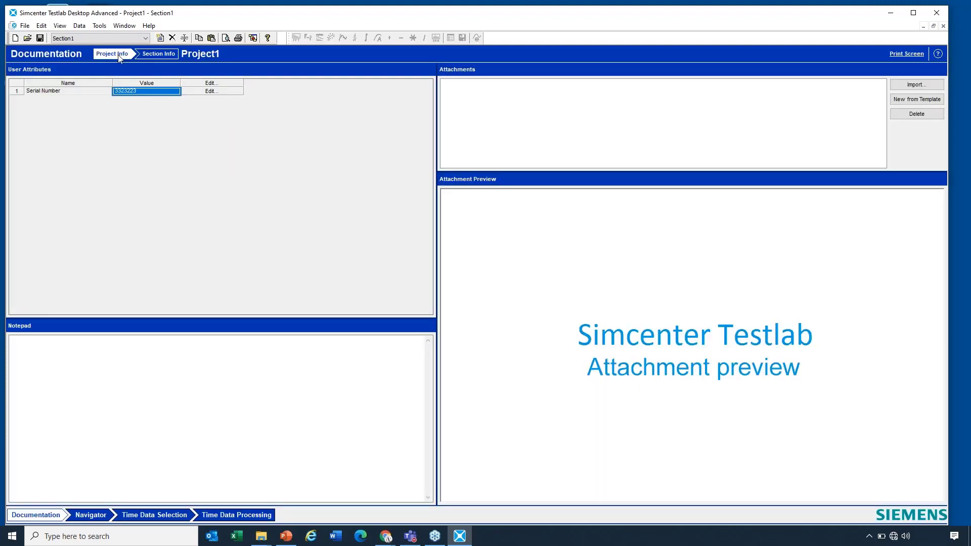
In Options > Attributes, enable copying project and section user attributes into new runs.
click(100, 26)
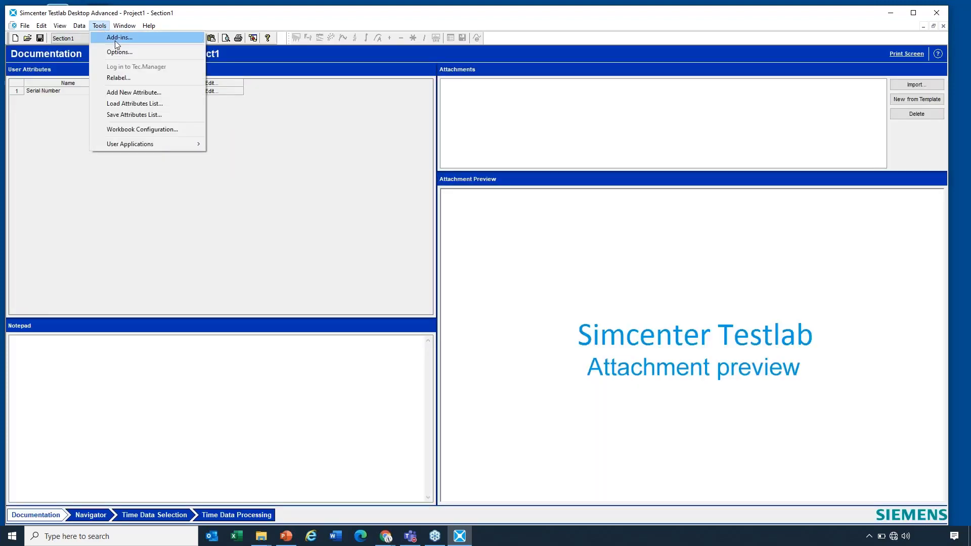
click(118, 52)
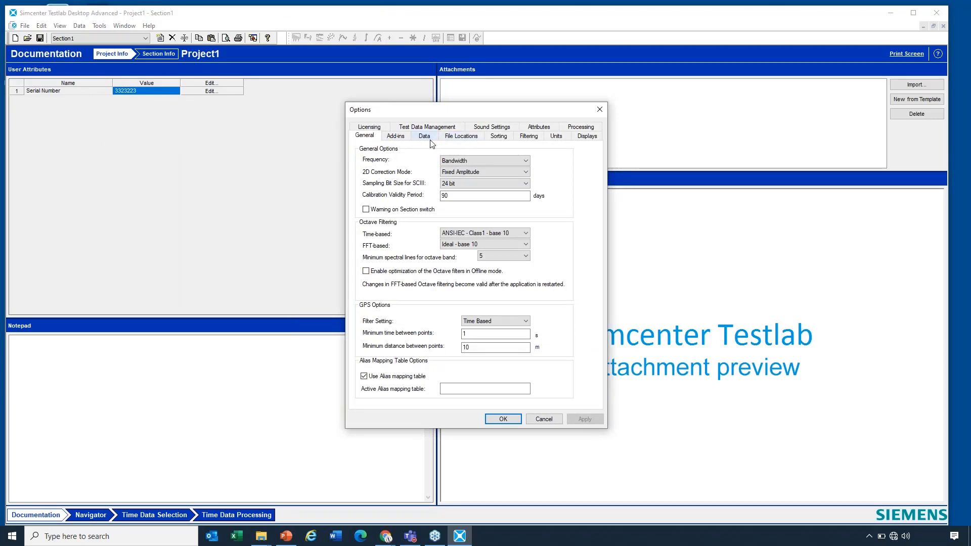
click(538, 135)
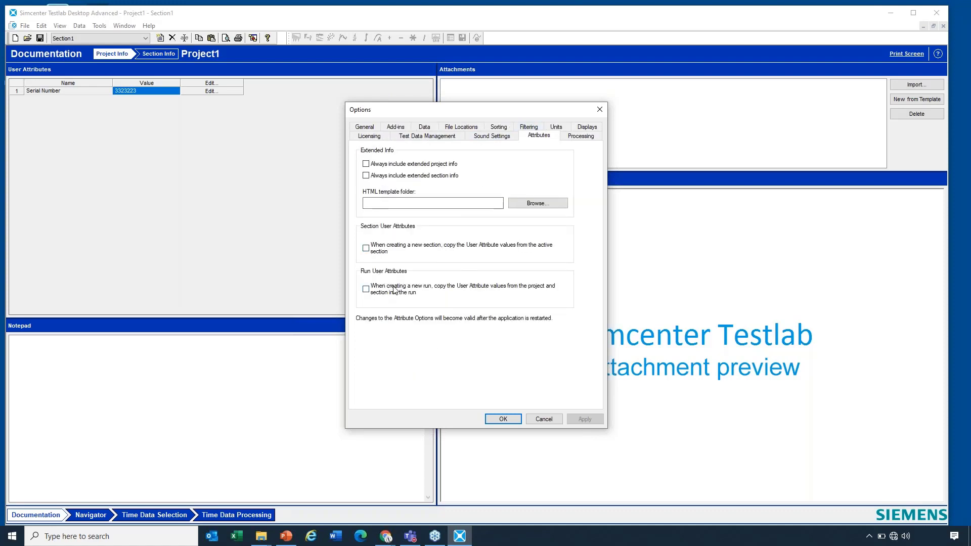
click(365, 289)
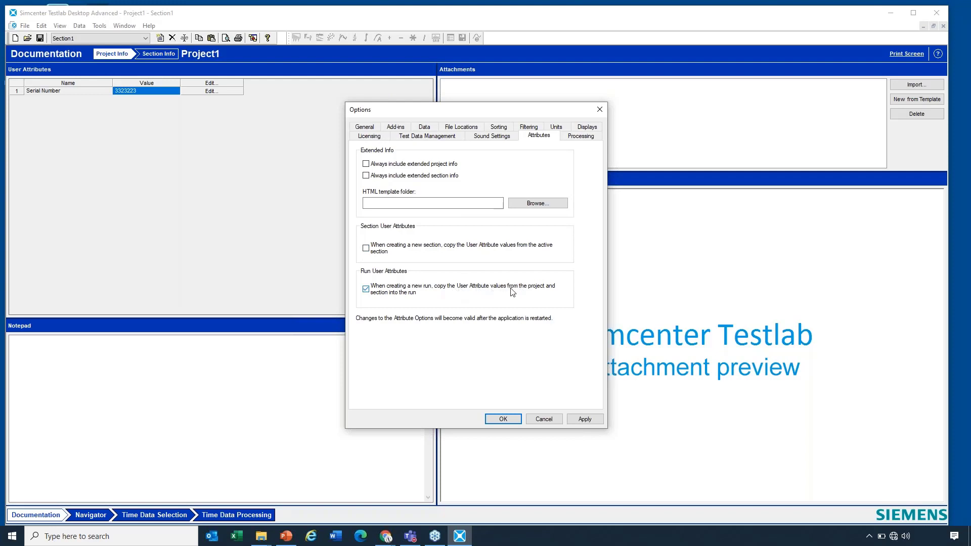
mouse_move(441, 300)
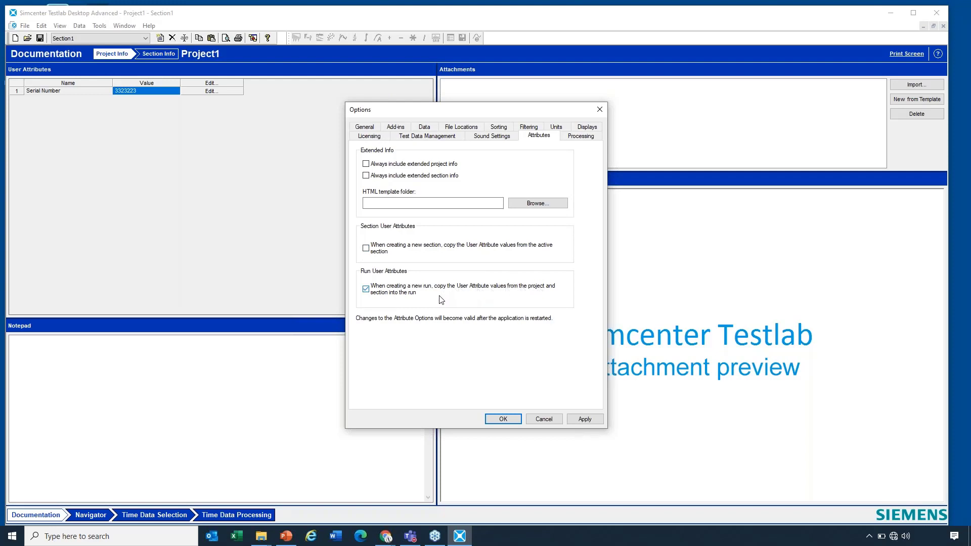
mouse_move(407, 299)
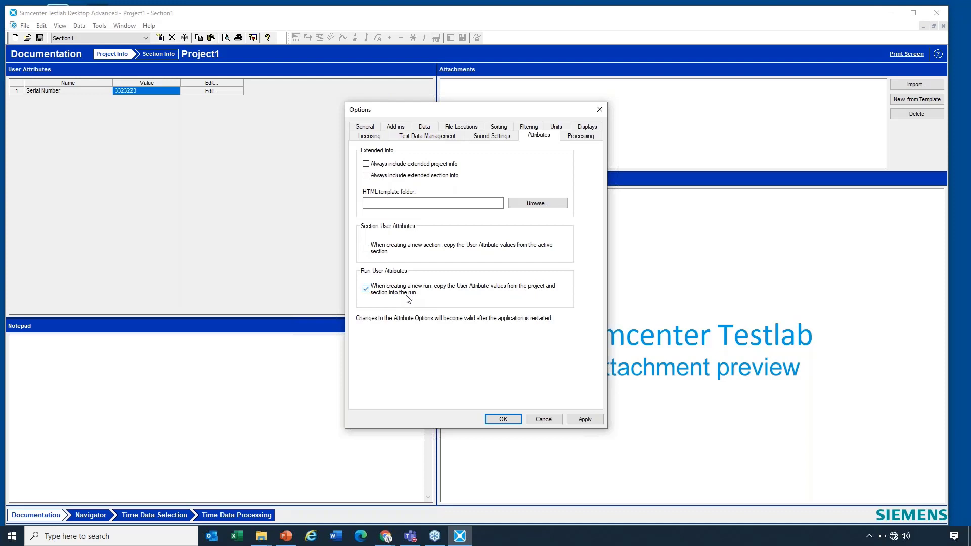
mouse_move(415, 295)
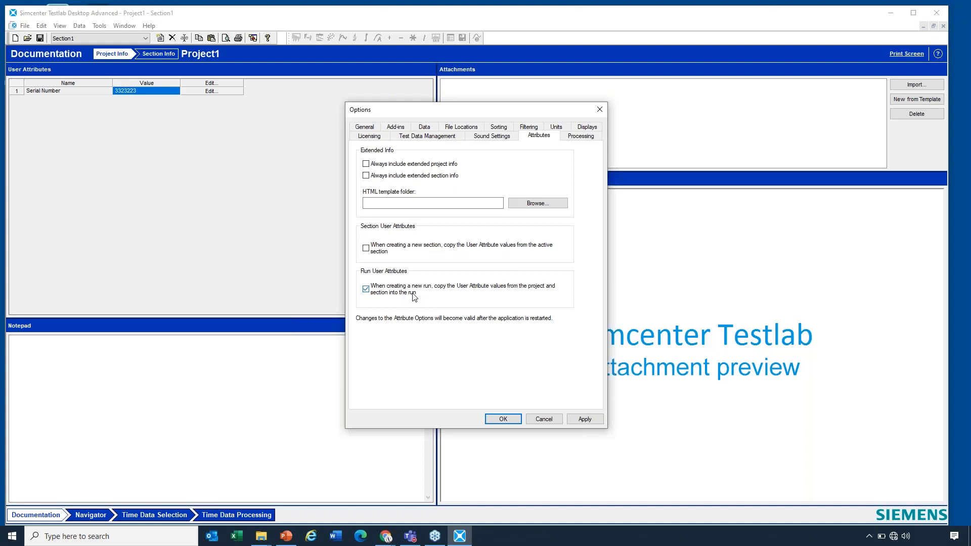
click(365, 289)
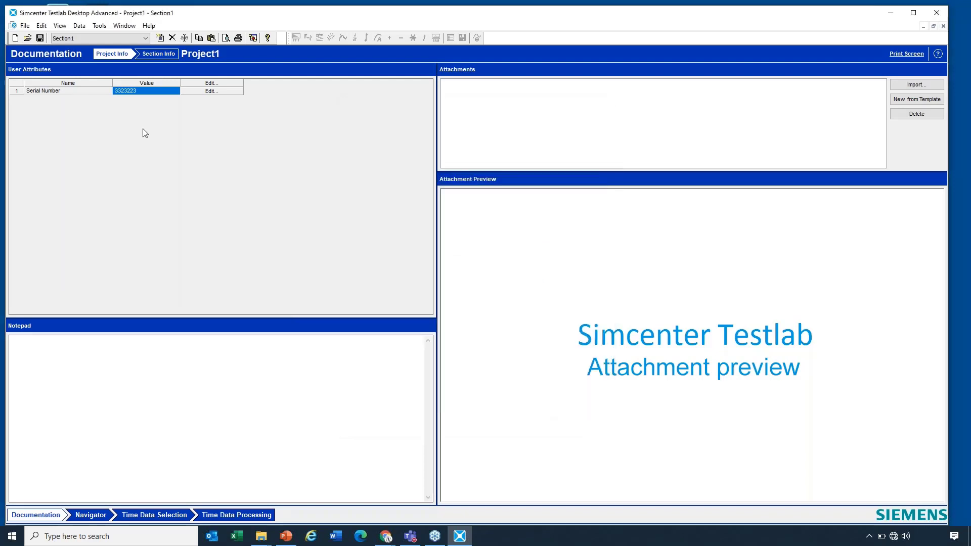
mouse_move(156, 149)
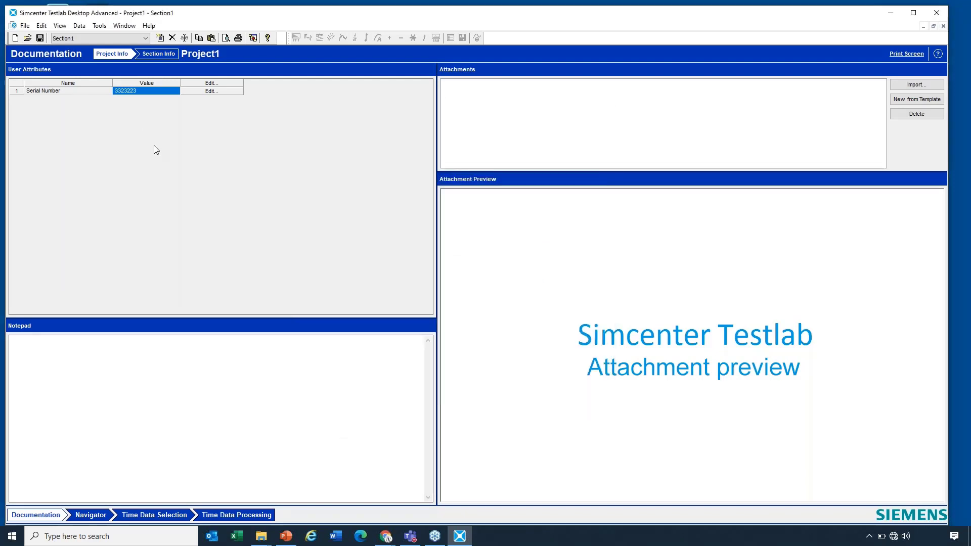
mouse_move(161, 142)
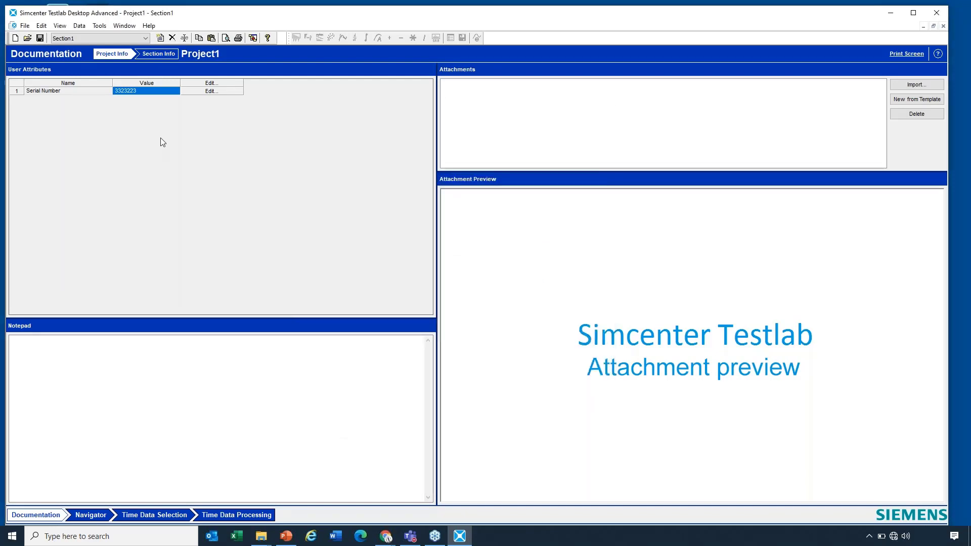
Add a Text-type Test Object user attribute to Project1.
right_click(146, 91)
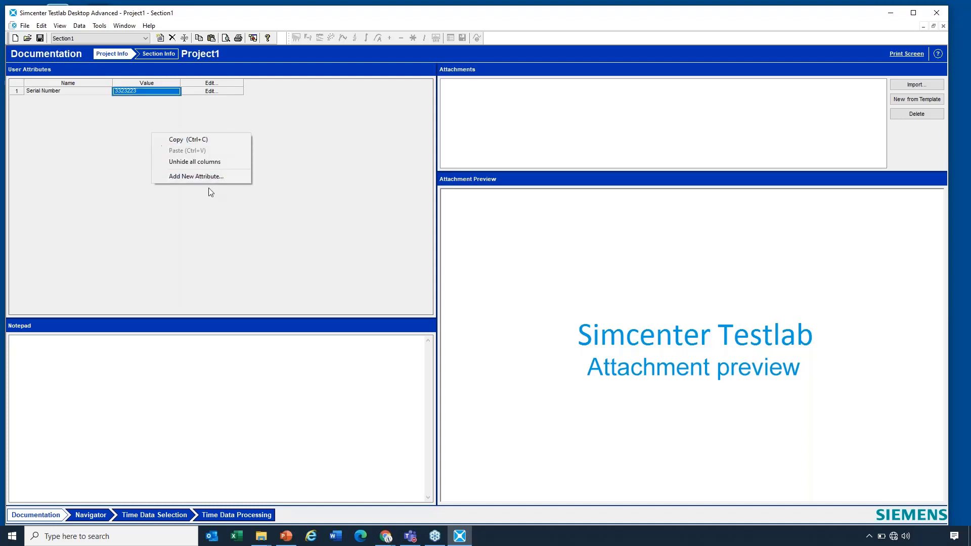
click(196, 176)
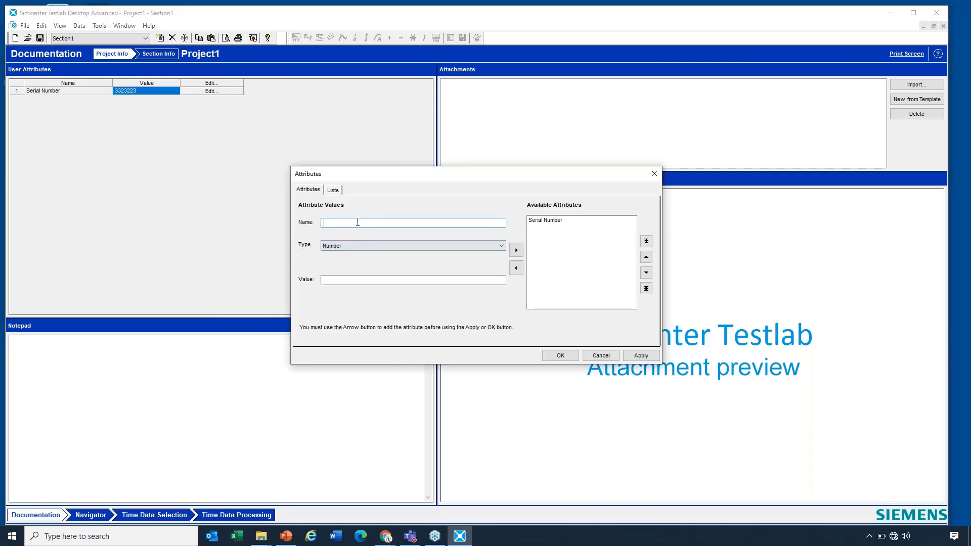
text(Test Object)
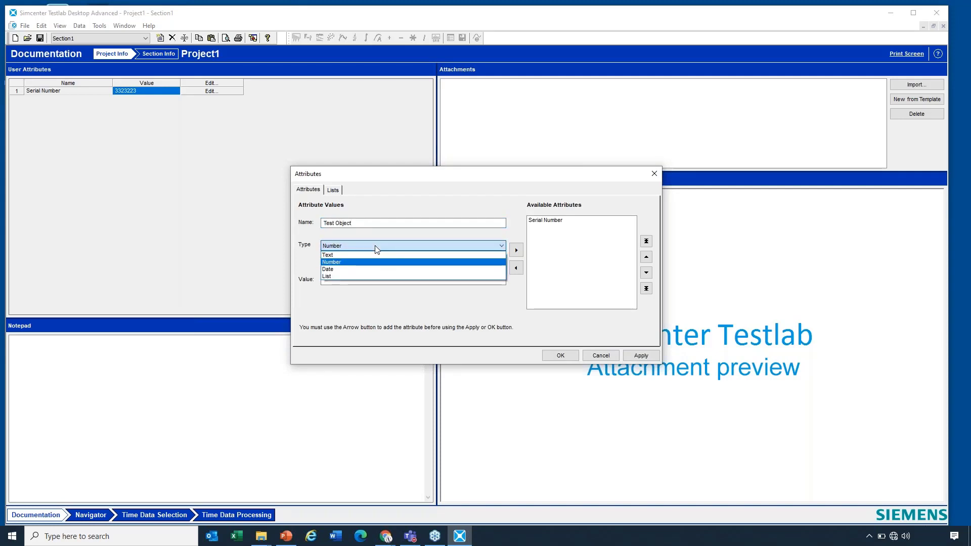
click(327, 255)
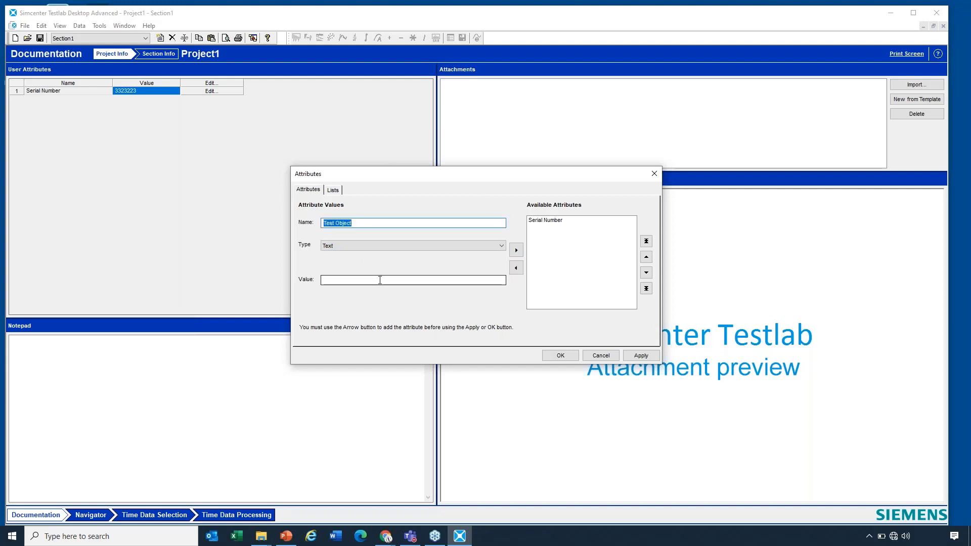
text(fsadfsdafsda)
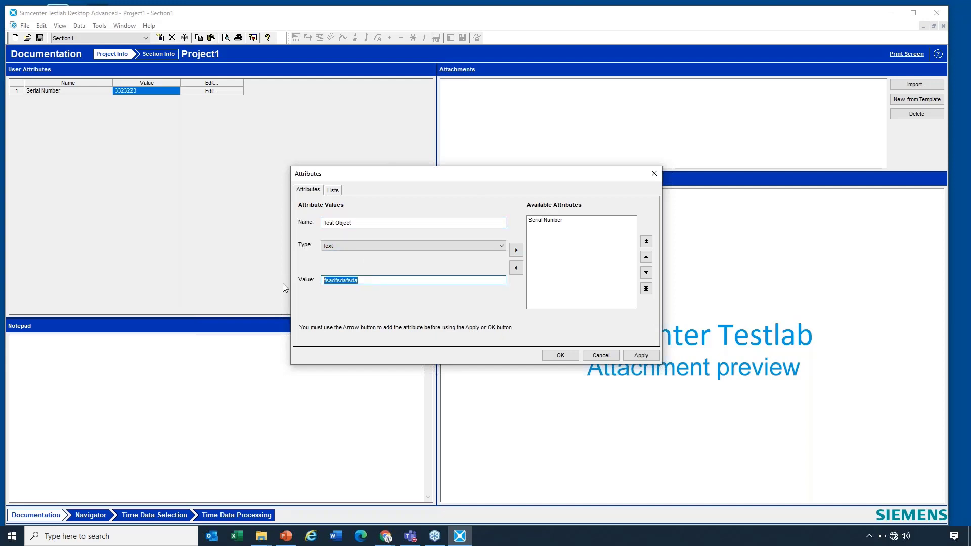
text(Sh)
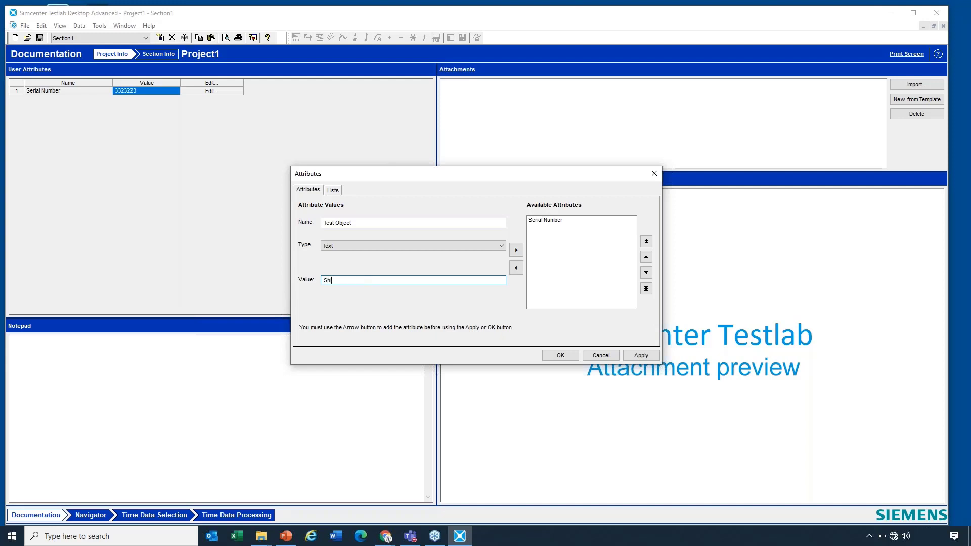
click(516, 250)
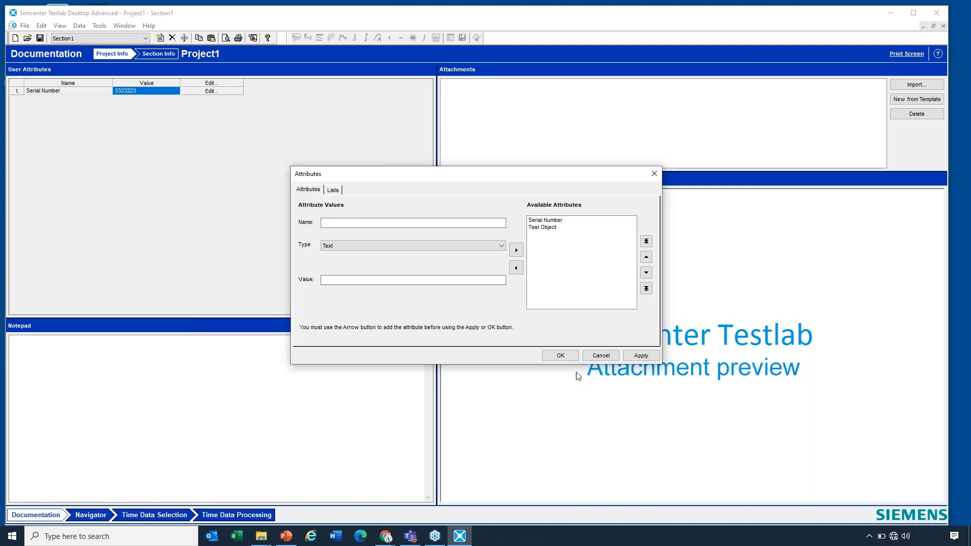
click(560, 355)
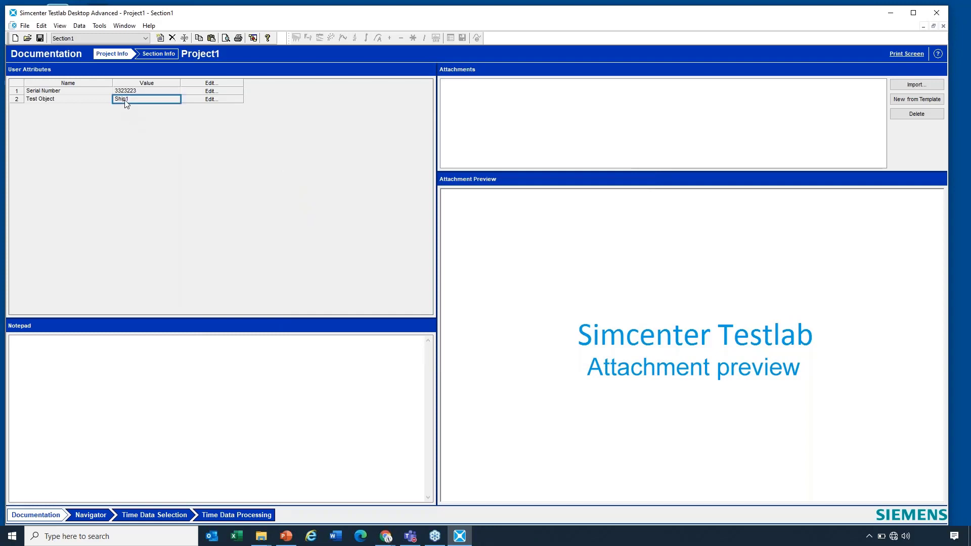
Set the Test Object attribute value to Ship1.
click(211, 98)
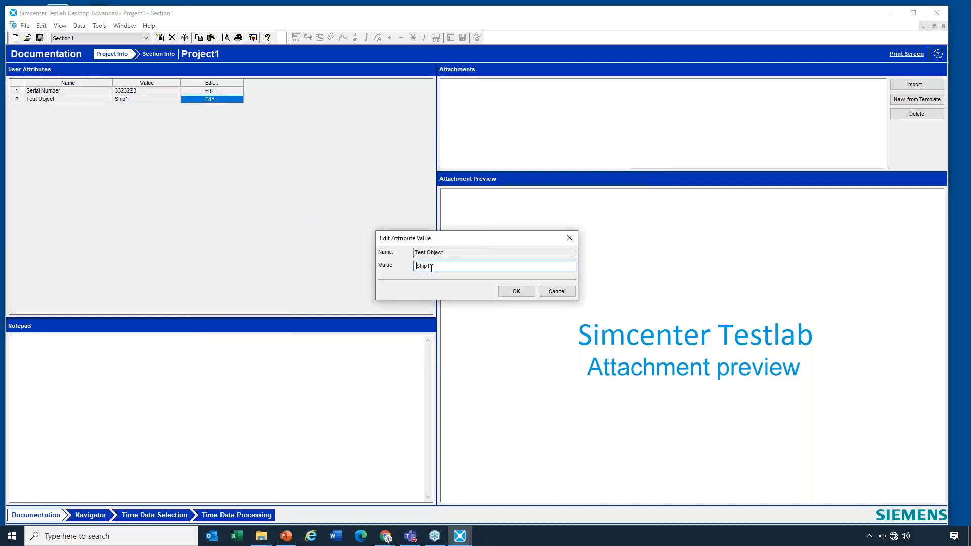
text(dfsaff)
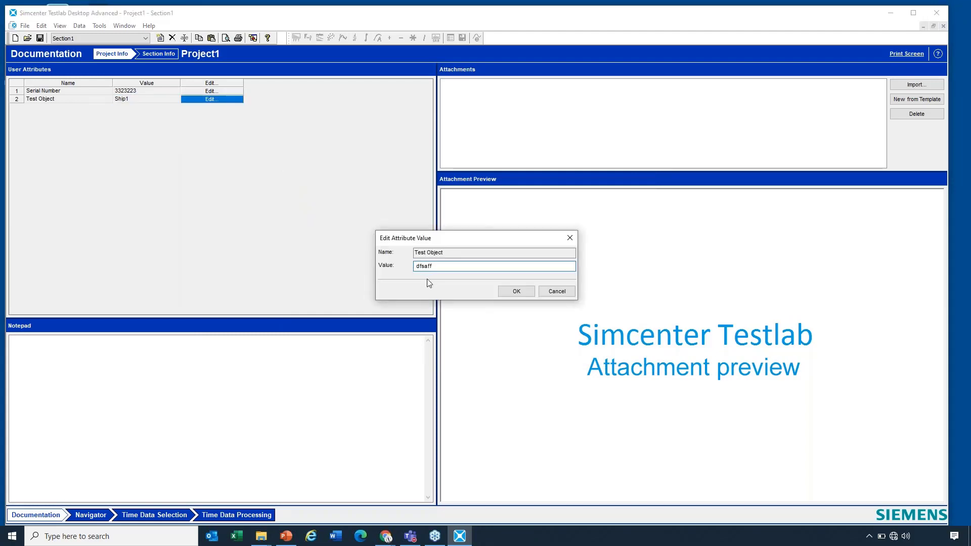
double_click(423, 266)
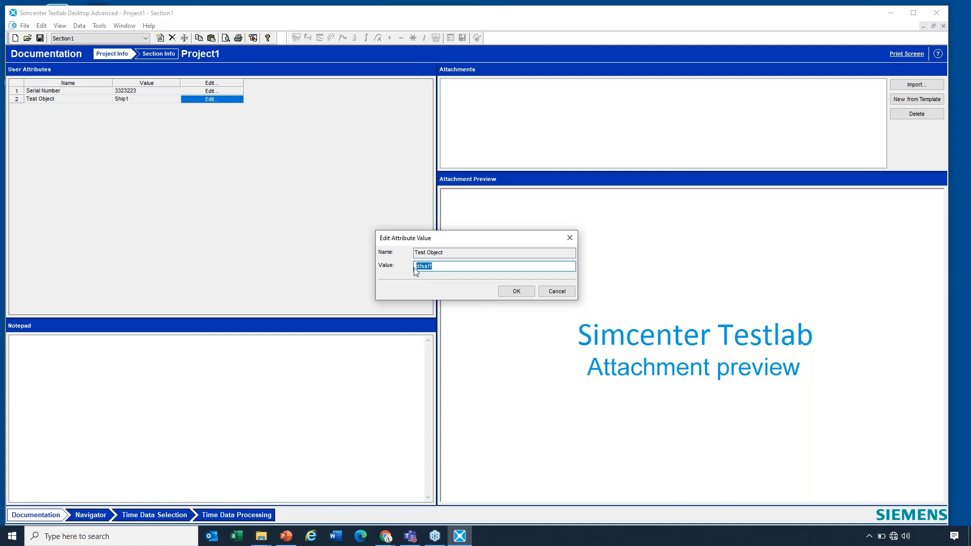
text(Ship)
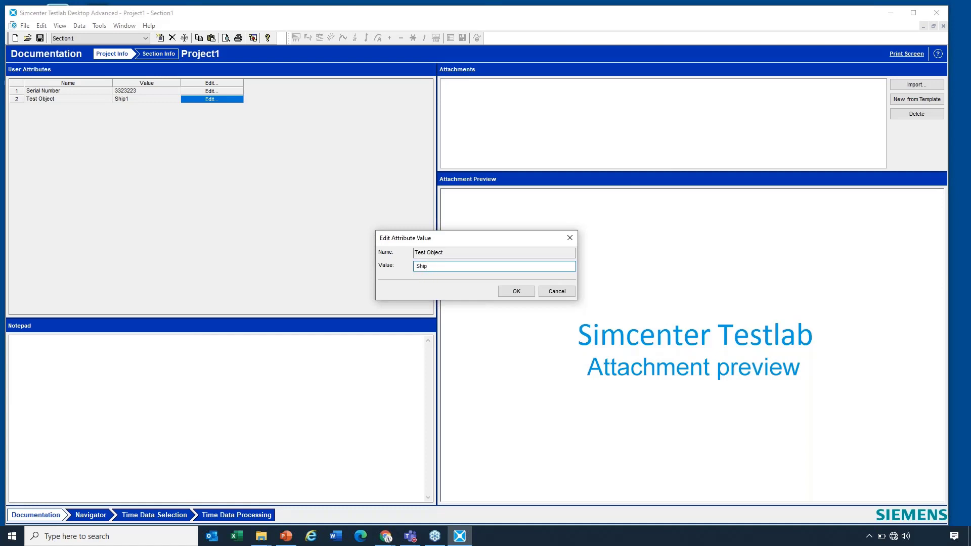
text(1)
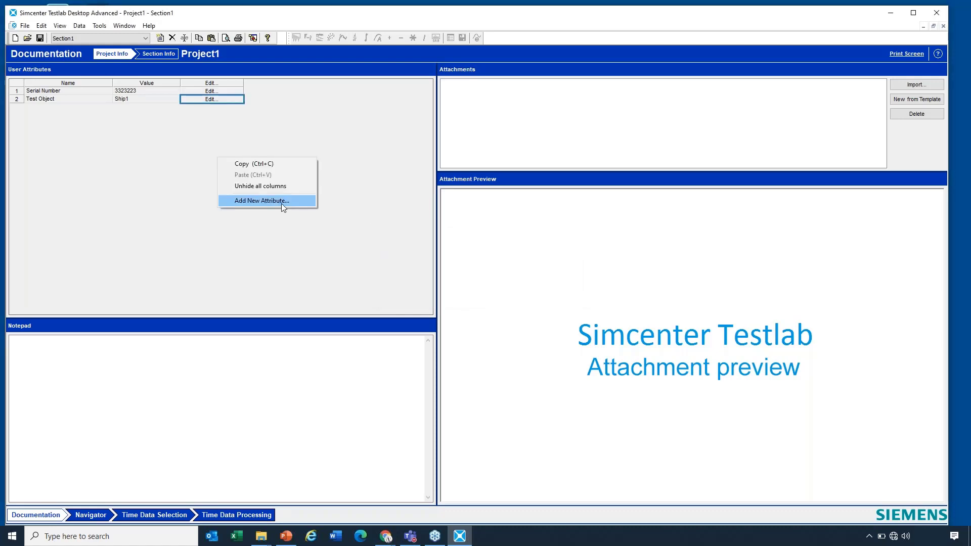
In the Attributes dialog's Lists tab, select the Test Object value list.
click(262, 200)
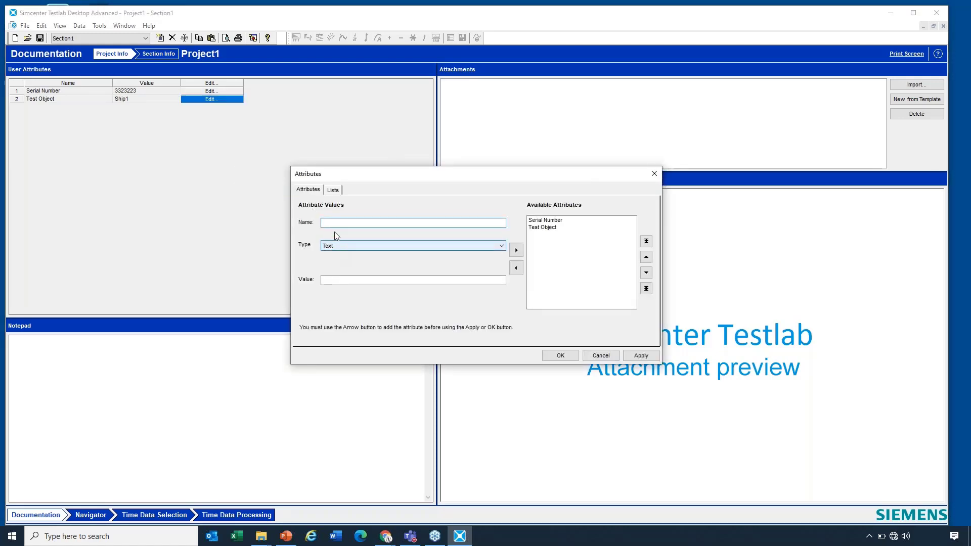
click(332, 190)
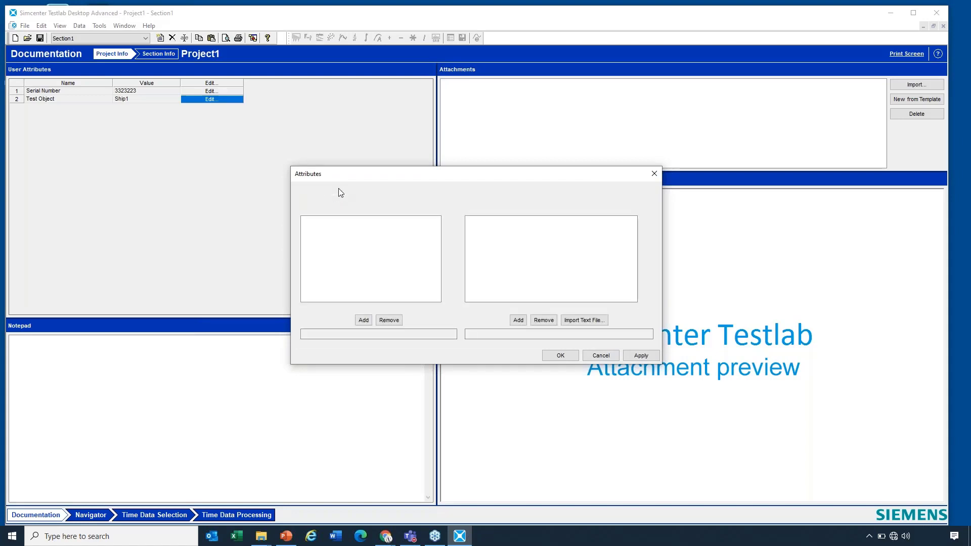
click(332, 189)
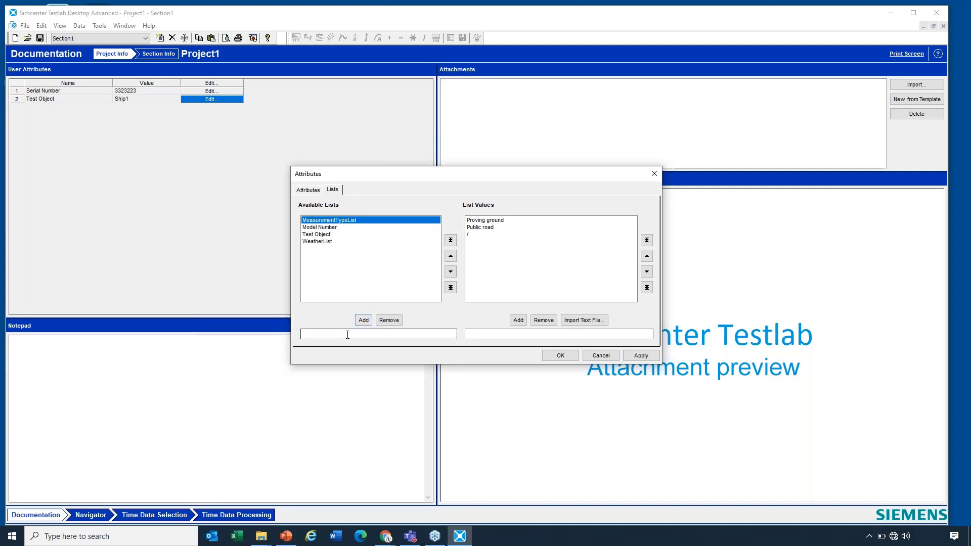
text(Test)
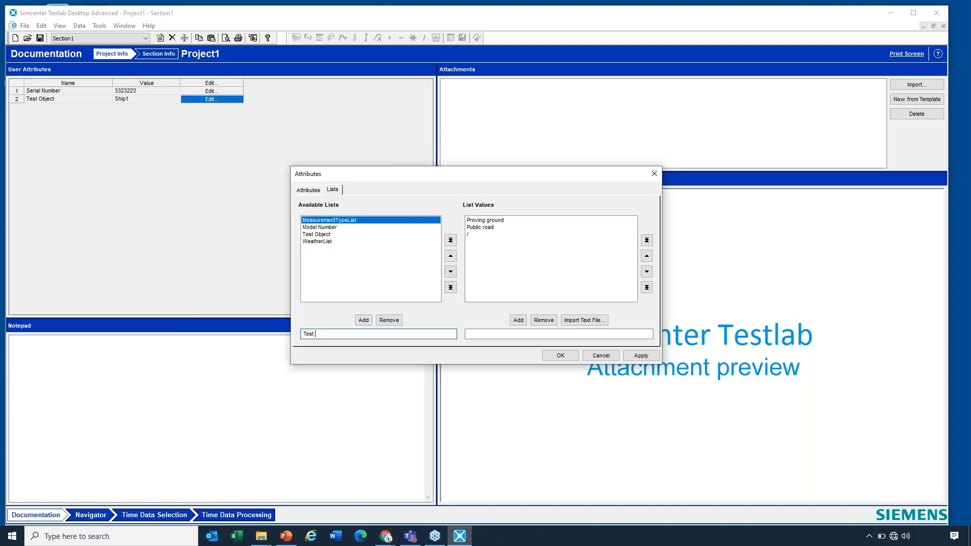
text(Obje)
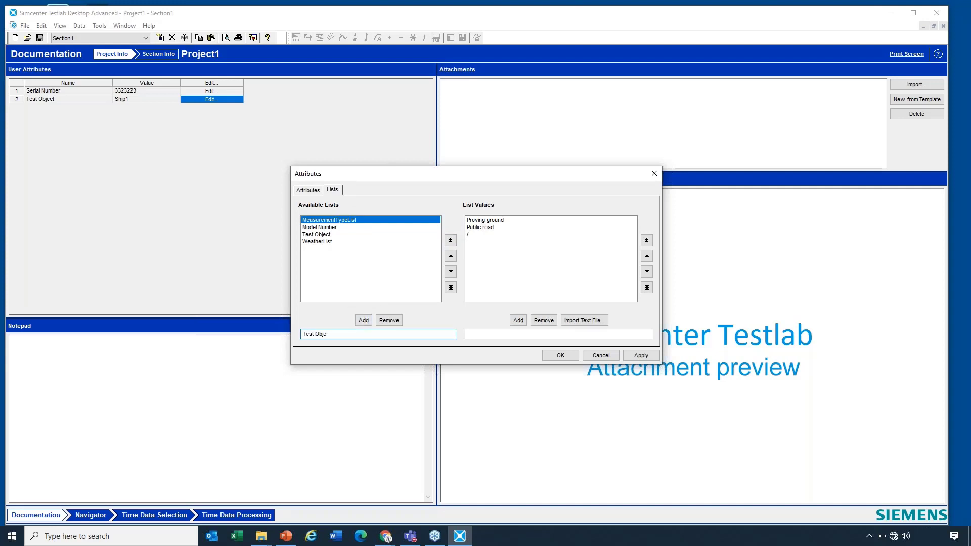
click(363, 320)
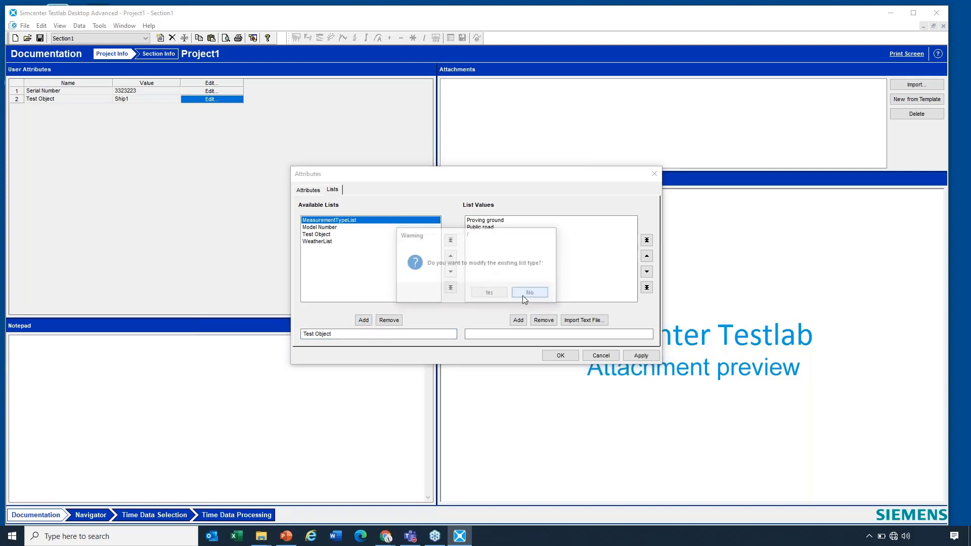
click(529, 291)
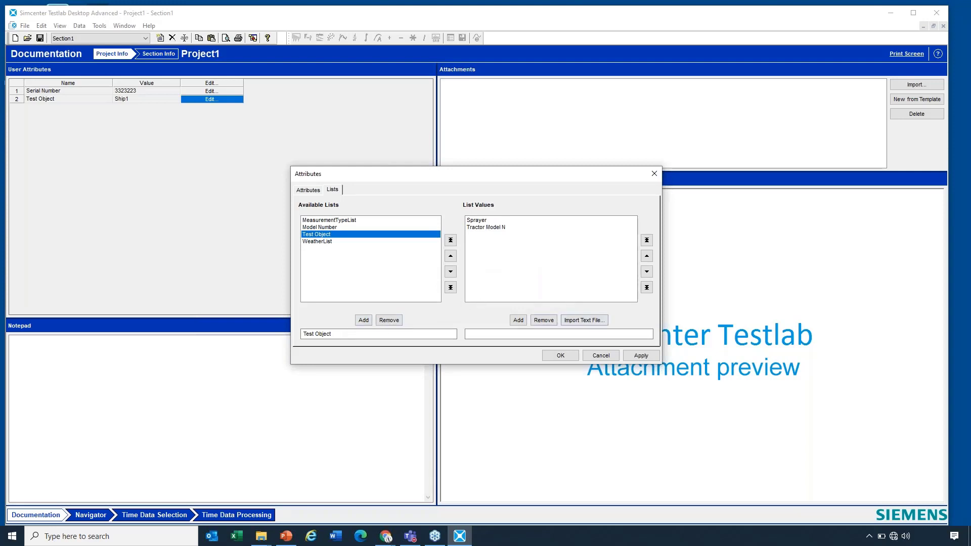
Add Enterprise as a new value to the Test Object list.
text(Ship)
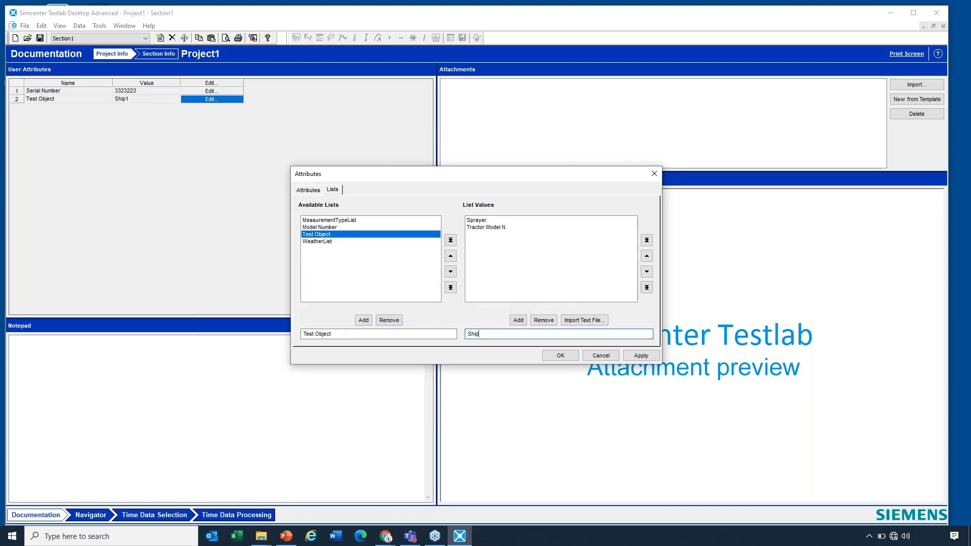
click(518, 321)
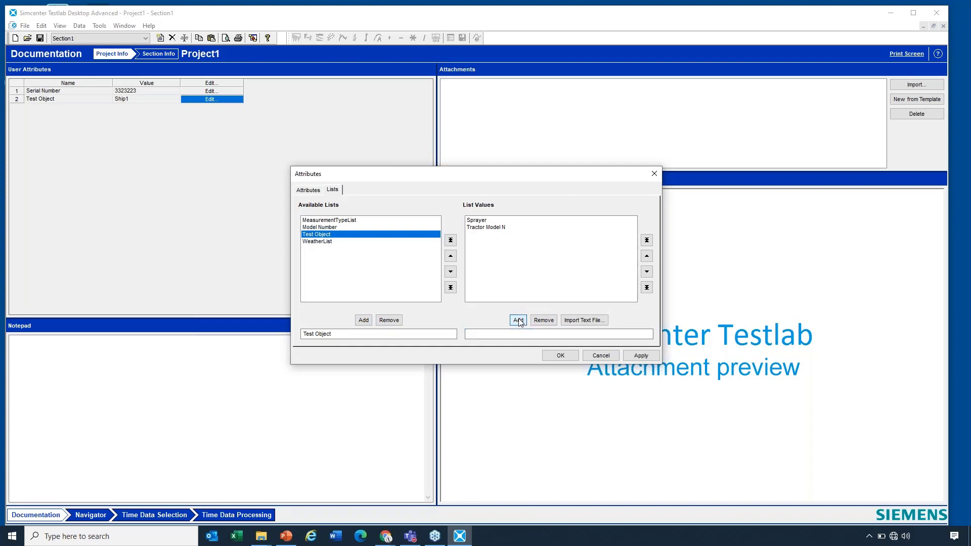
click(518, 320)
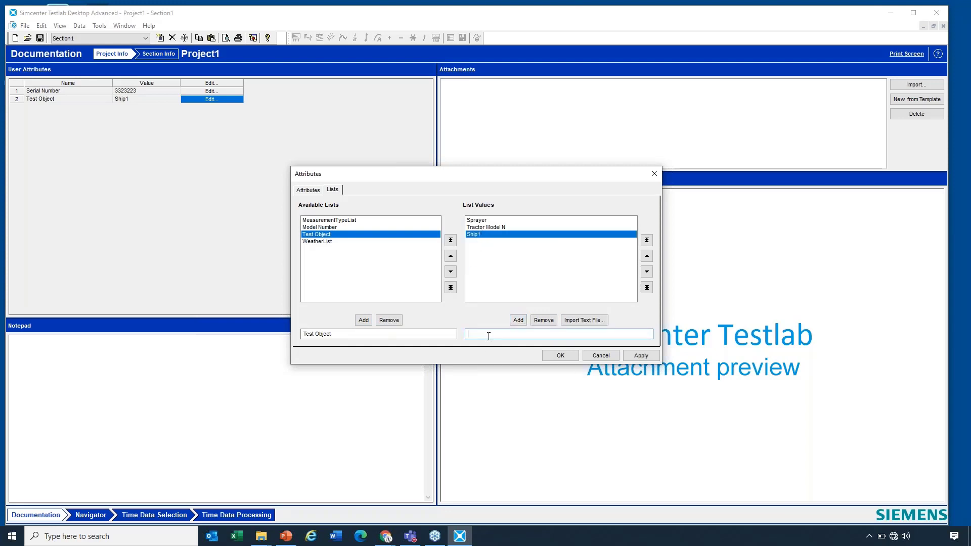
text(Enterprise)
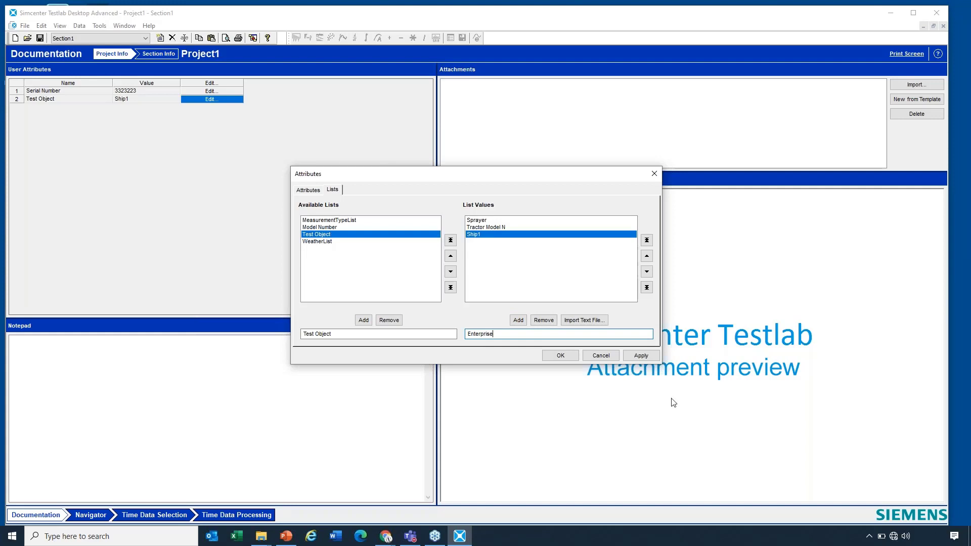
click(518, 320)
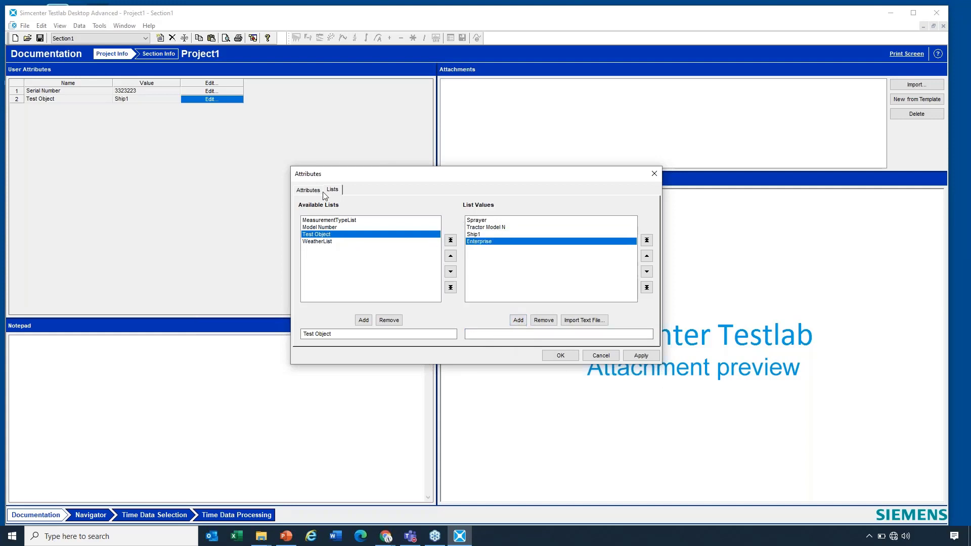
mouse_move(332, 195)
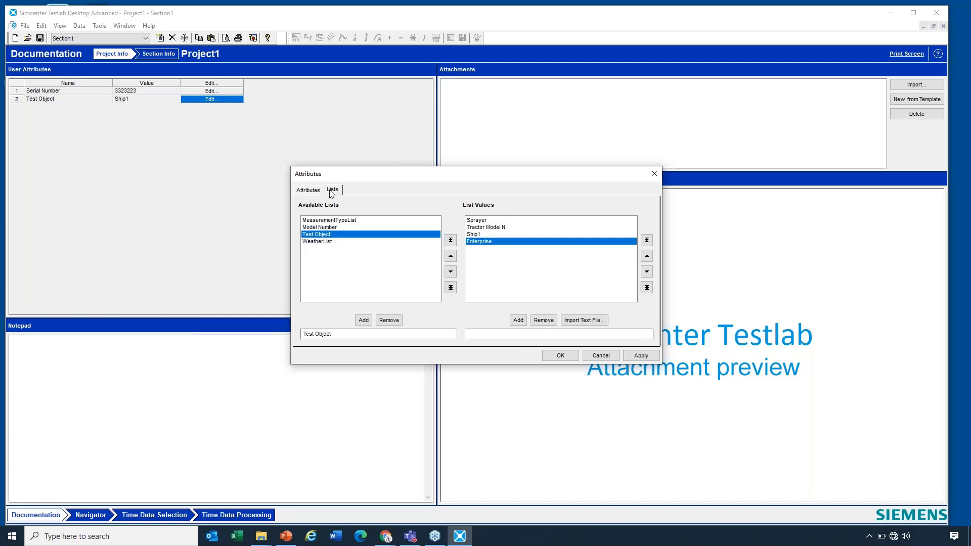
mouse_move(336, 199)
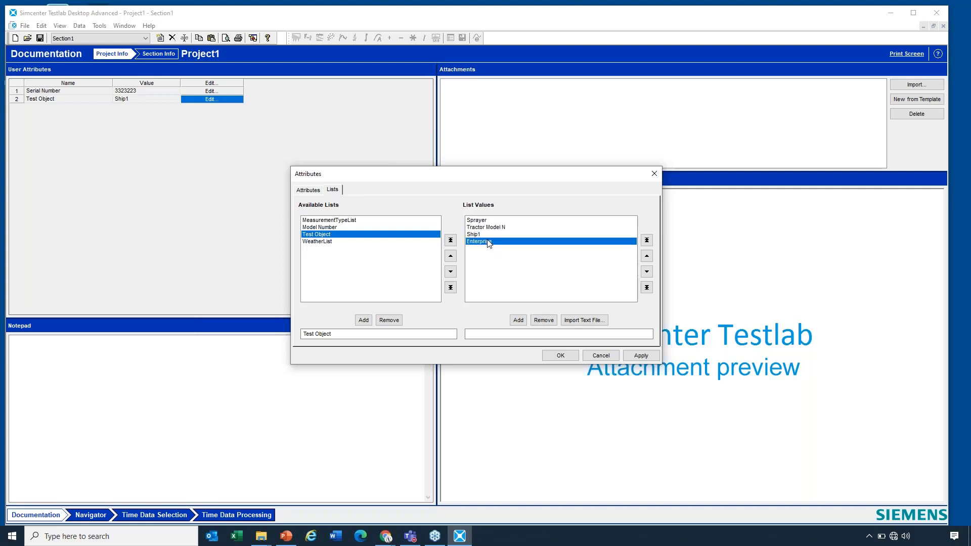
mouse_move(495, 252)
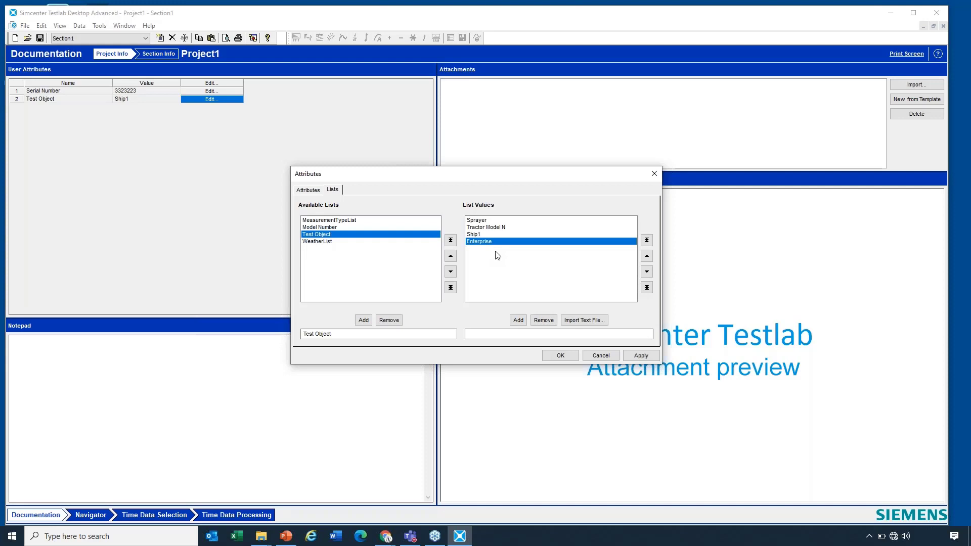
mouse_move(488, 241)
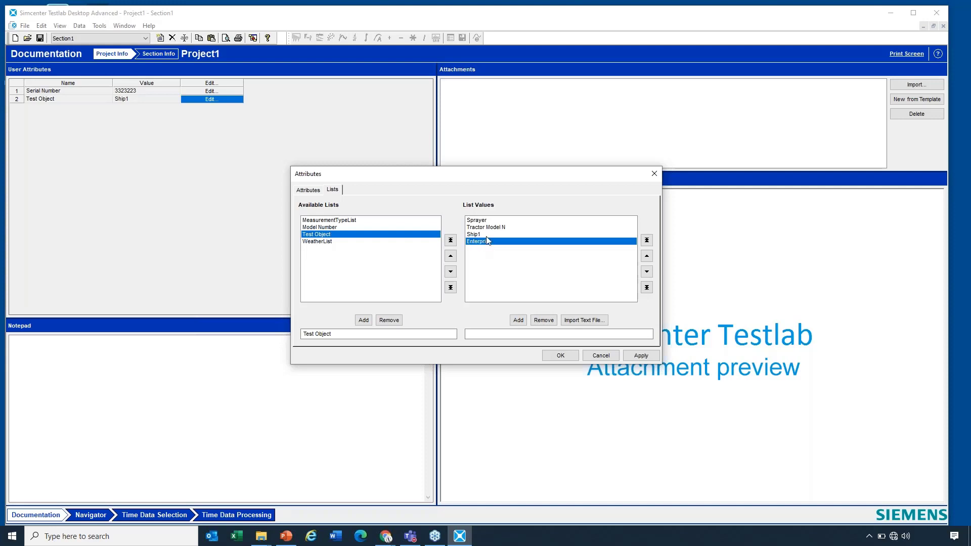
mouse_move(358, 223)
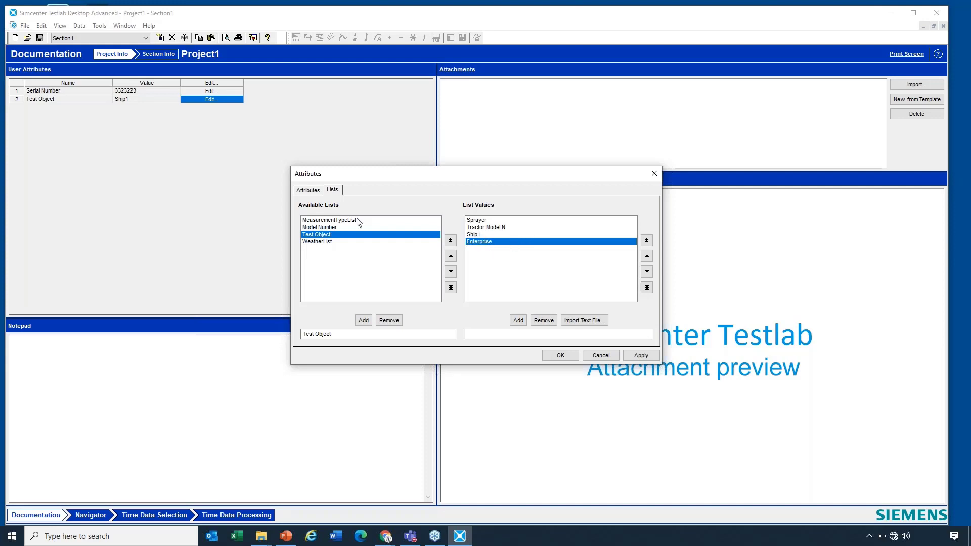
Redefine Test Object as a List attribute using the Test Object list, valued Sprayer.
click(308, 190)
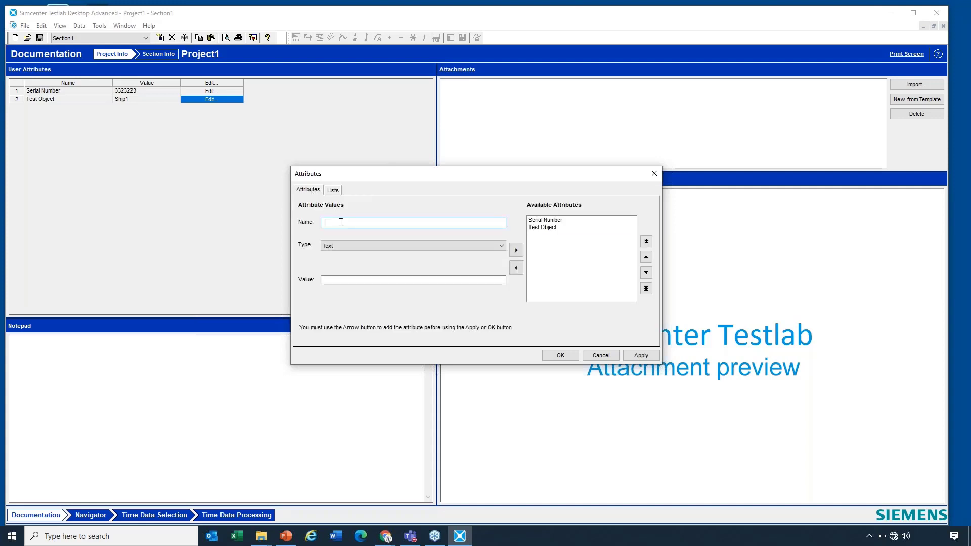
click(543, 227)
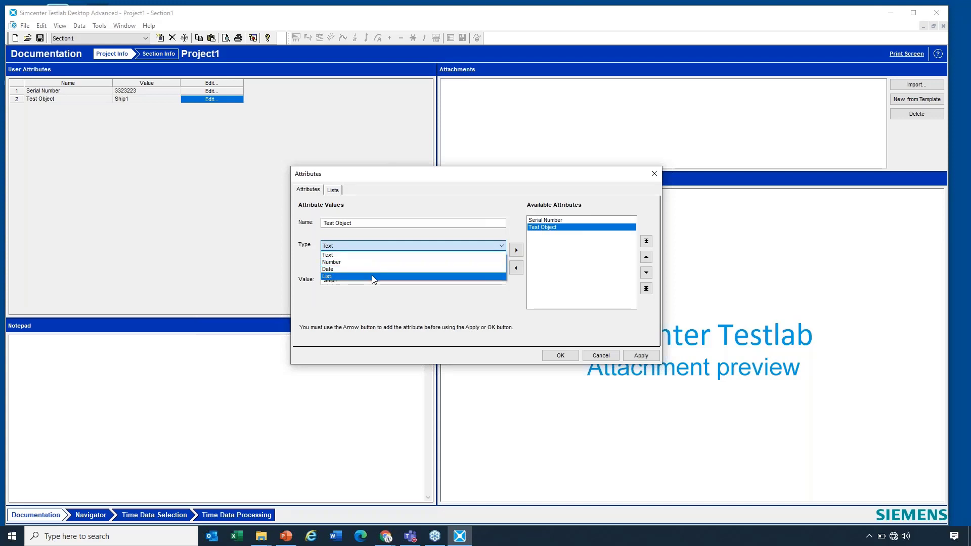
click(327, 276)
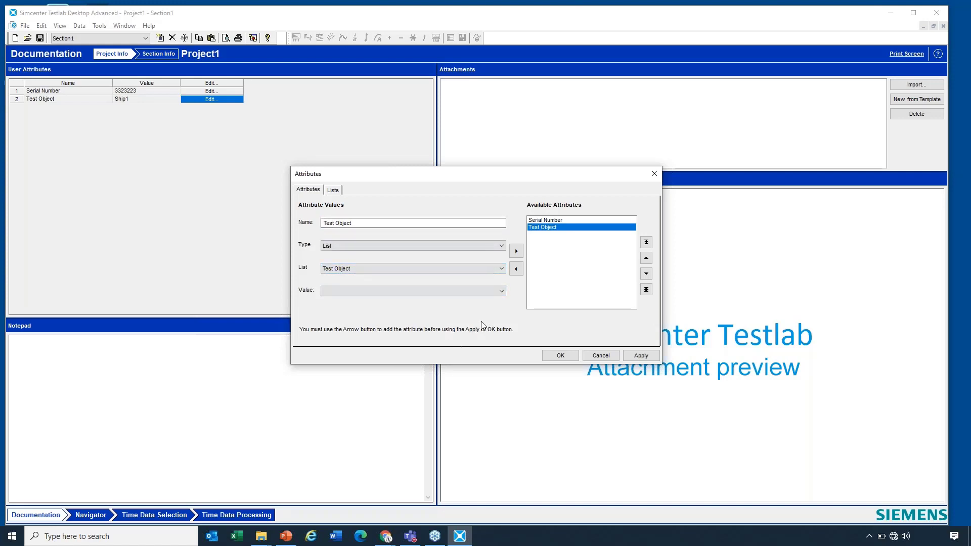
click(411, 291)
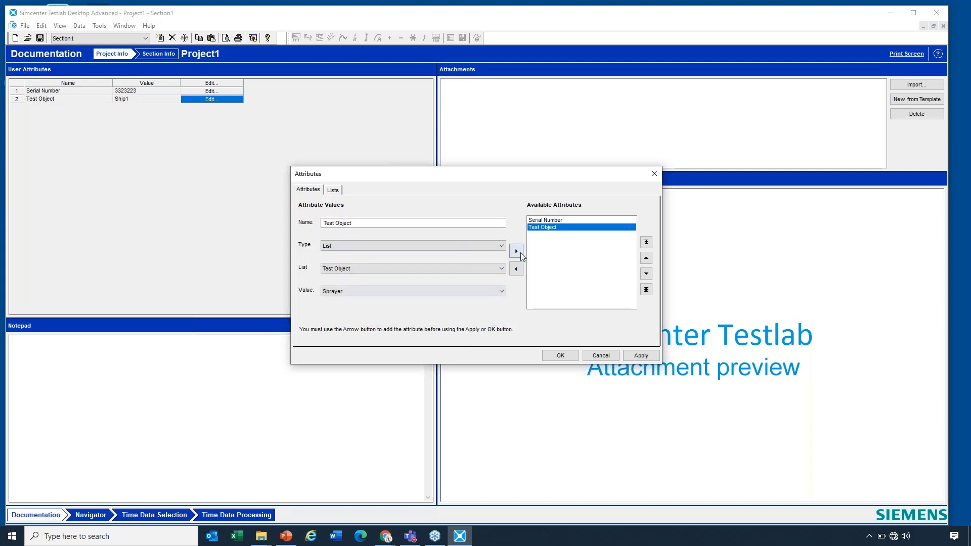
click(516, 251)
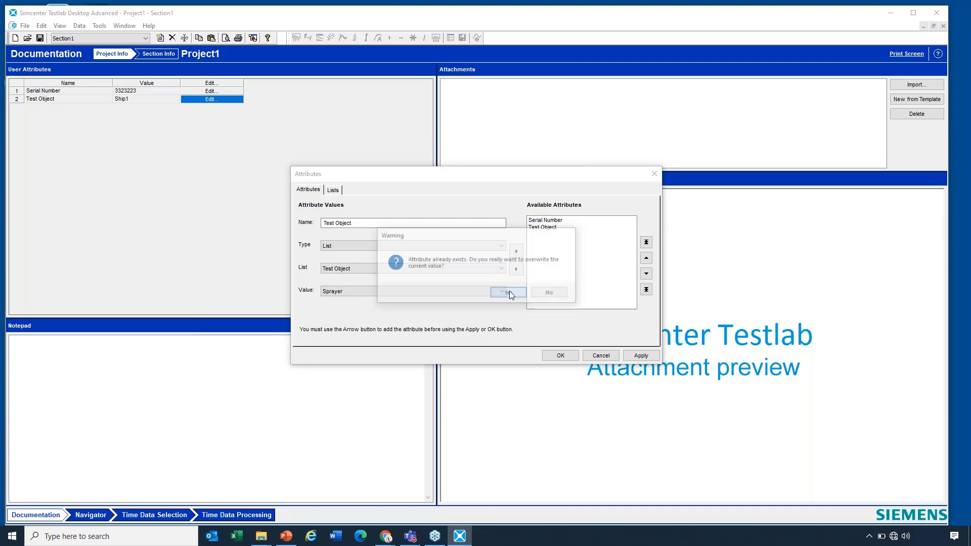
click(508, 293)
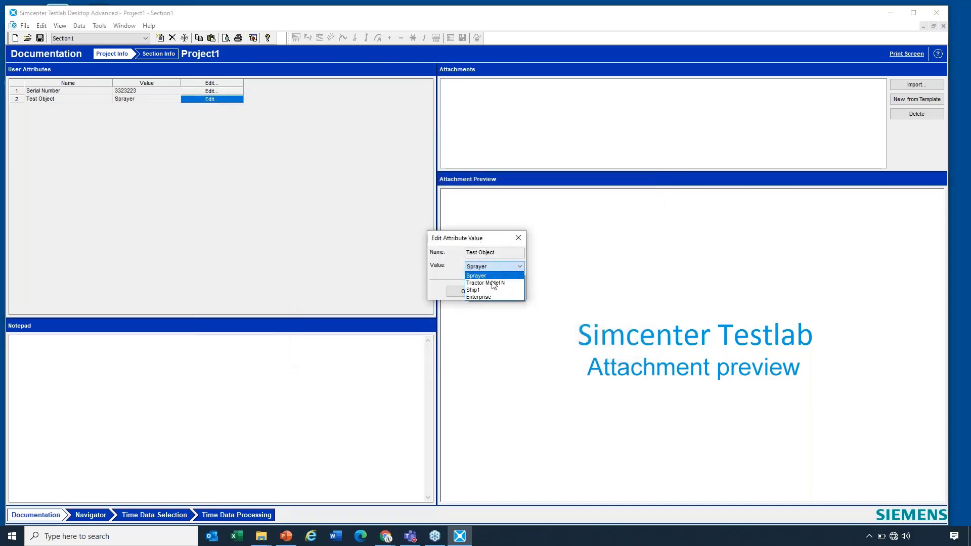
mouse_move(491, 290)
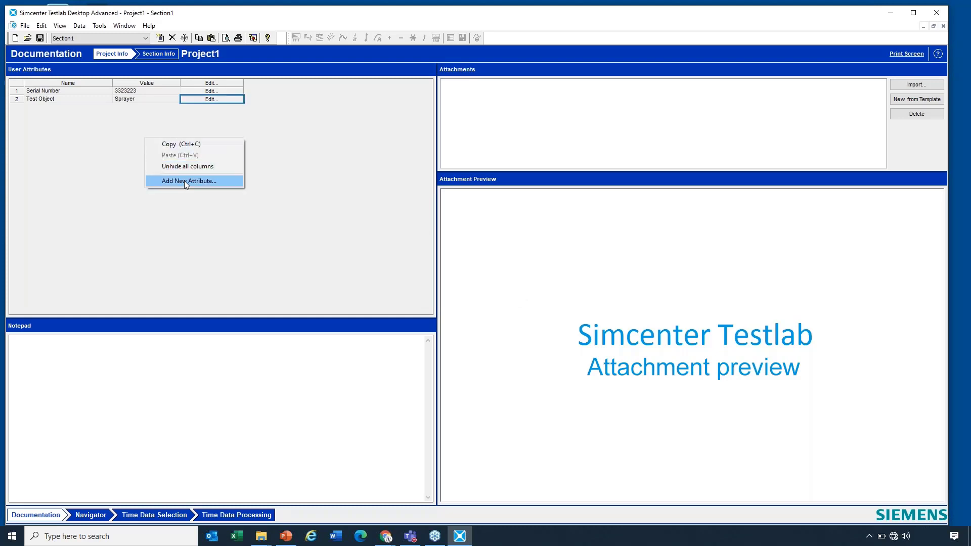
Add an Operator attribute of type Text to Project1's user attributes.
click(188, 181)
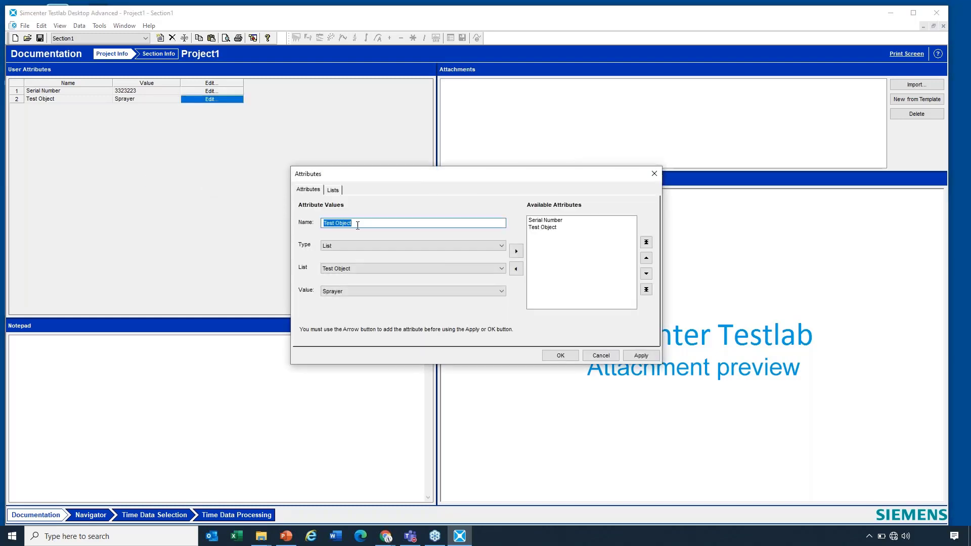
text(Ob)
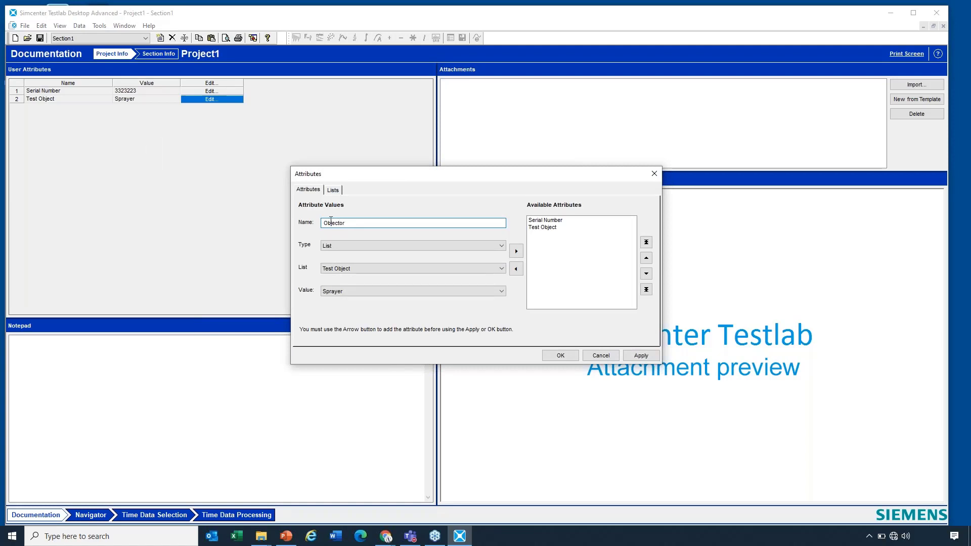
click(413, 245)
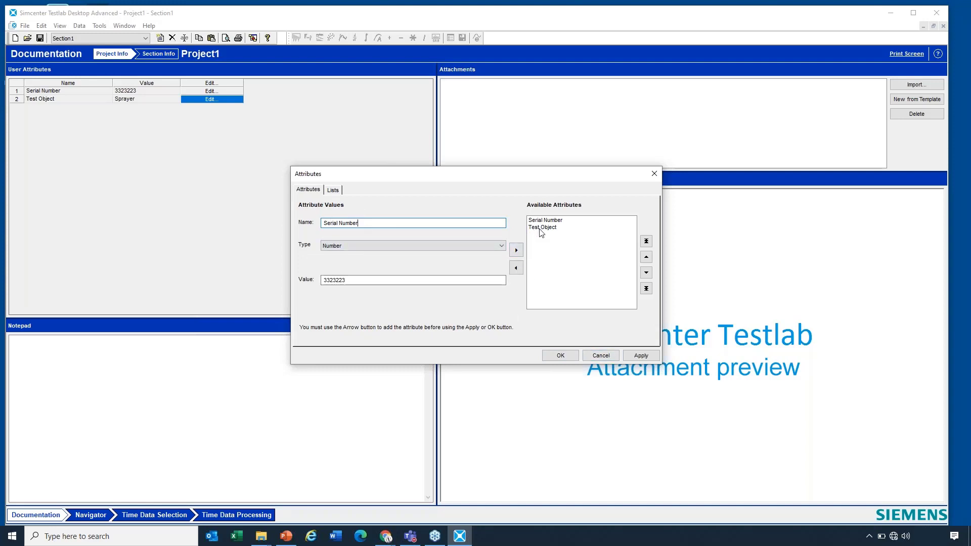
text(O)
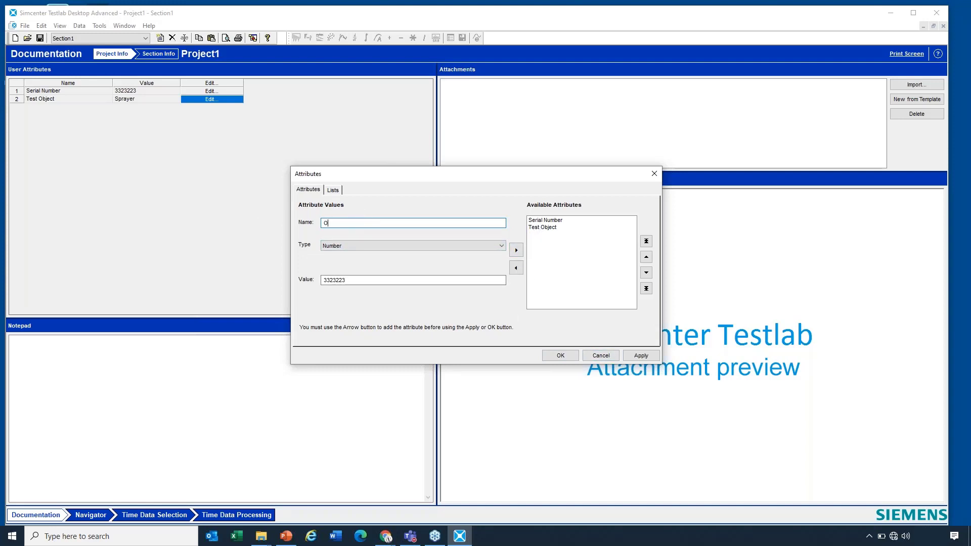
text(perator)
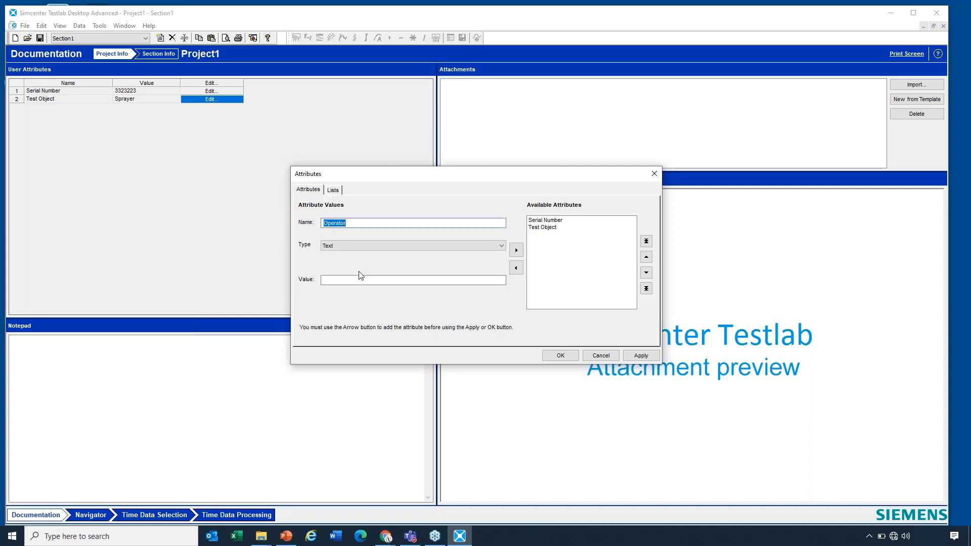
click(517, 250)
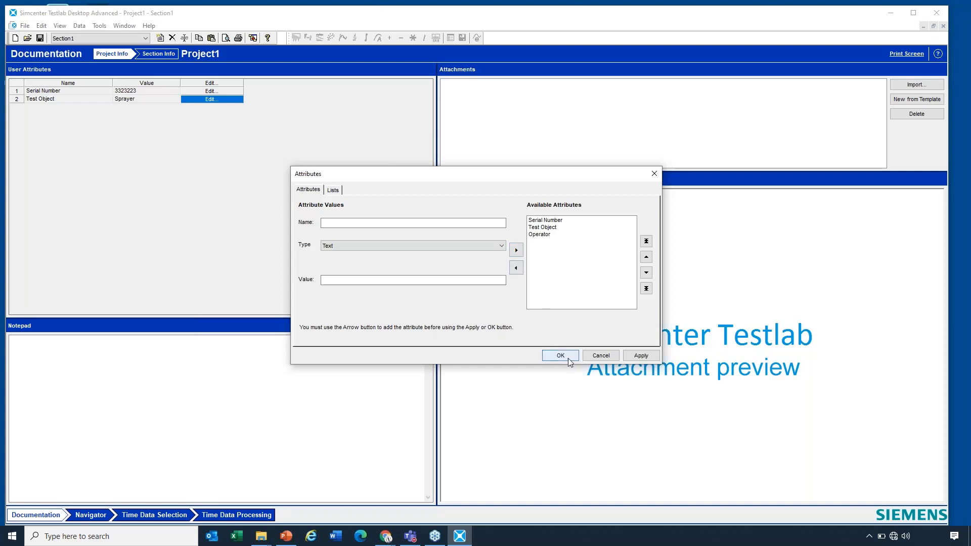
click(560, 355)
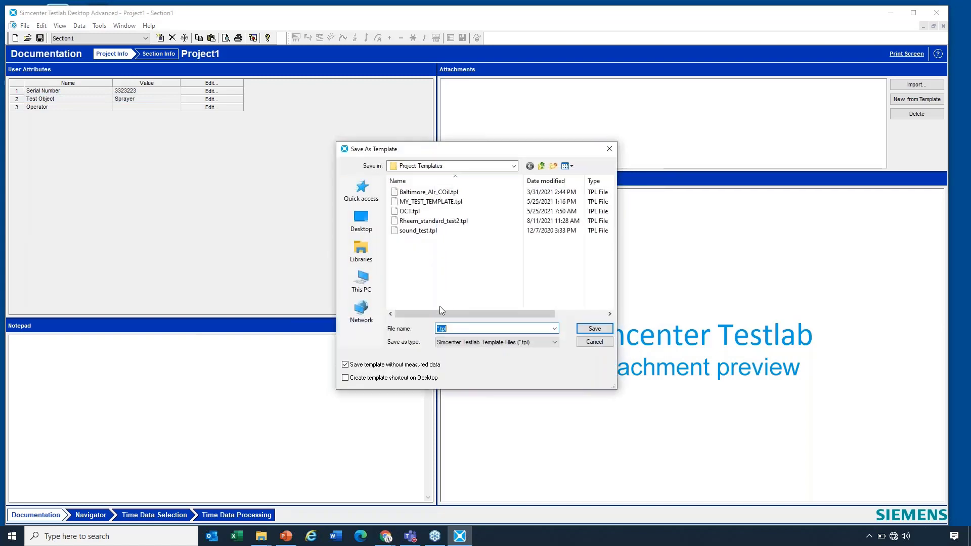
Save the project as template StandardTEst with a desktop shortcut.
text(StandardTEst)
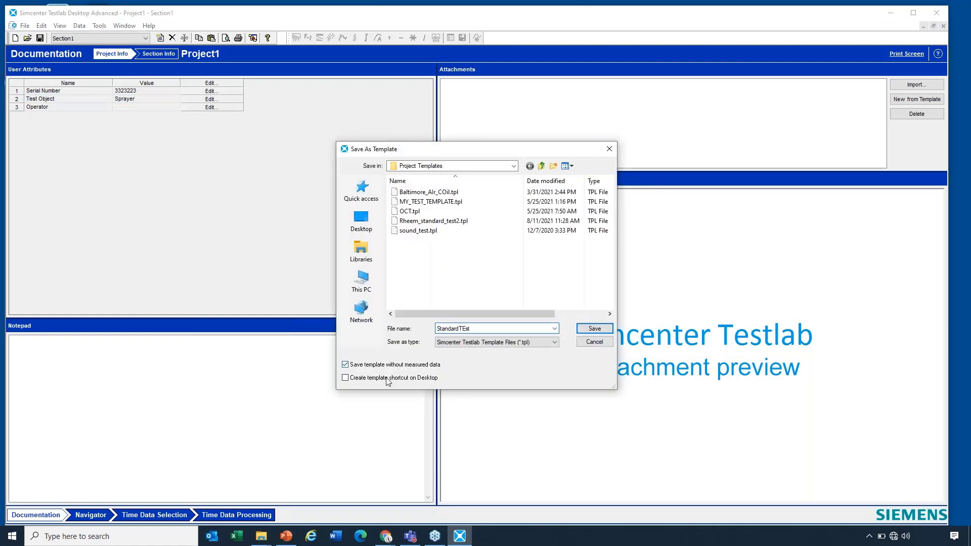
click(594, 329)
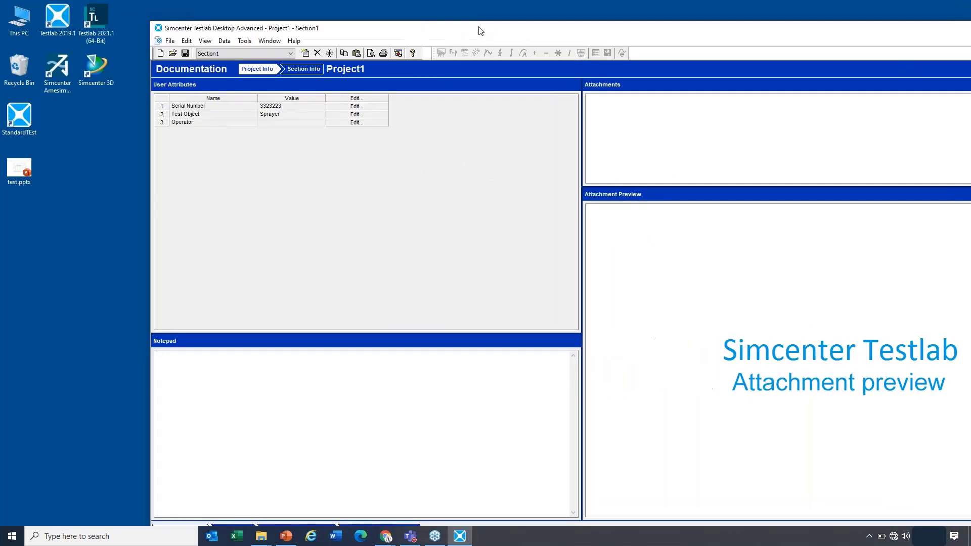
click(20, 115)
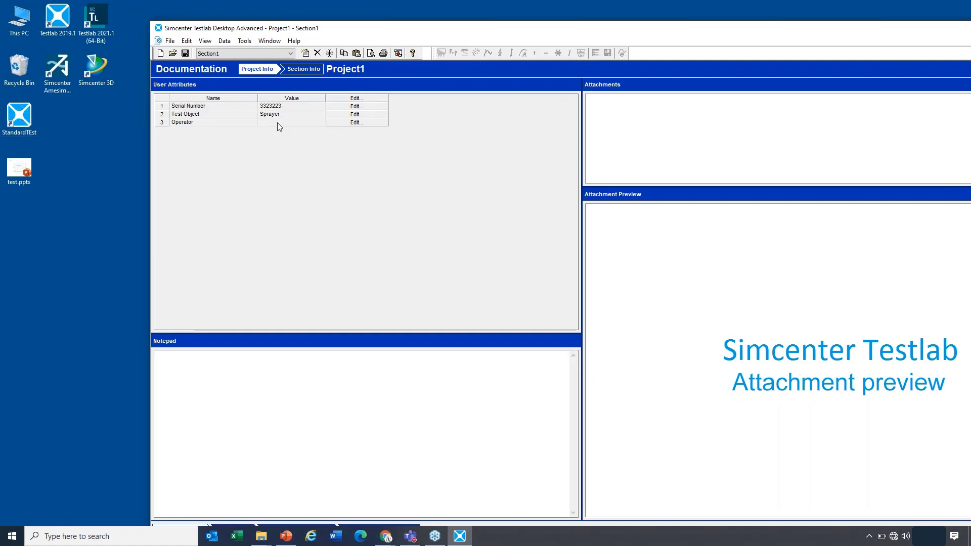
mouse_move(292, 126)
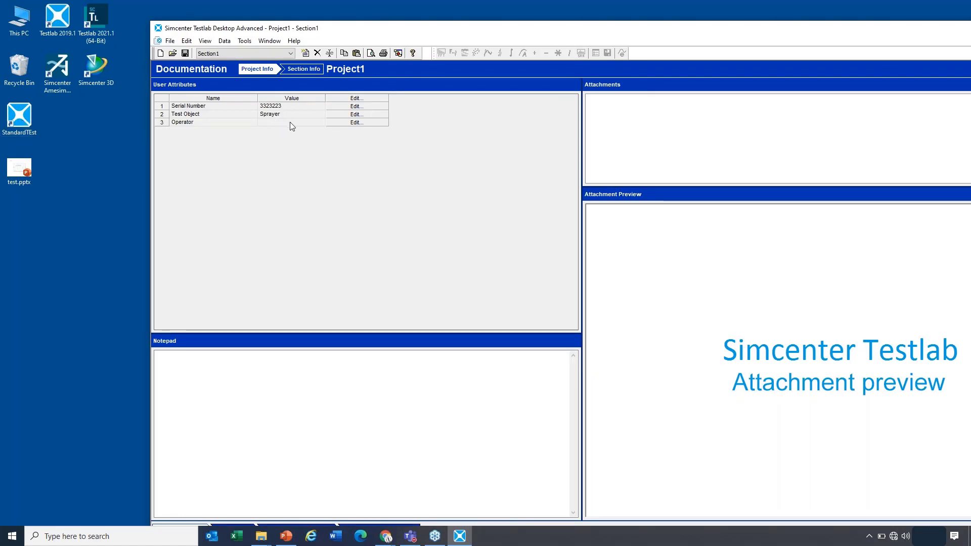
mouse_move(297, 129)
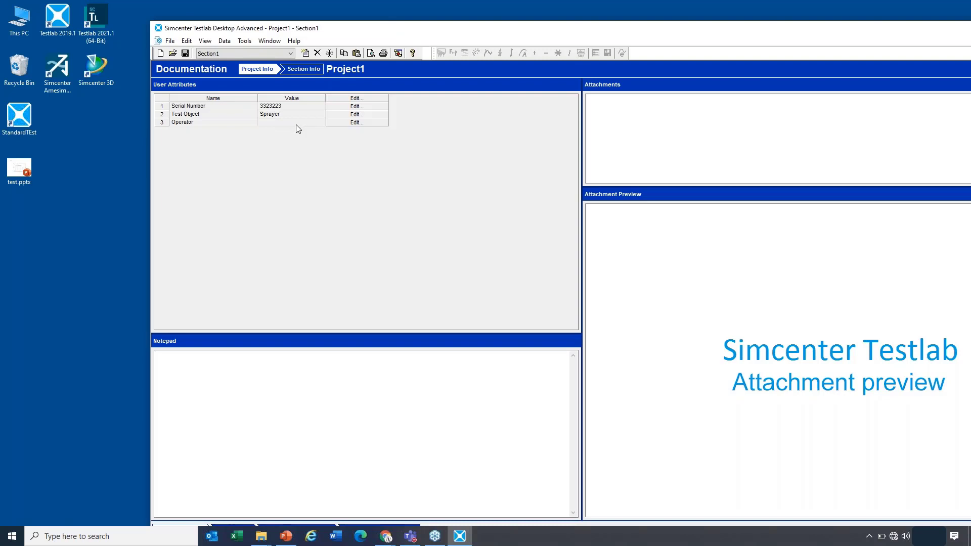
mouse_move(373, 127)
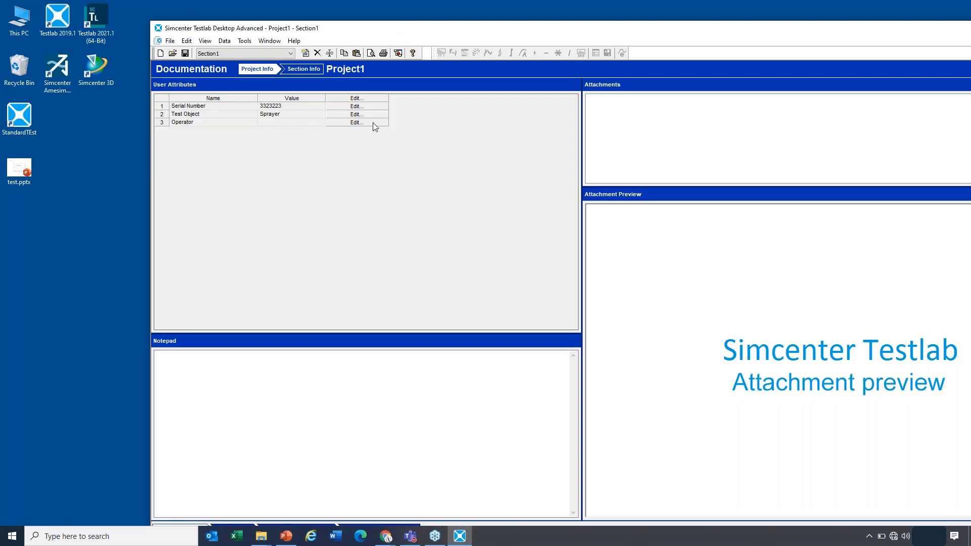
mouse_move(300, 100)
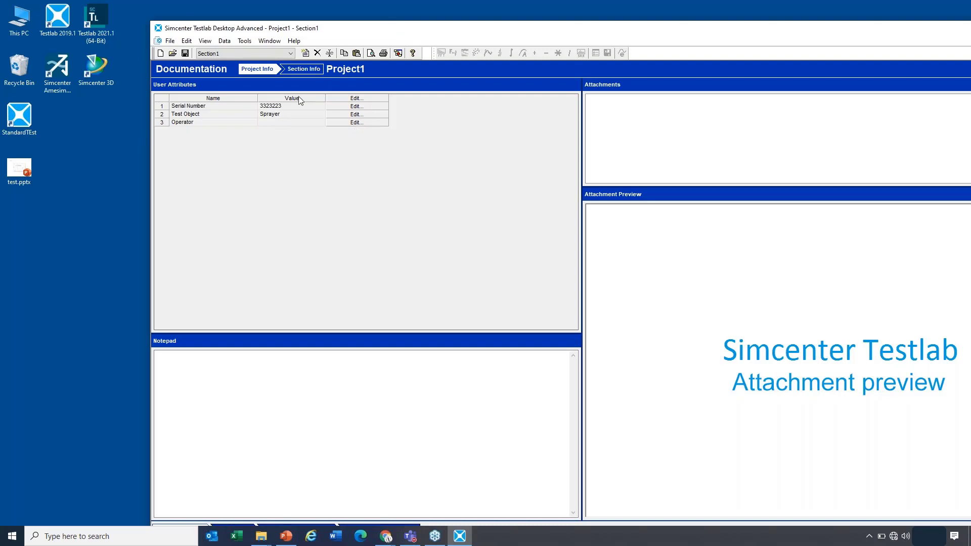
Save the project's attributes as list 'test', then remove them from the project.
click(244, 40)
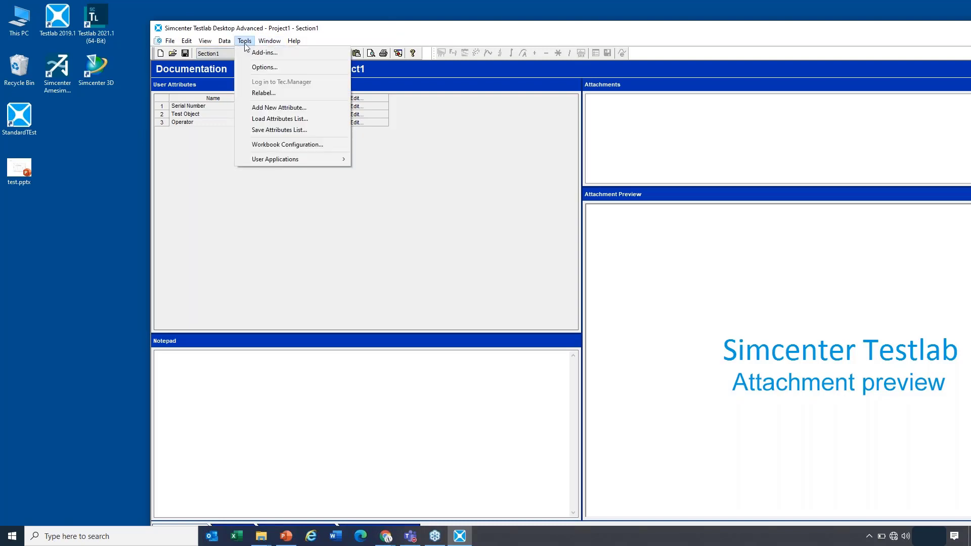
mouse_move(259, 44)
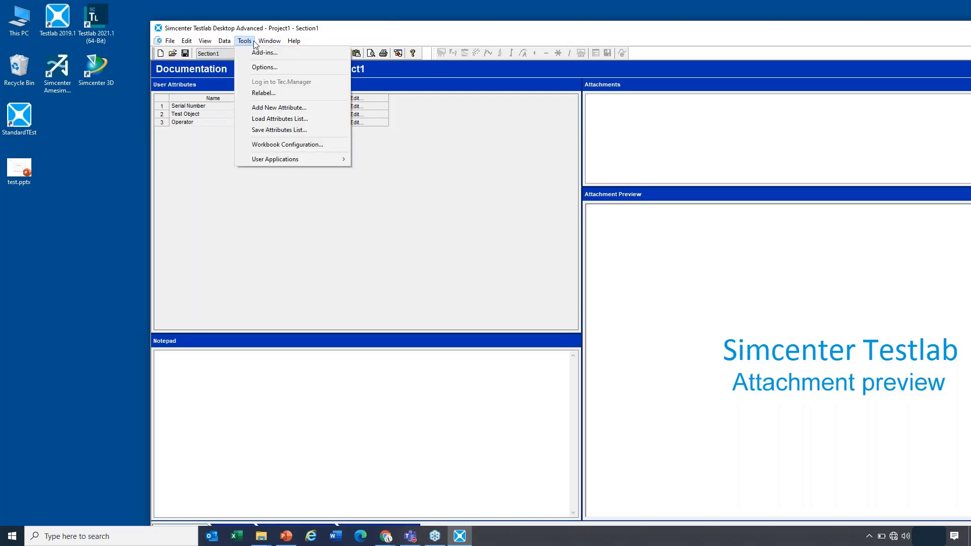
mouse_move(248, 41)
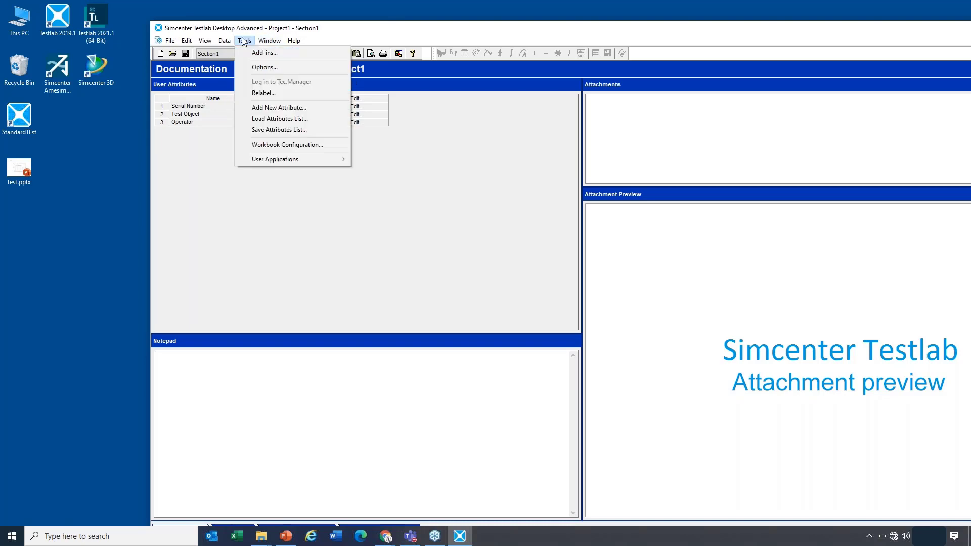
mouse_move(275, 122)
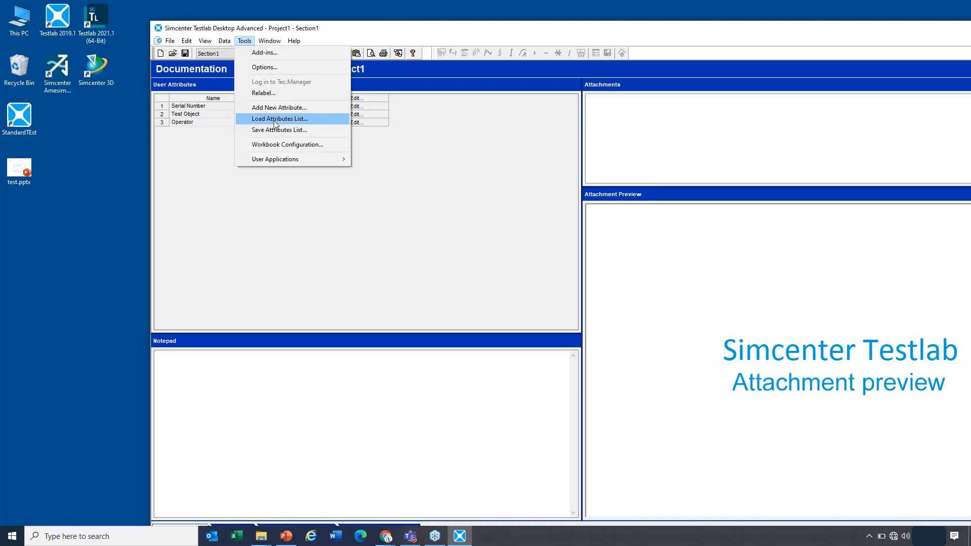
click(279, 119)
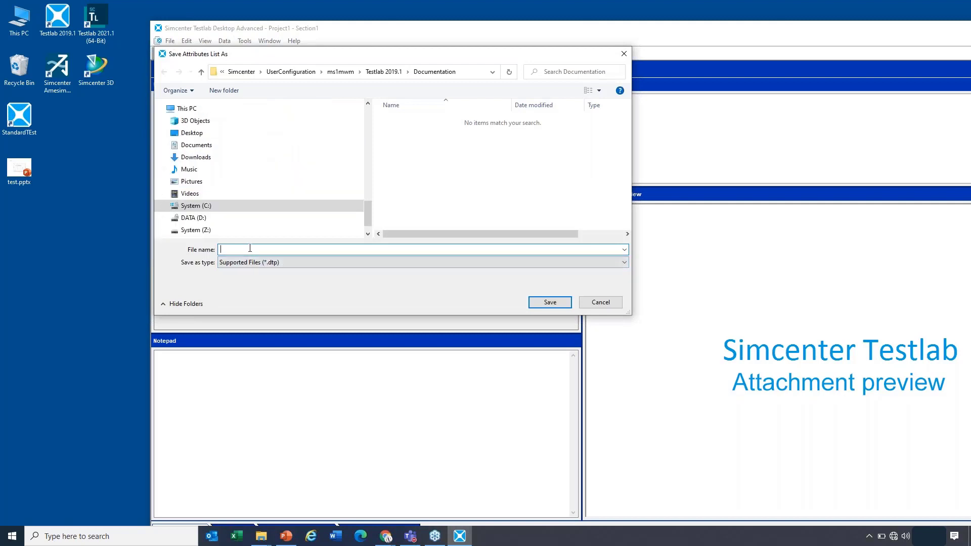
click(601, 302)
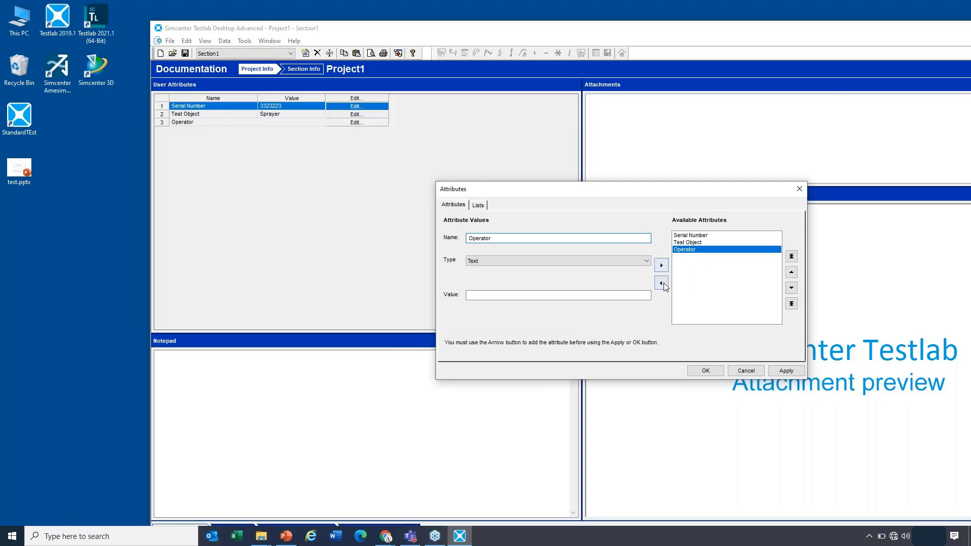
click(662, 283)
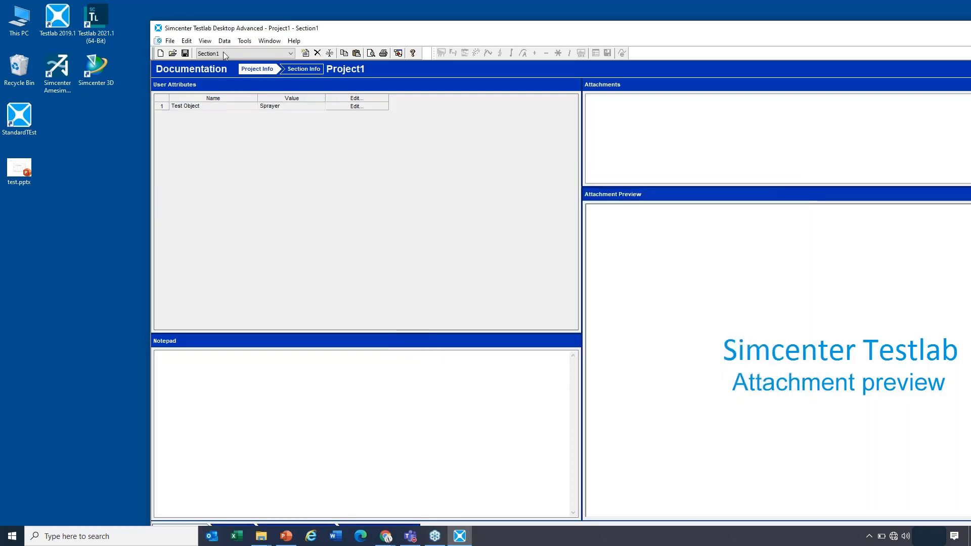
Load the 'test' attribute list to restore Serial Number, Test Object and Operator.
click(245, 41)
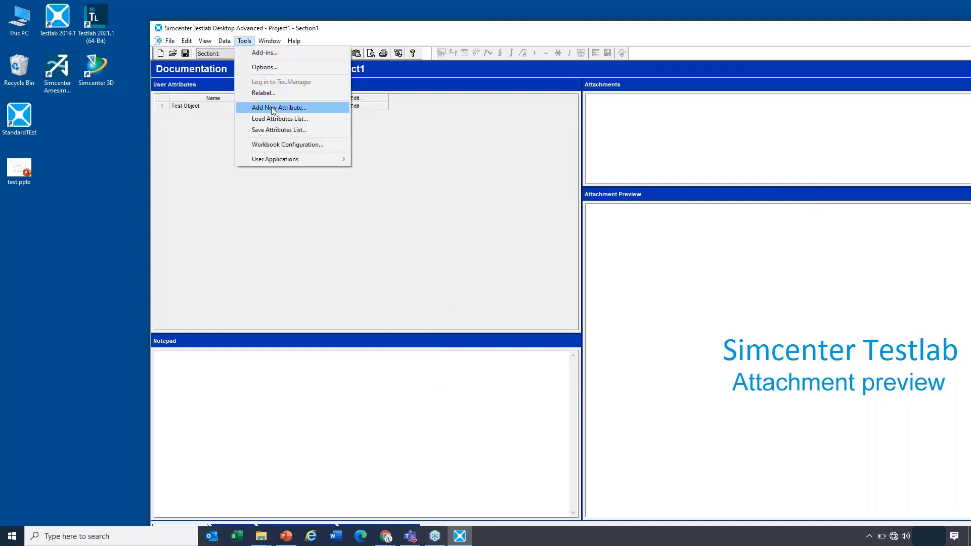
click(279, 119)
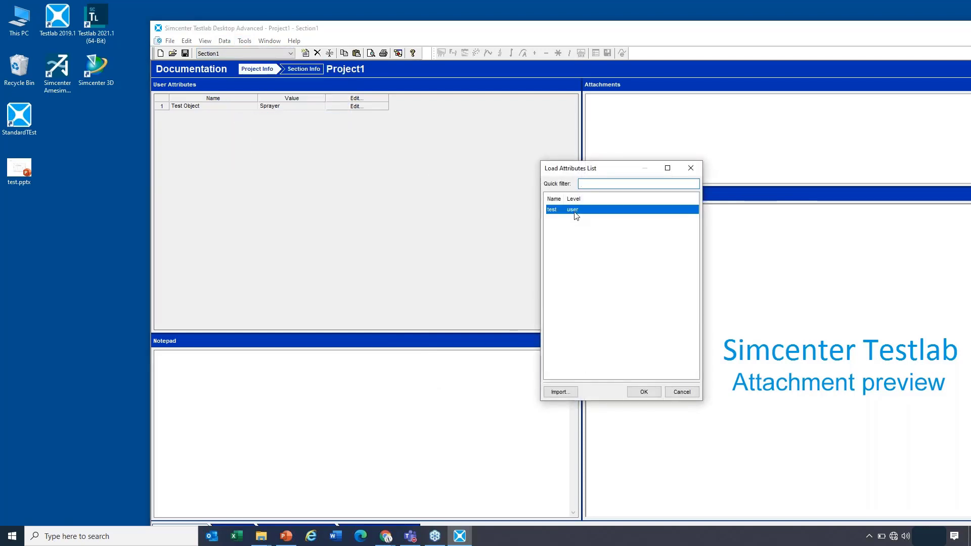
click(644, 391)
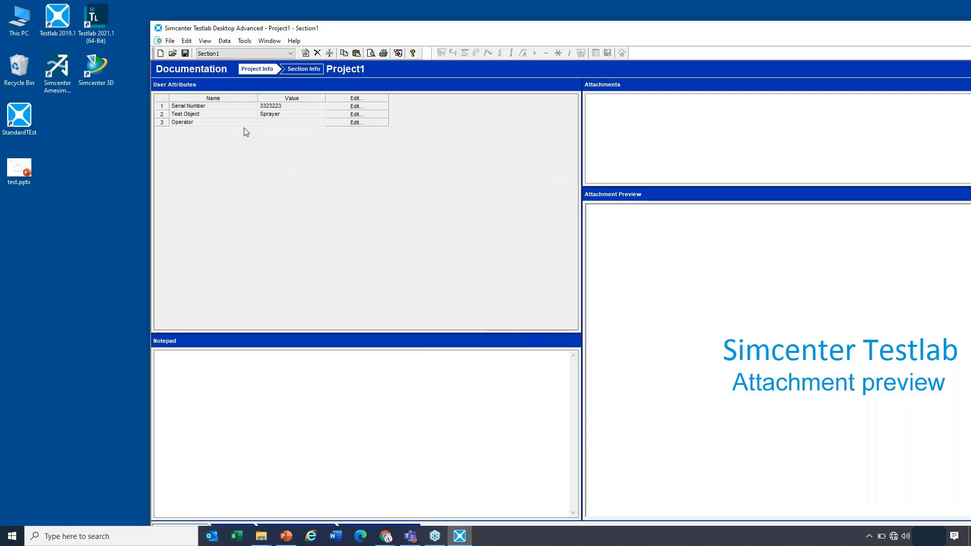
mouse_move(248, 132)
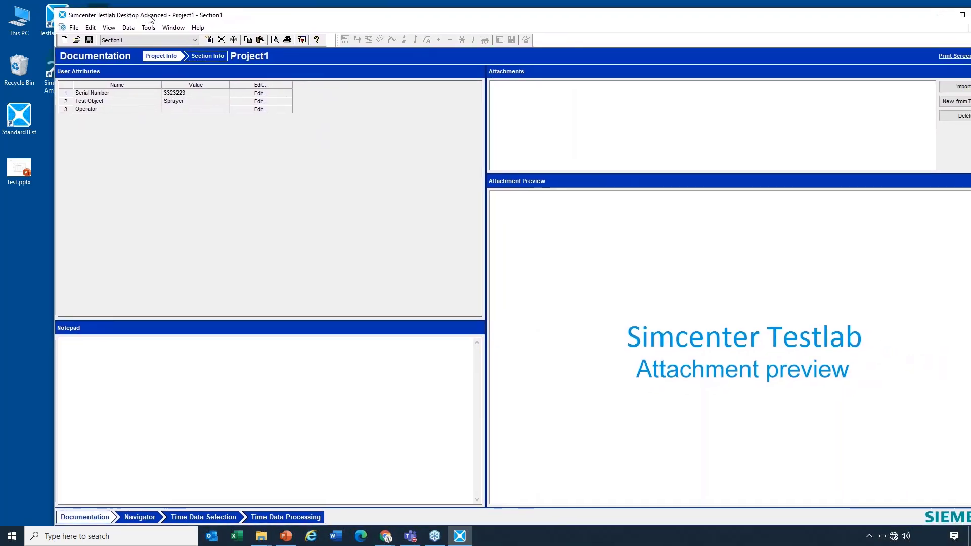
mouse_move(226, 127)
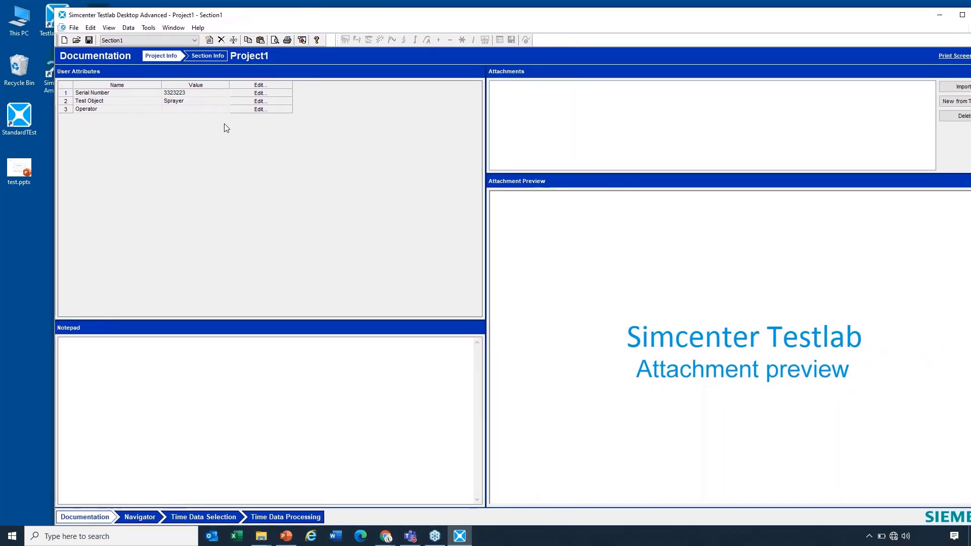
mouse_move(230, 129)
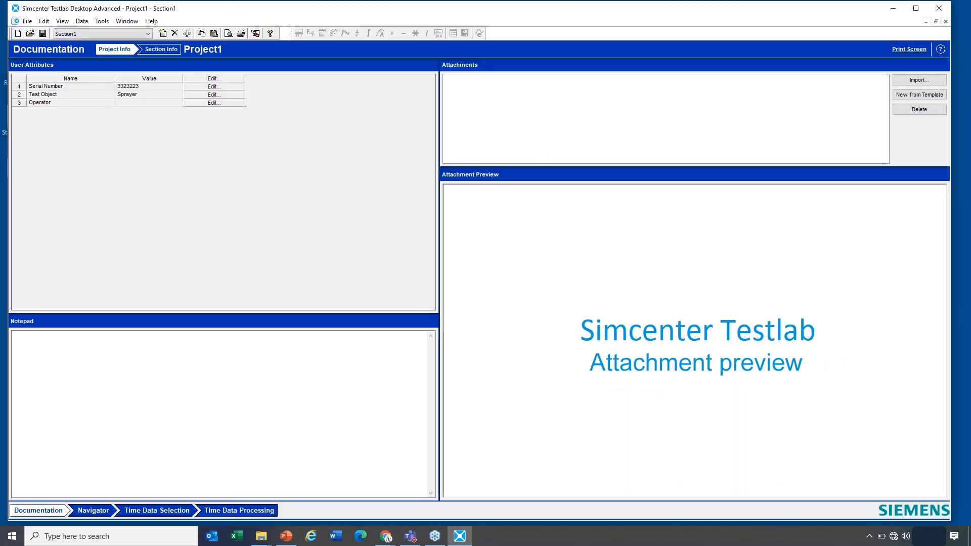
In Navigator, add UA::Test Object and UA::Operator project attribute columns to the file list.
click(93, 510)
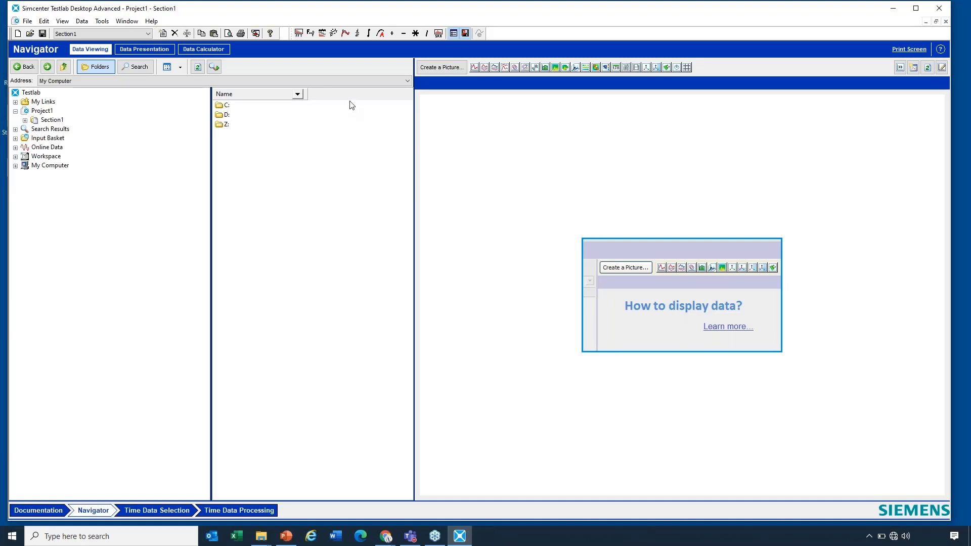
right_click(351, 105)
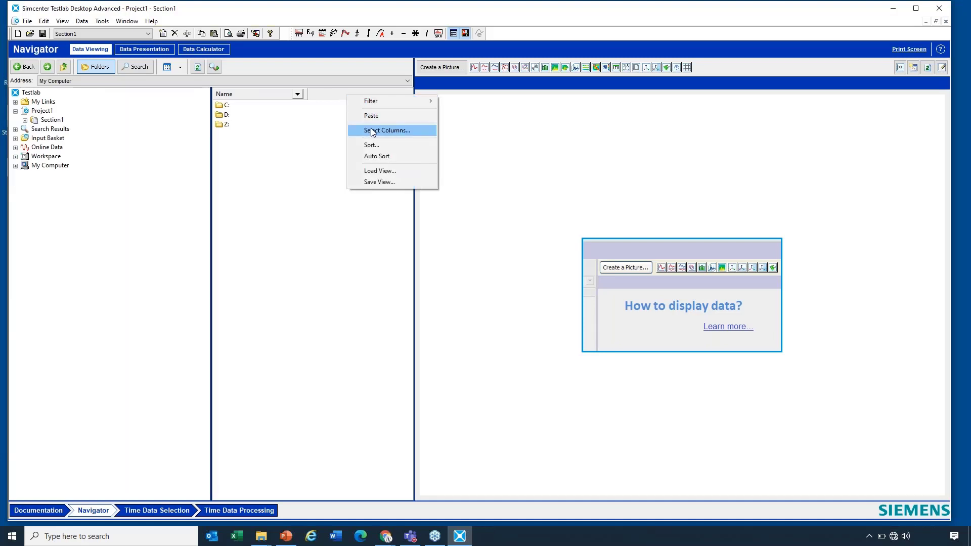
click(387, 130)
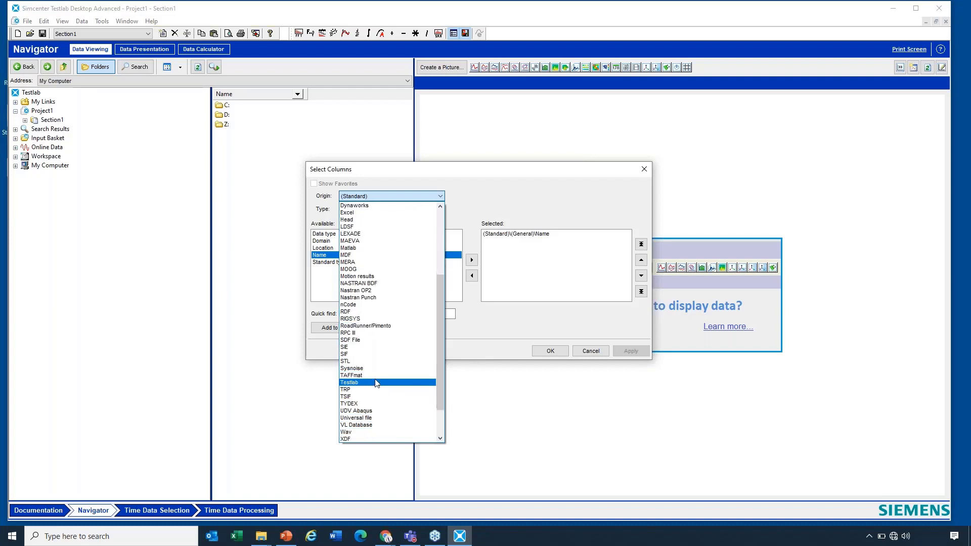
click(377, 383)
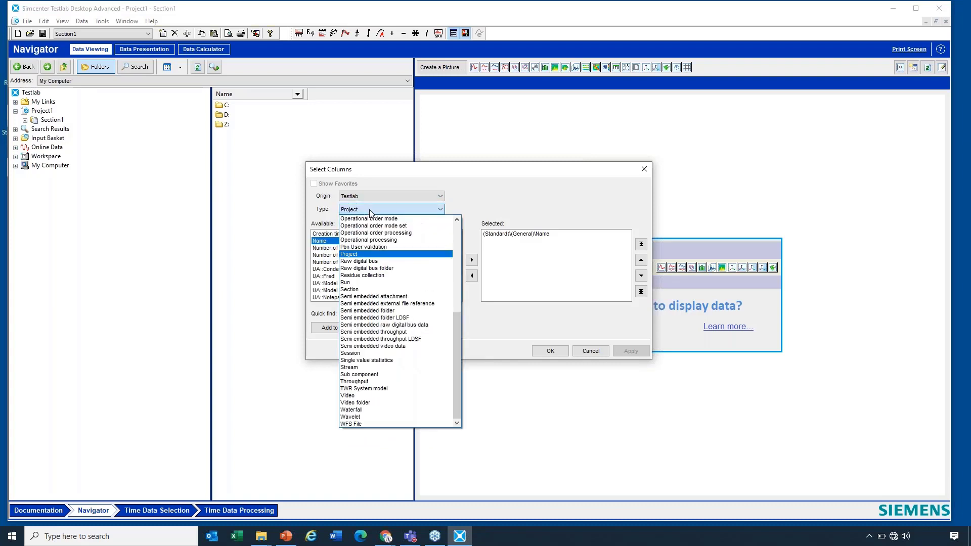
click(349, 254)
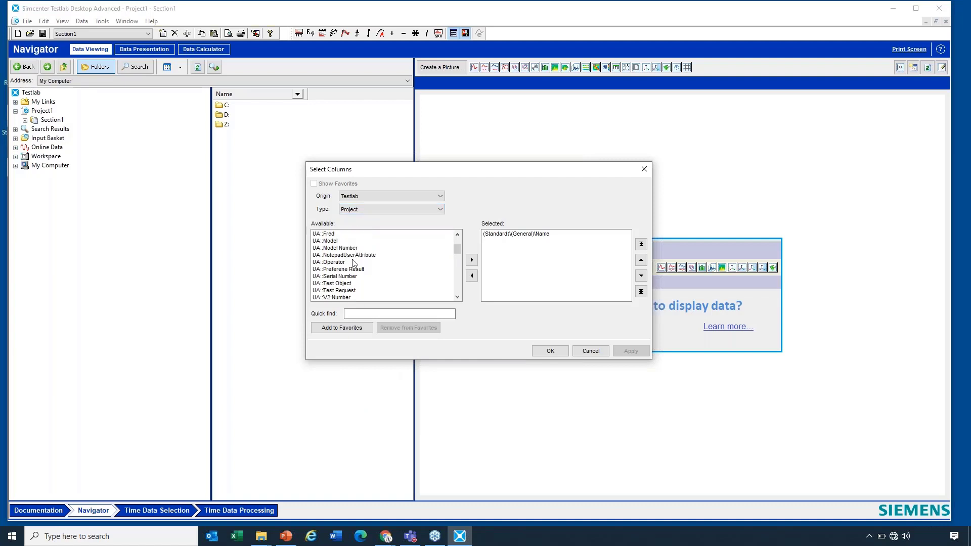
scroll(down, 3)
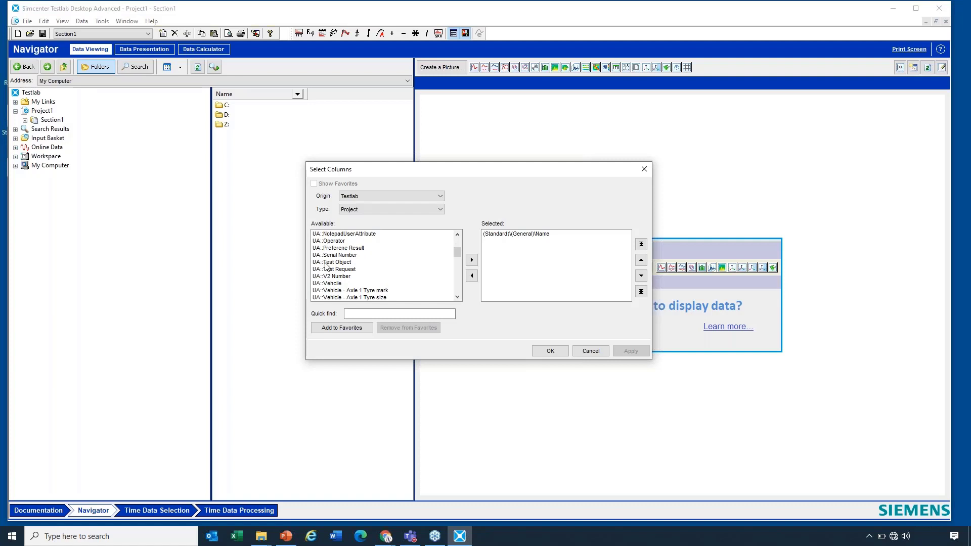
click(336, 262)
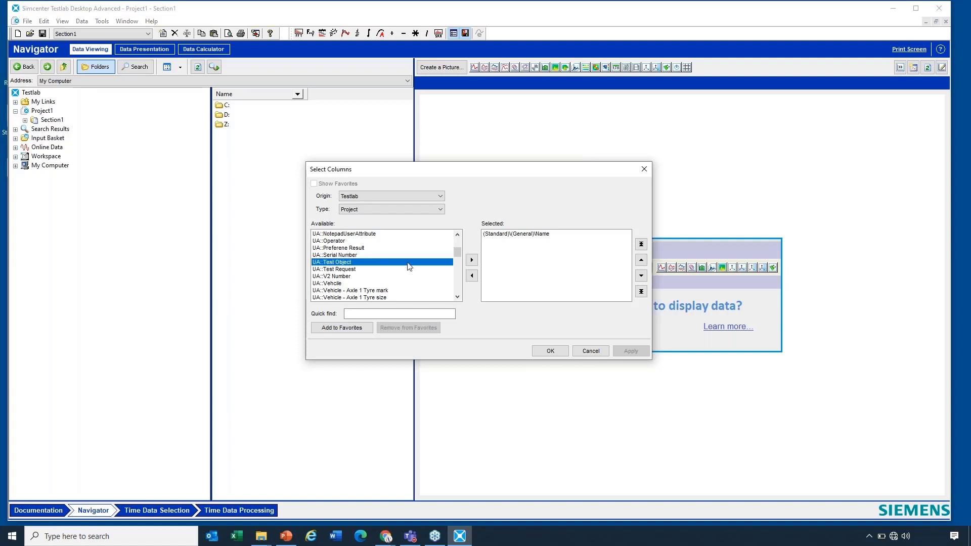
click(472, 259)
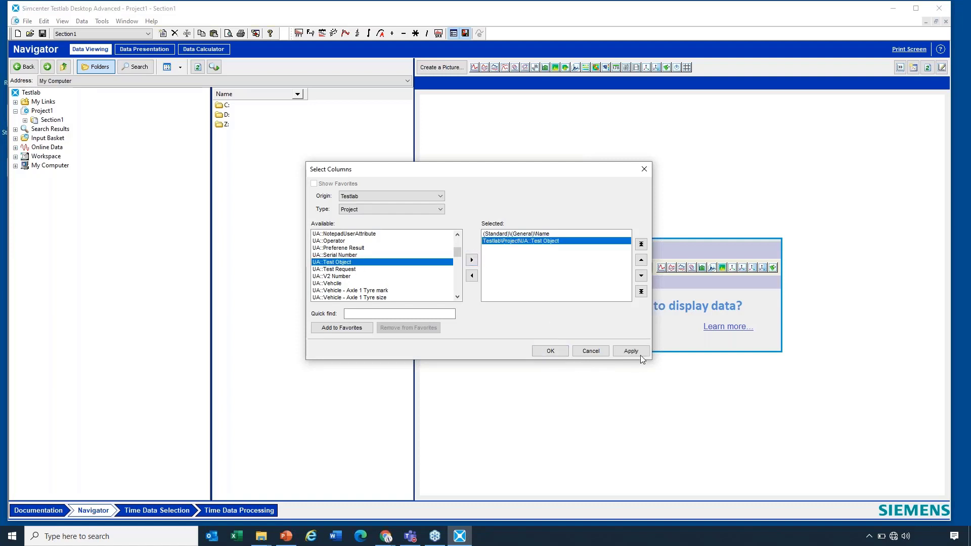
mouse_move(341, 247)
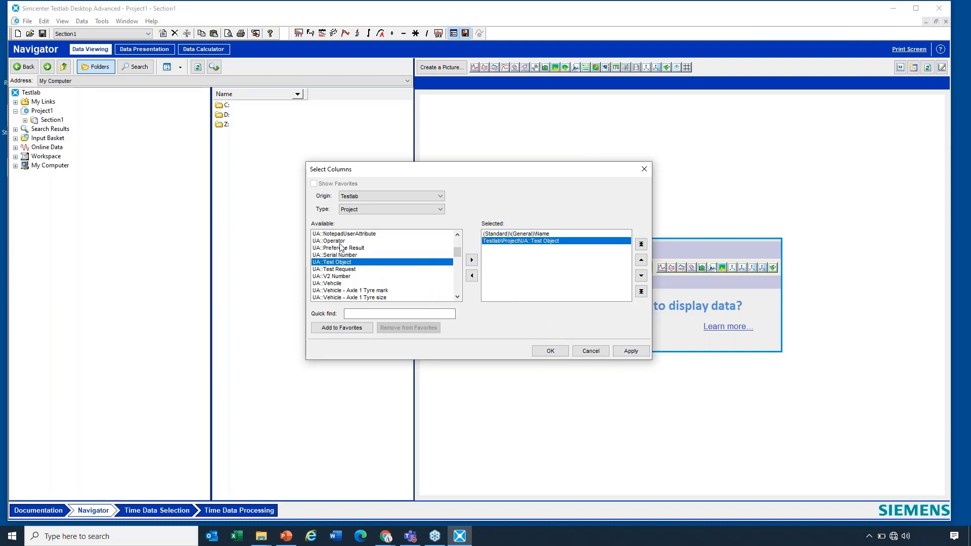
click(471, 260)
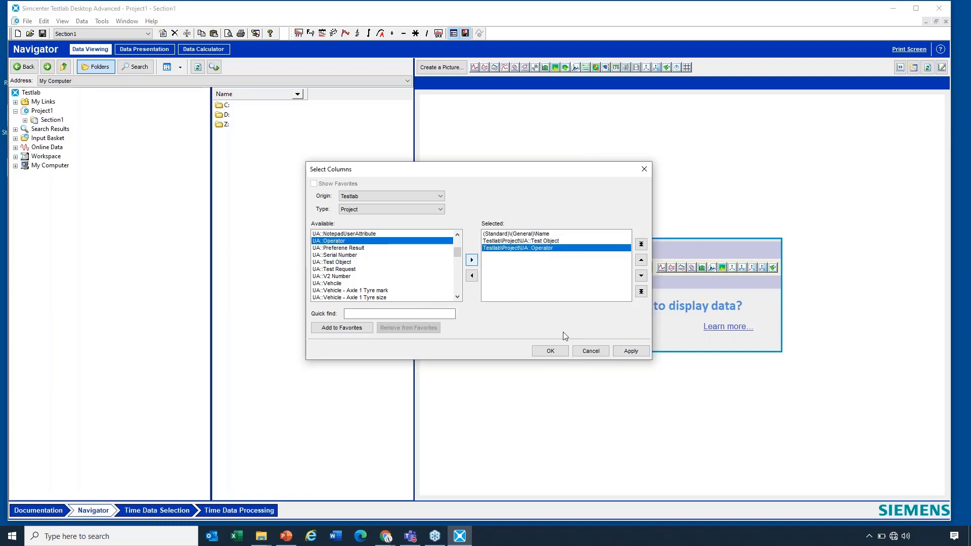
click(550, 351)
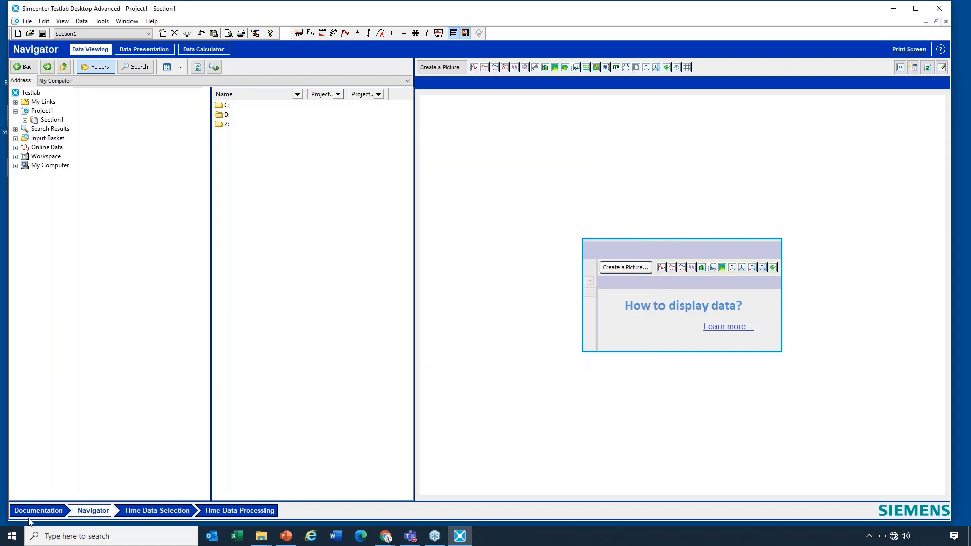
mouse_move(319, 123)
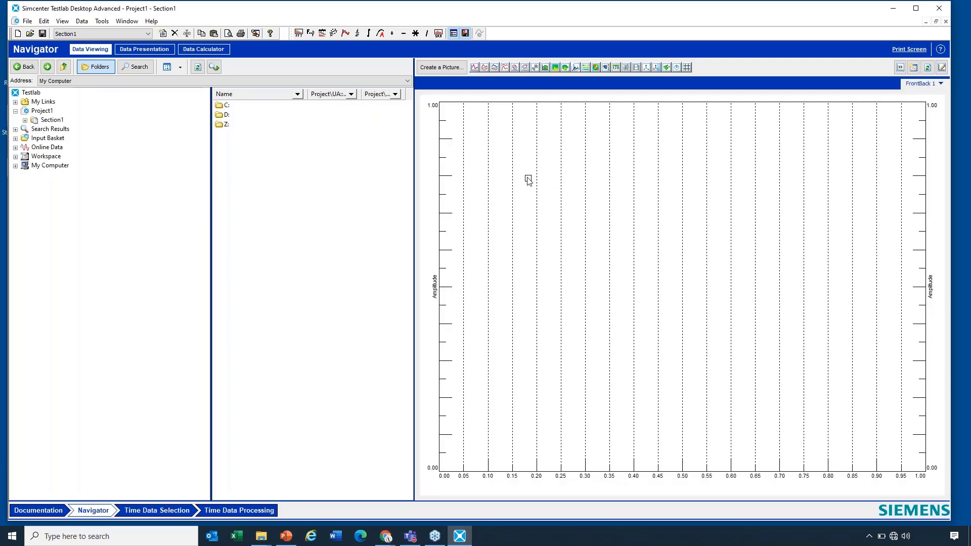
Add the project attribute UA::Test Object to the curve legend's custom content.
right_click(528, 179)
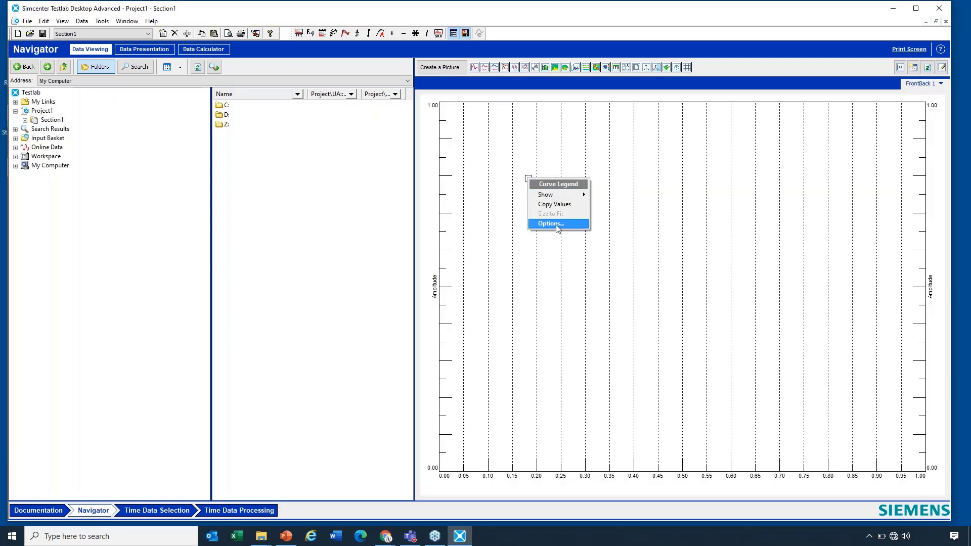
click(551, 224)
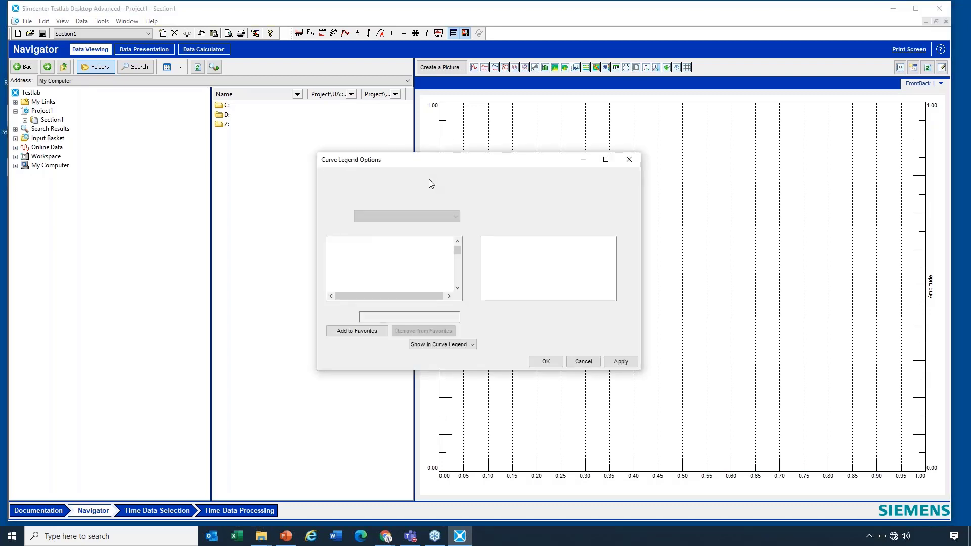
click(391, 175)
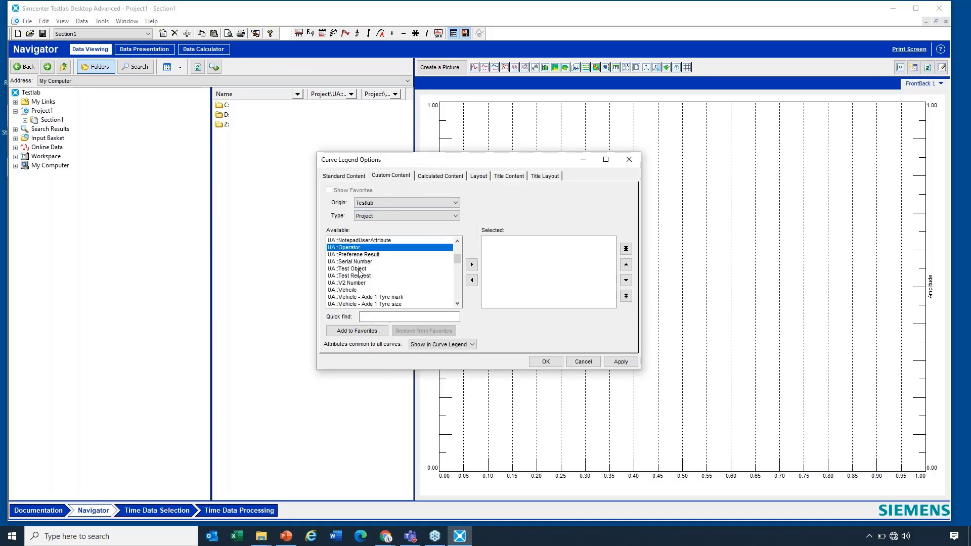
click(348, 268)
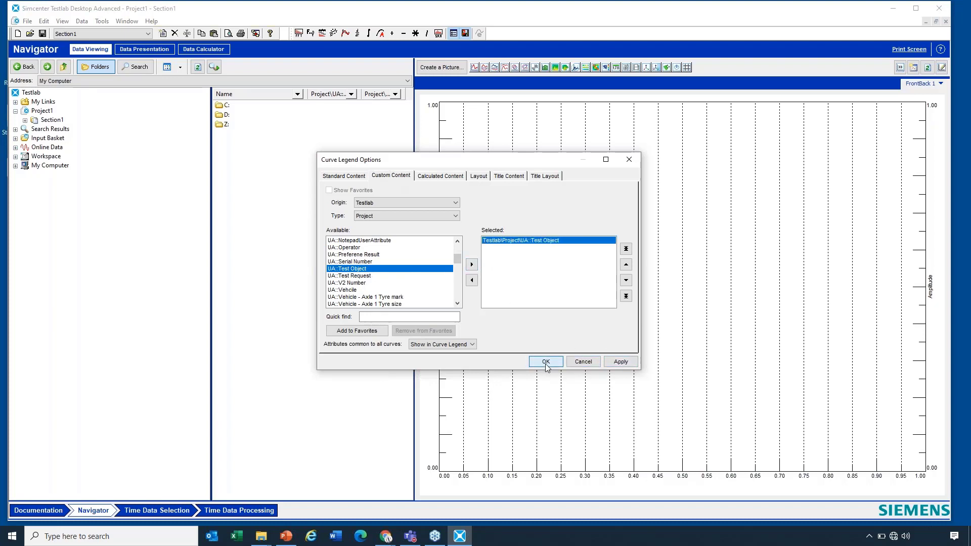
click(546, 361)
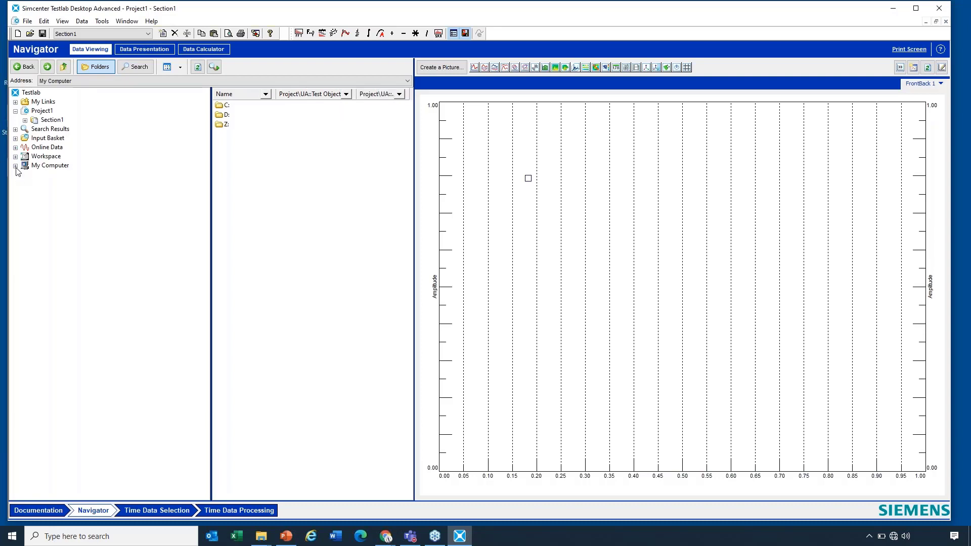
Expand the Navigator tree to D:\demo\Multiple_projects and list its projects.
click(16, 166)
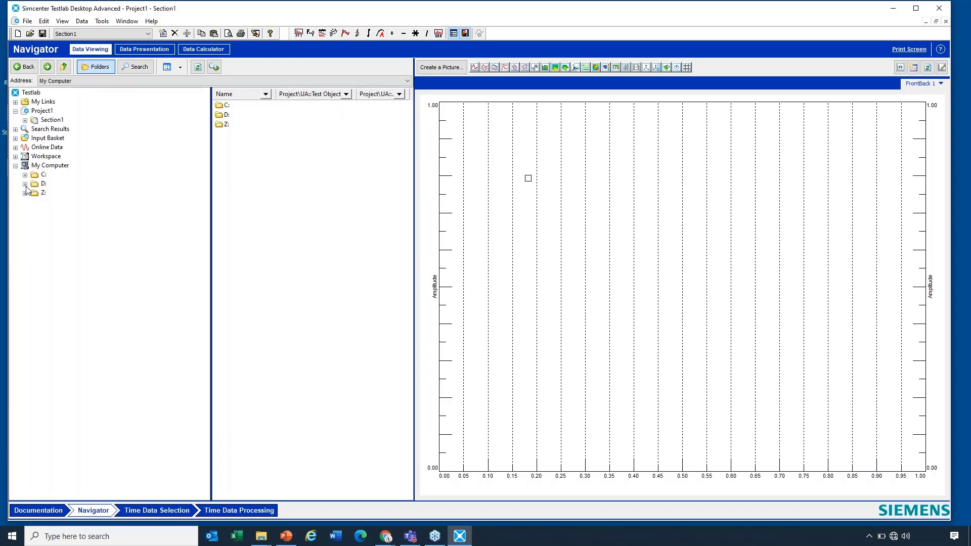
click(24, 183)
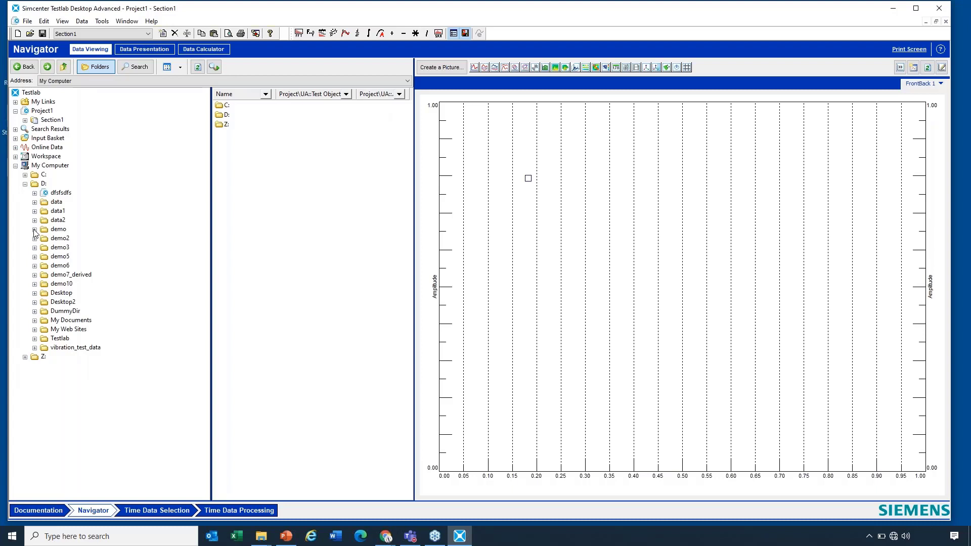
click(57, 211)
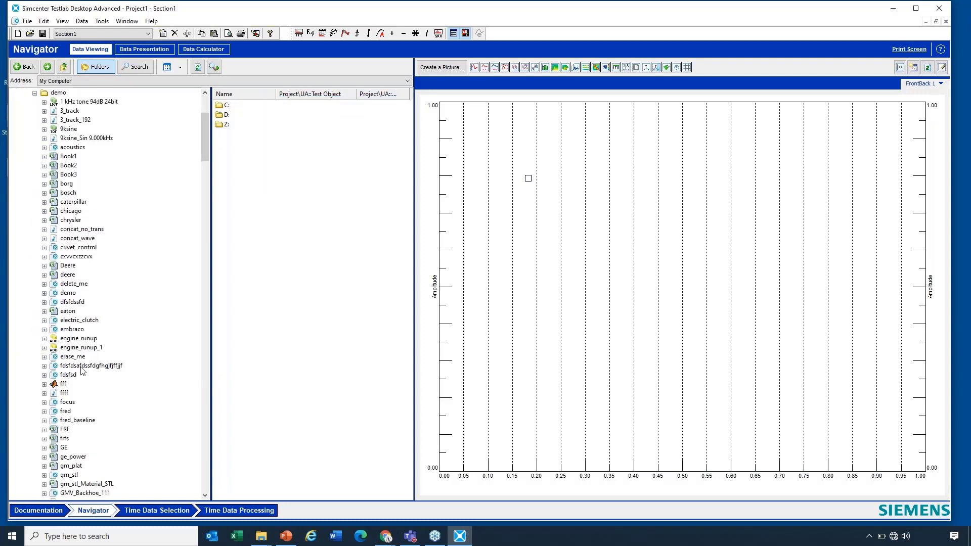
scroll(down, 3)
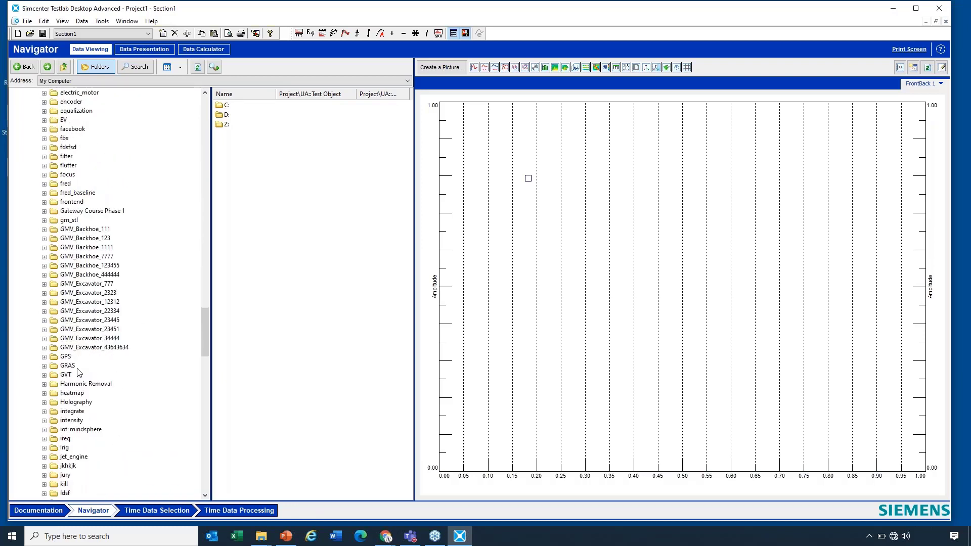
scroll(down, 3)
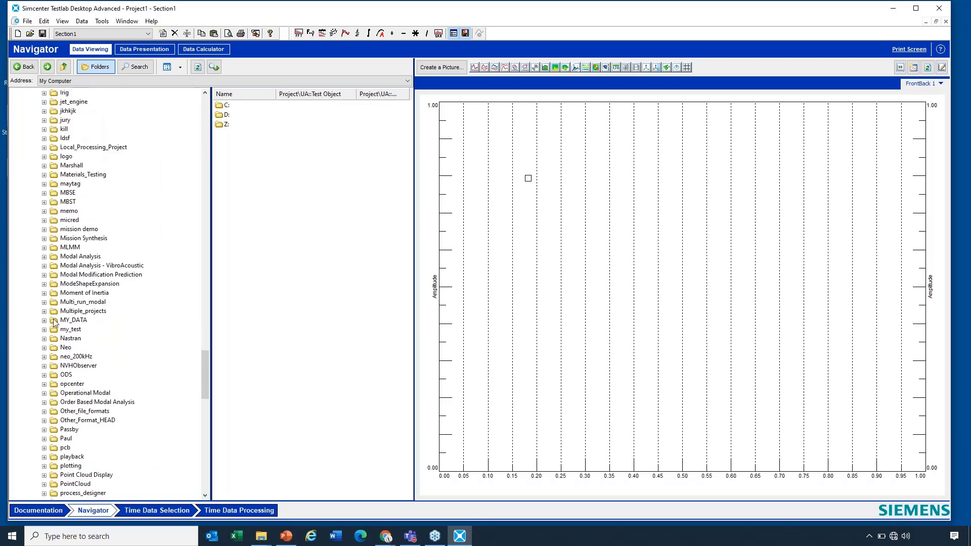
click(44, 311)
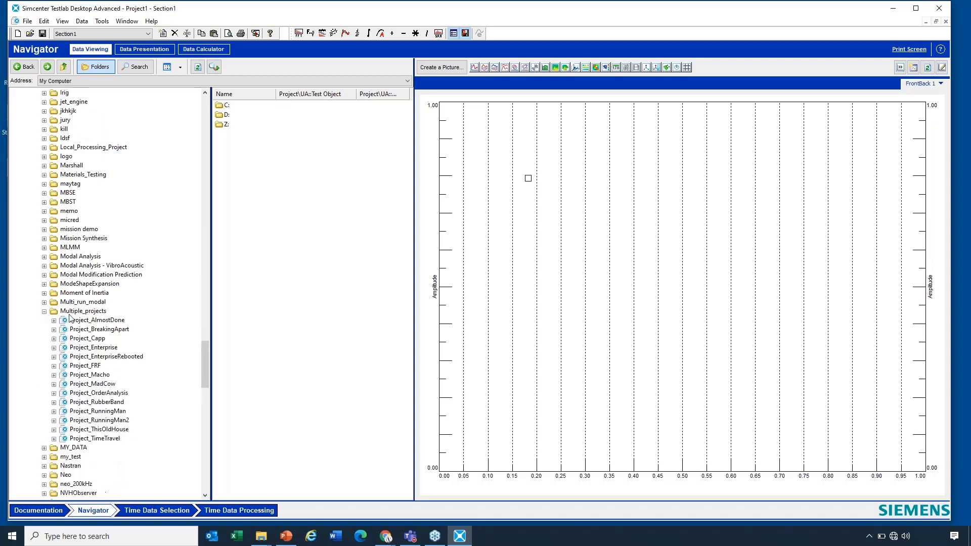
click(83, 311)
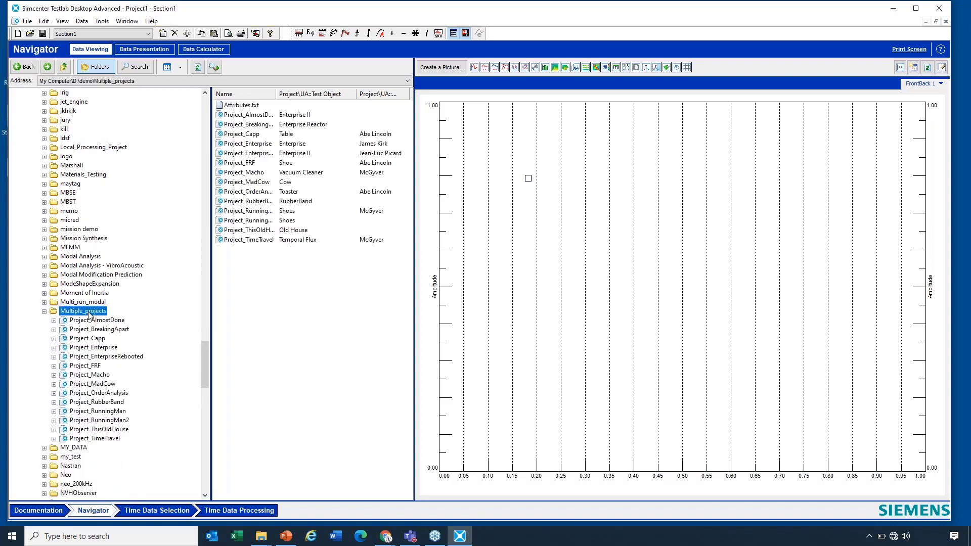
mouse_move(415, 266)
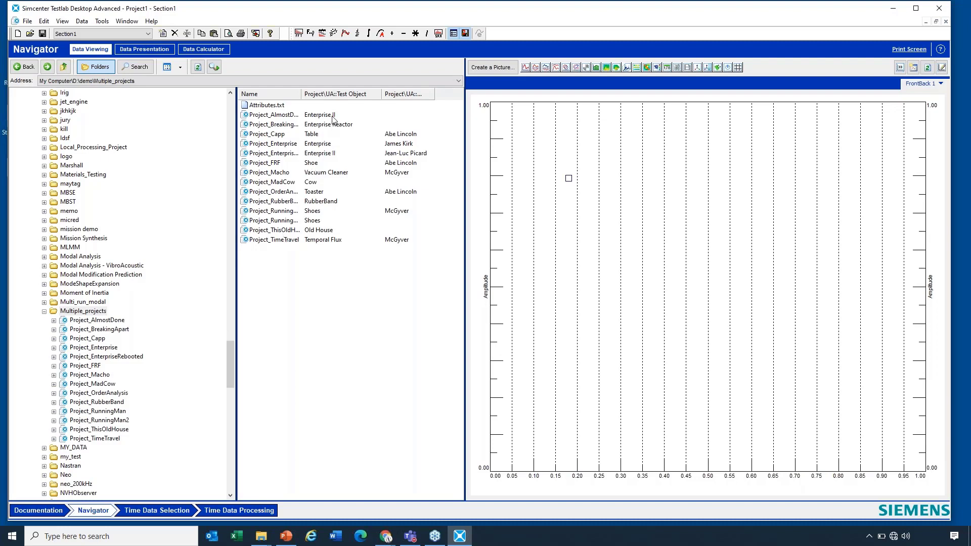
mouse_move(390, 243)
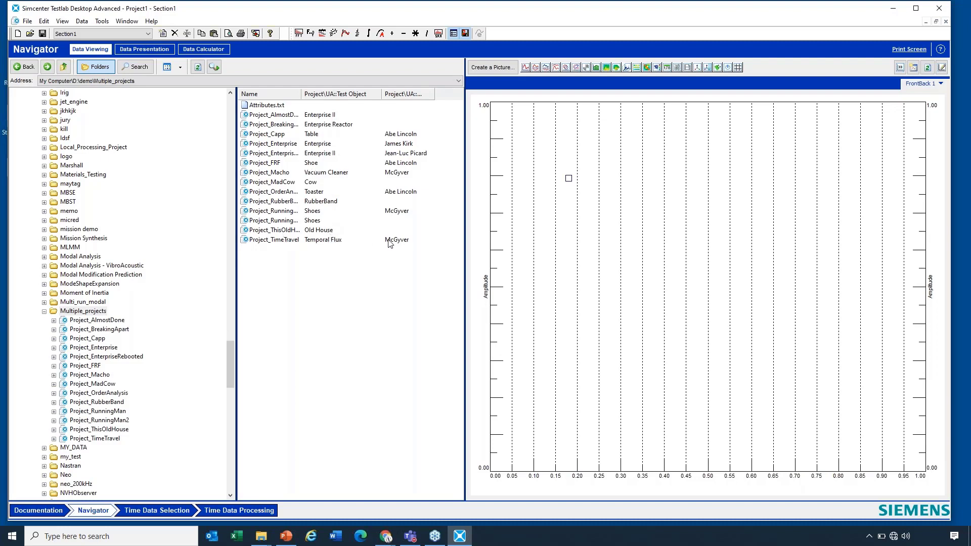
mouse_move(396, 238)
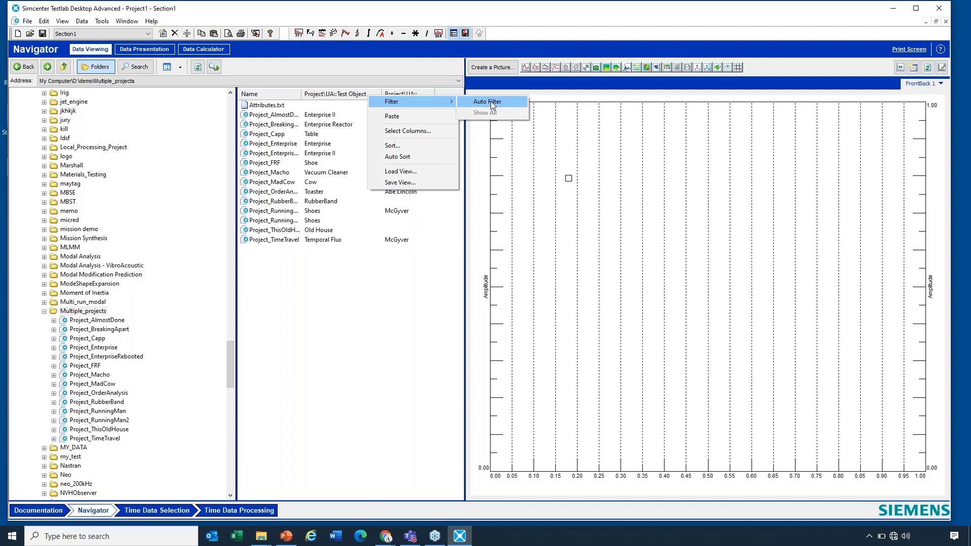
Auto-filter projects to operator McGyver, reset, then filter Test Object to Enterprise II.
click(486, 101)
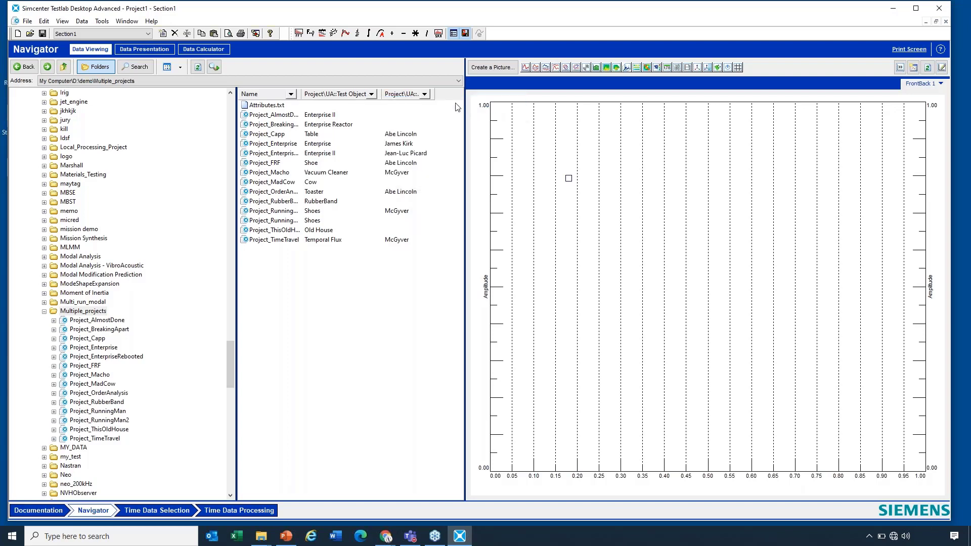
mouse_move(407, 146)
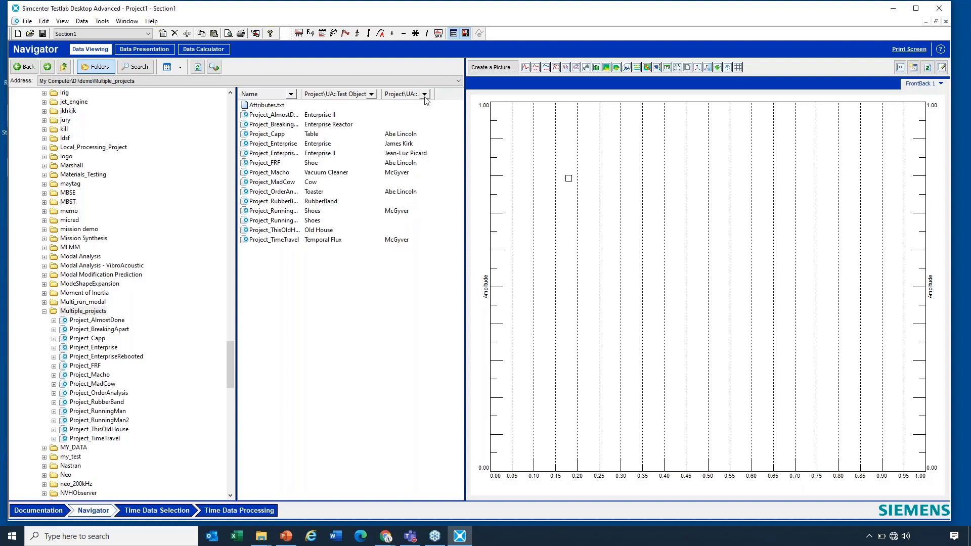
click(424, 95)
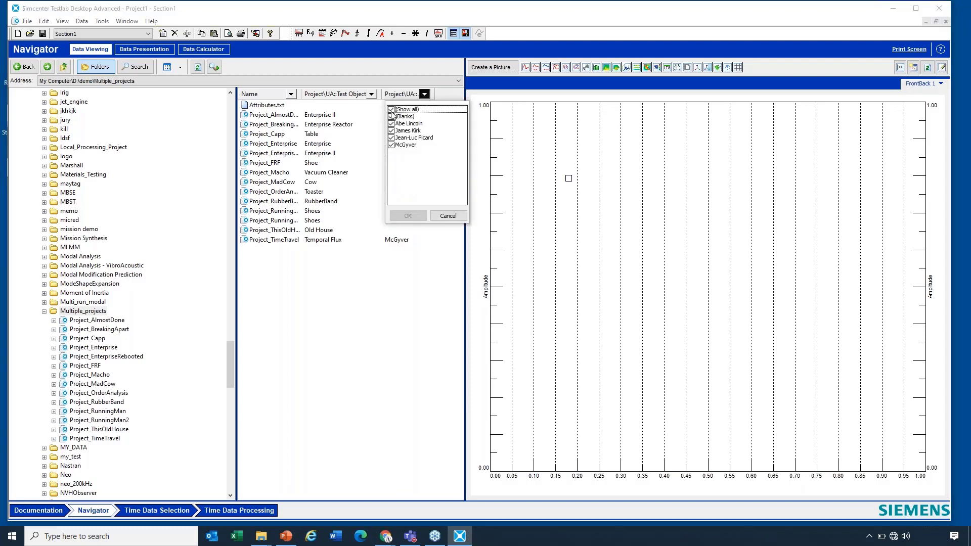
click(391, 109)
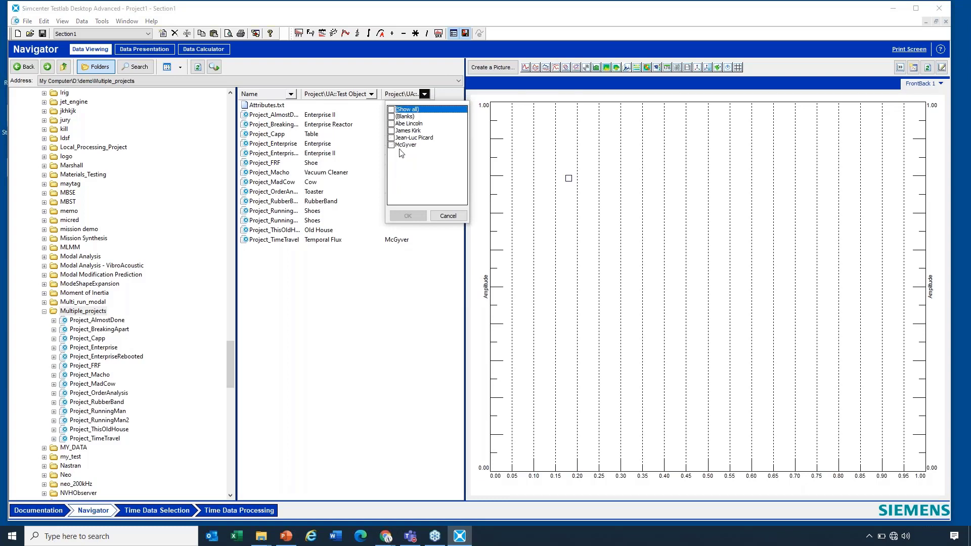
click(391, 144)
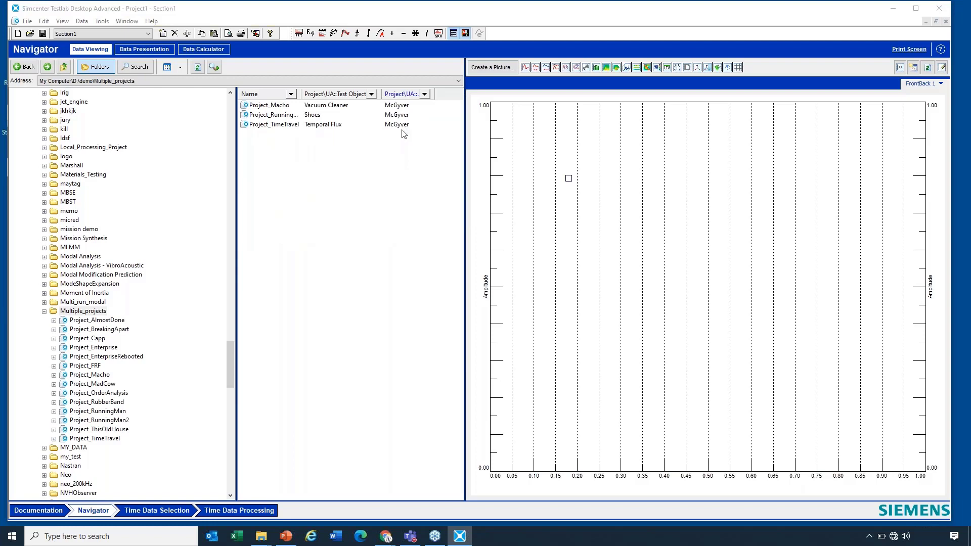
click(424, 94)
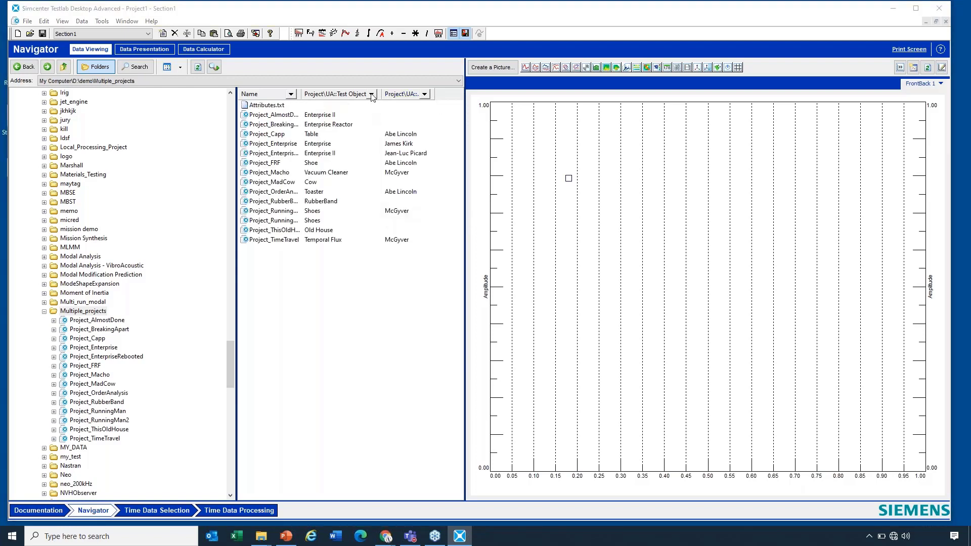
click(372, 94)
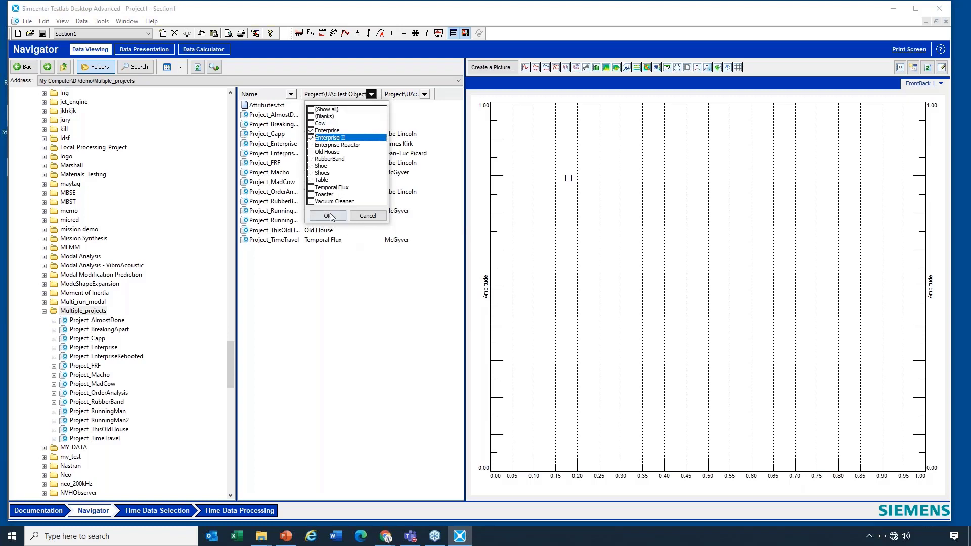
click(328, 216)
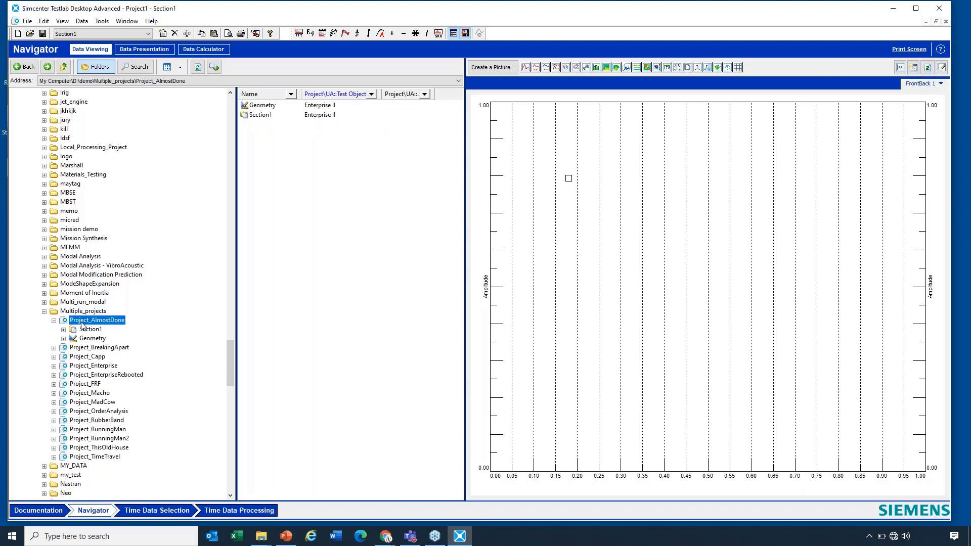
View Project_AlmostDone's properties, then Project_FRF's attributes such as Test Object Shoe.
right_click(96, 321)
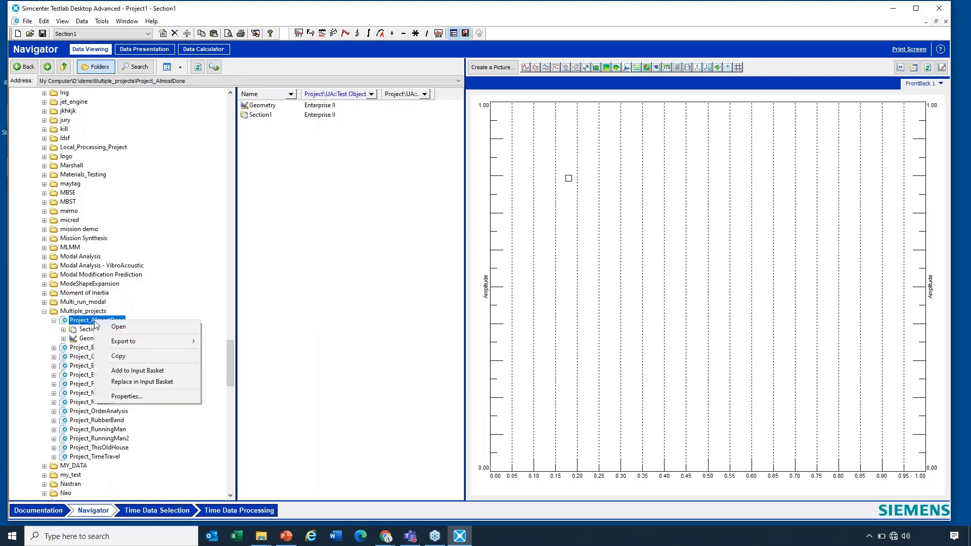
mouse_move(118, 356)
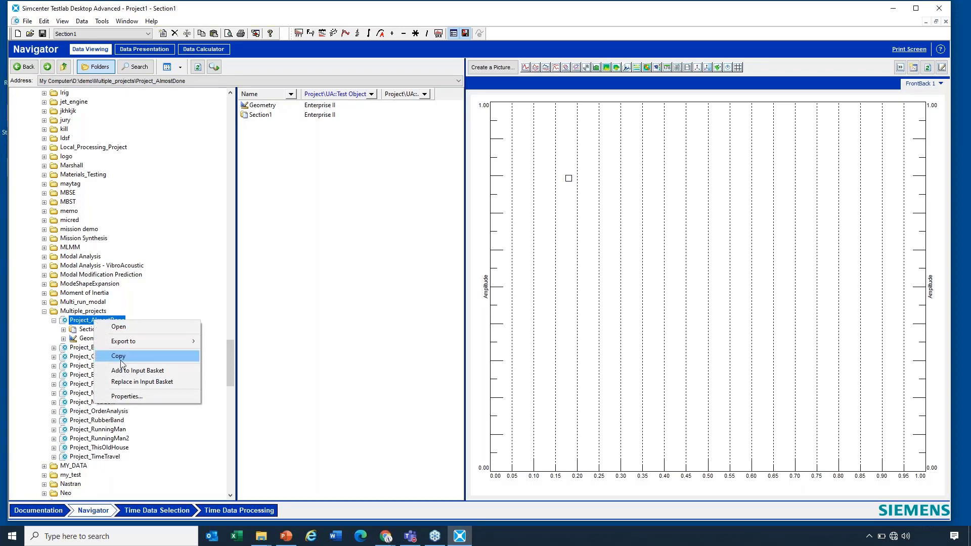
click(126, 396)
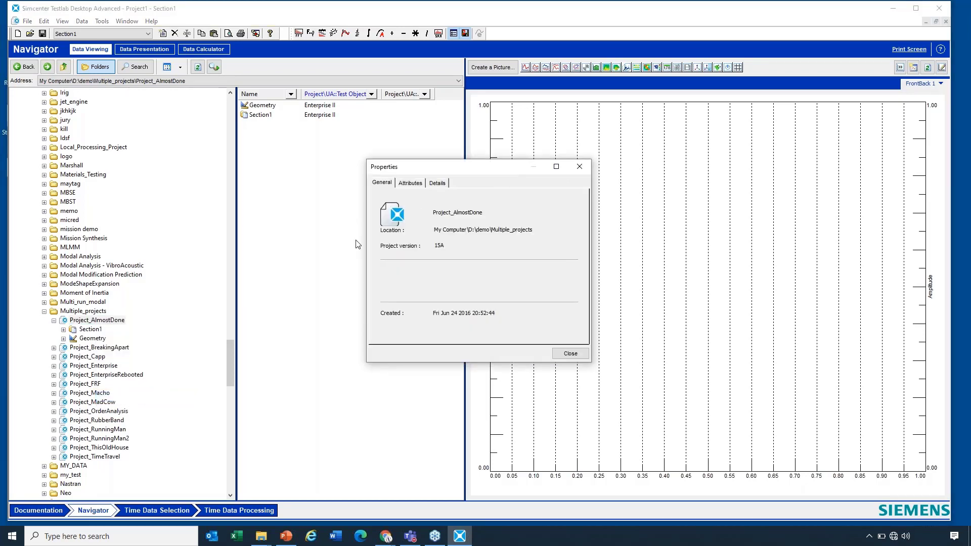
click(410, 183)
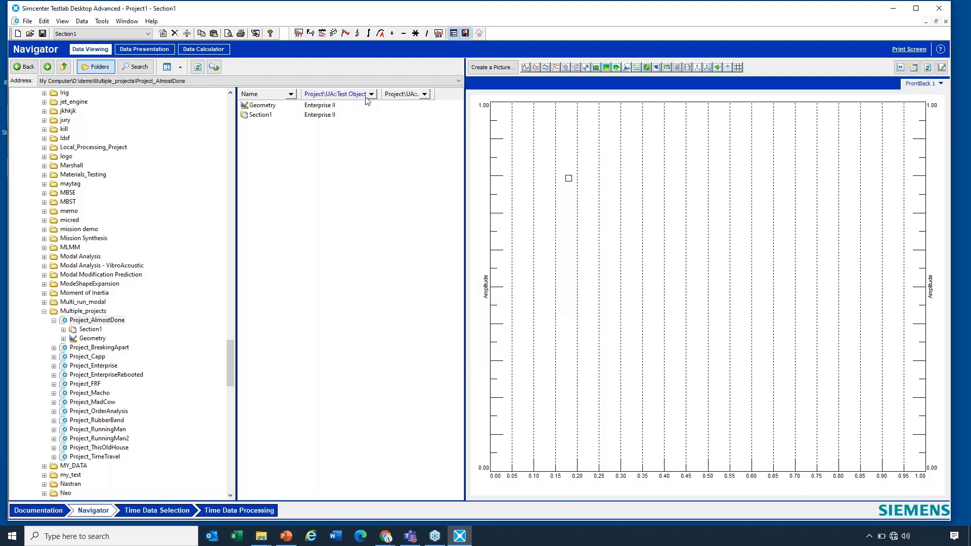
click(84, 383)
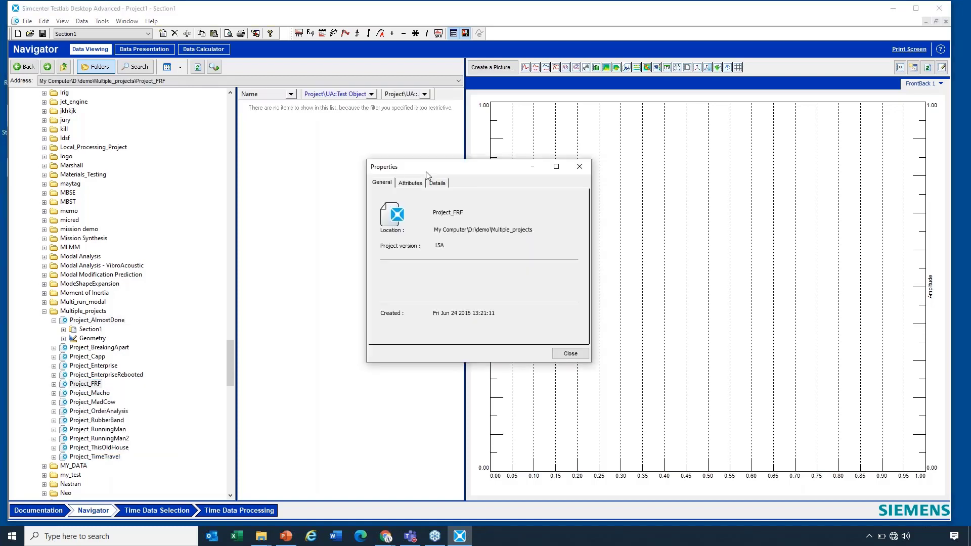
click(409, 182)
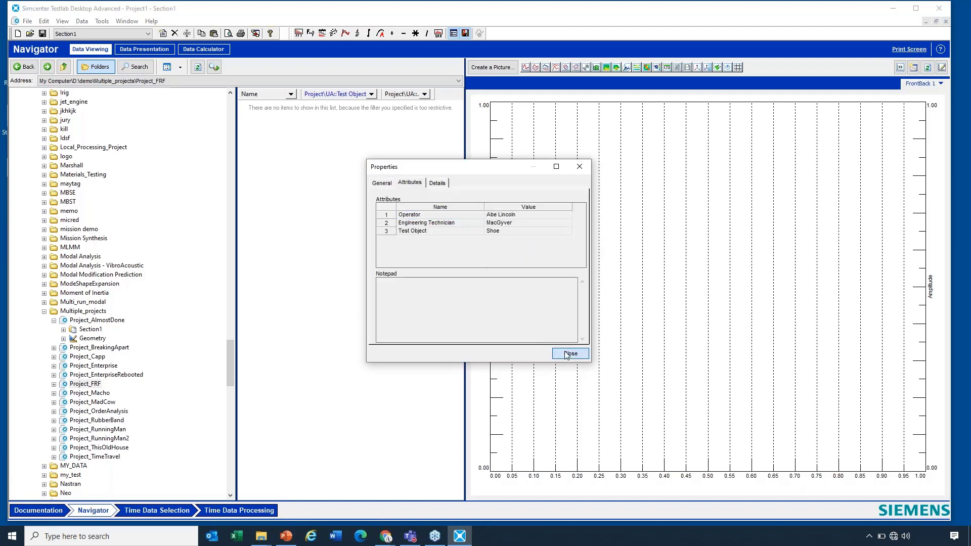
click(570, 353)
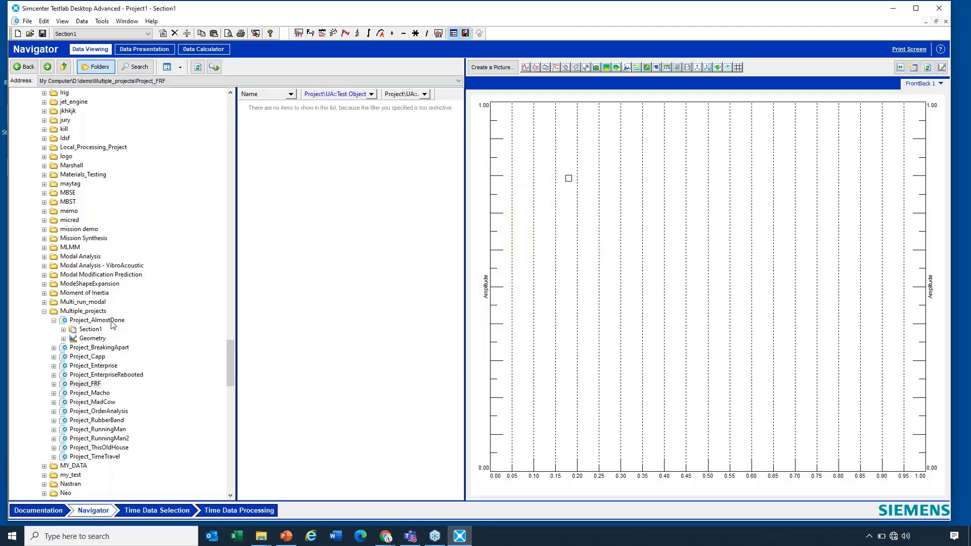
Open Section1 of Project_AlmostDone and plot FRF plate7 and FRF plate9 together.
click(90, 329)
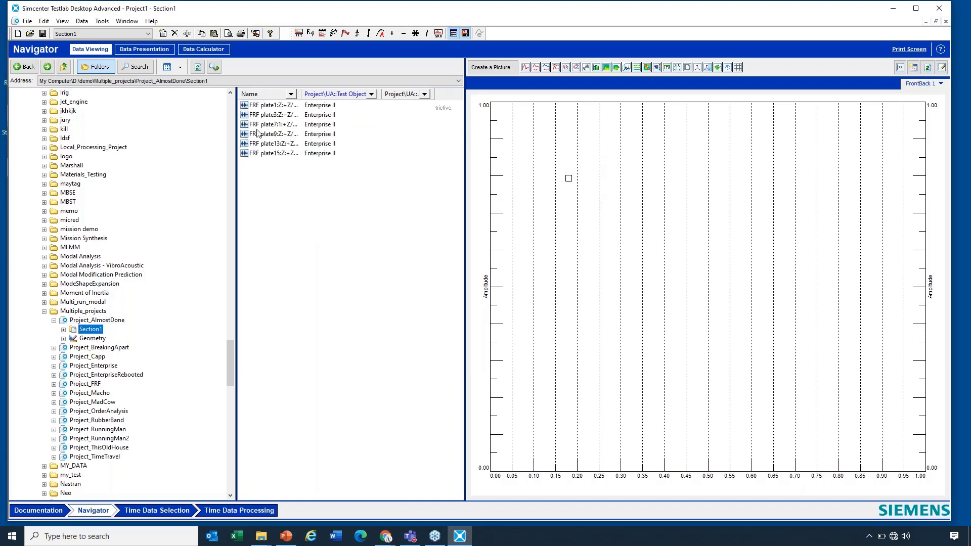
click(270, 124)
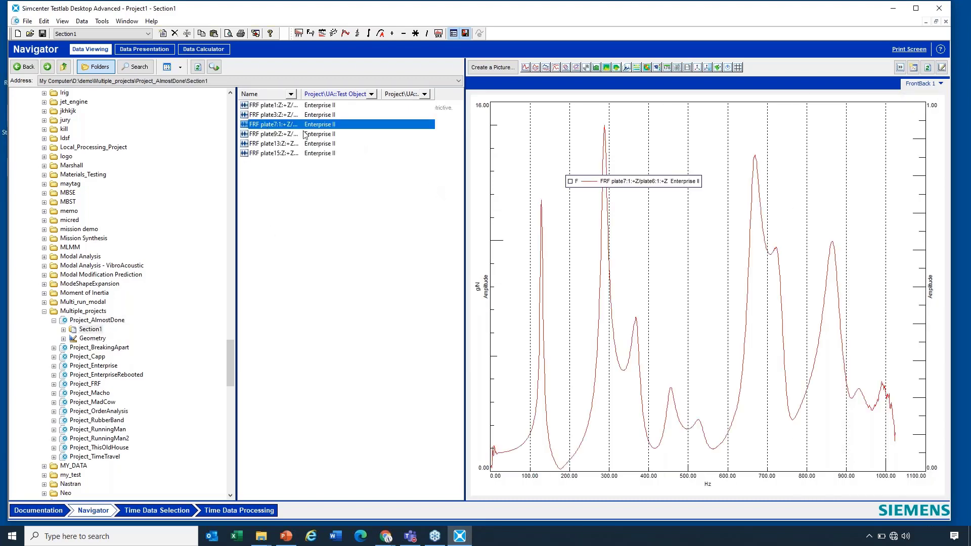
click(269, 134)
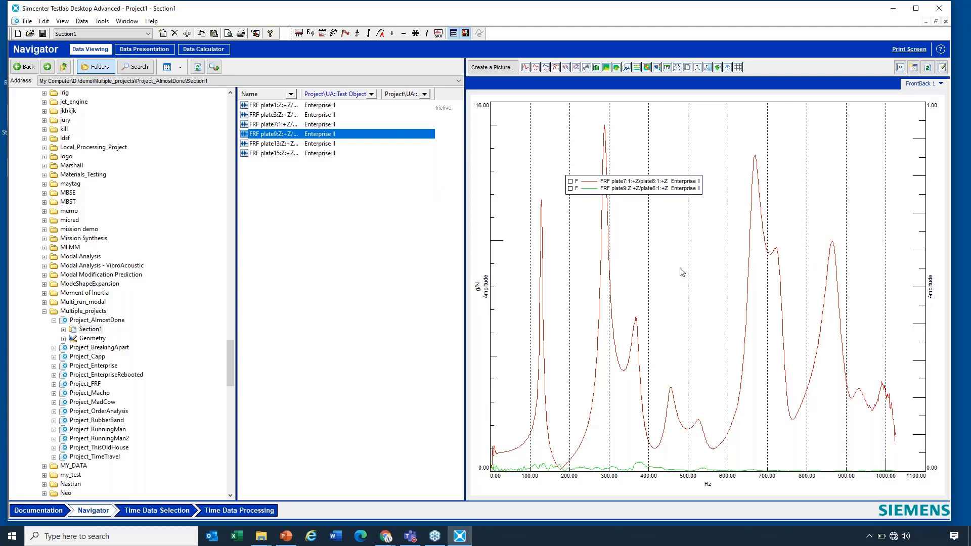
mouse_move(690, 193)
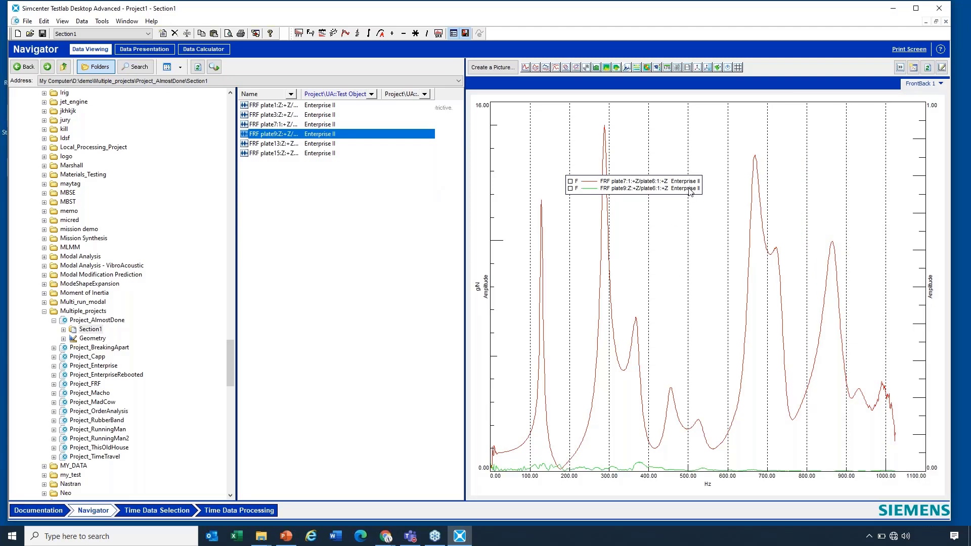
mouse_move(831, 165)
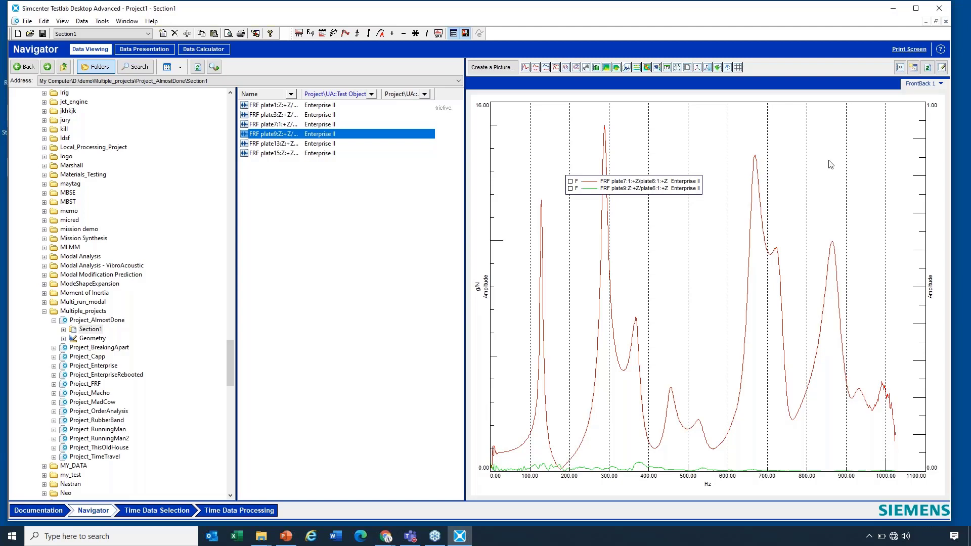
mouse_move(936, 88)
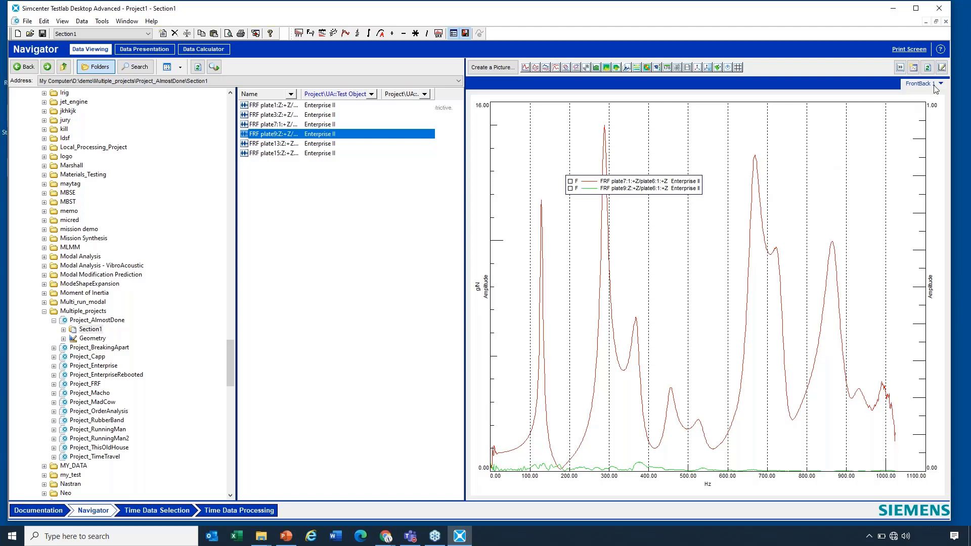
Open the FrontBack display's context menu and its Make Printformat naming prompt.
right_click(935, 84)
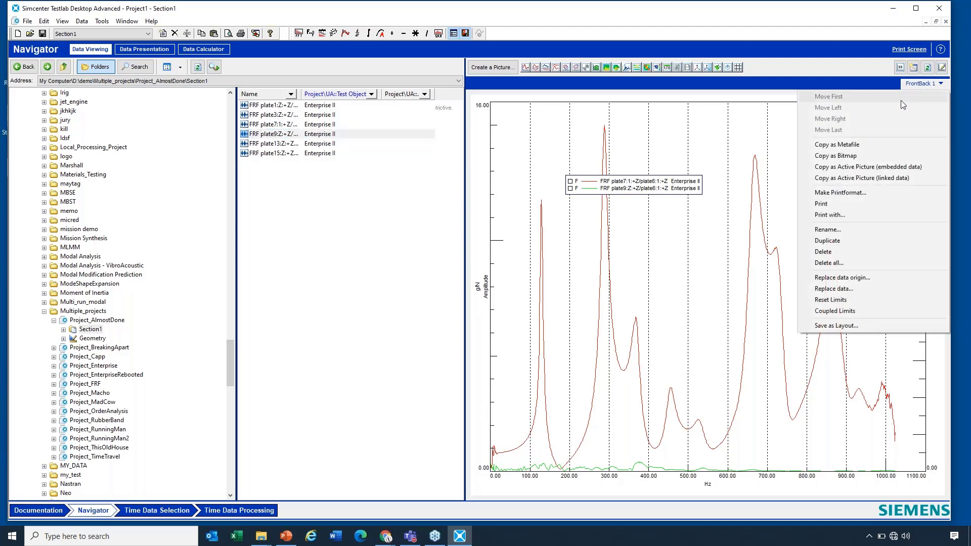
mouse_move(846, 198)
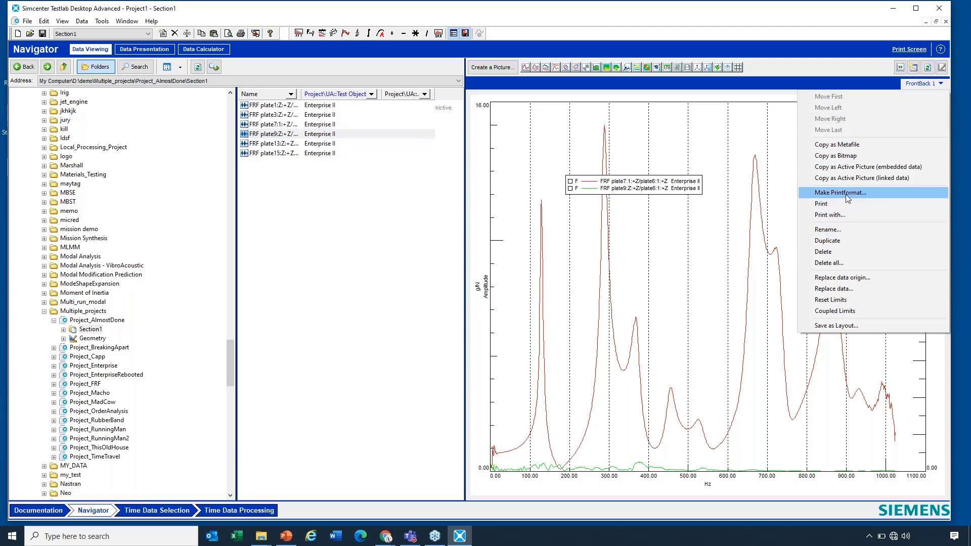
mouse_move(853, 197)
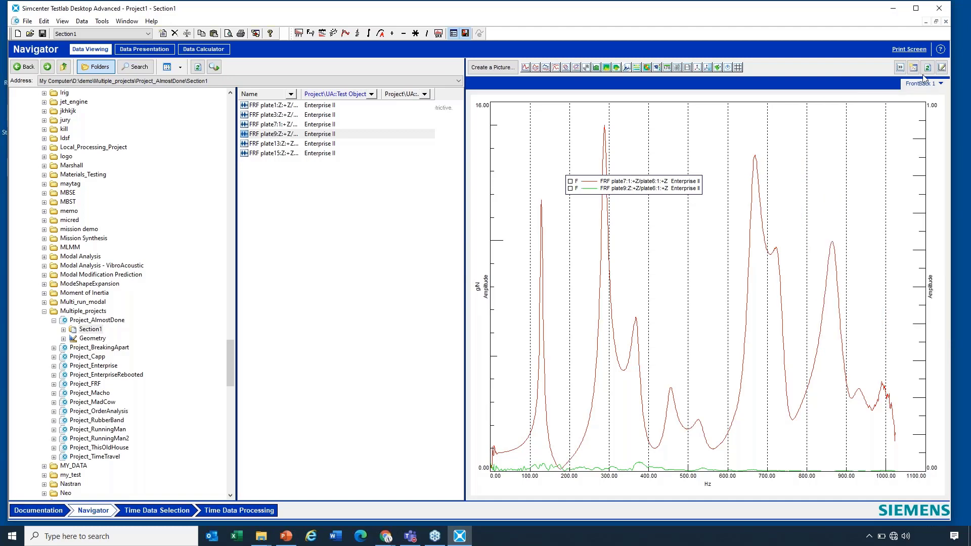
click(30, 21)
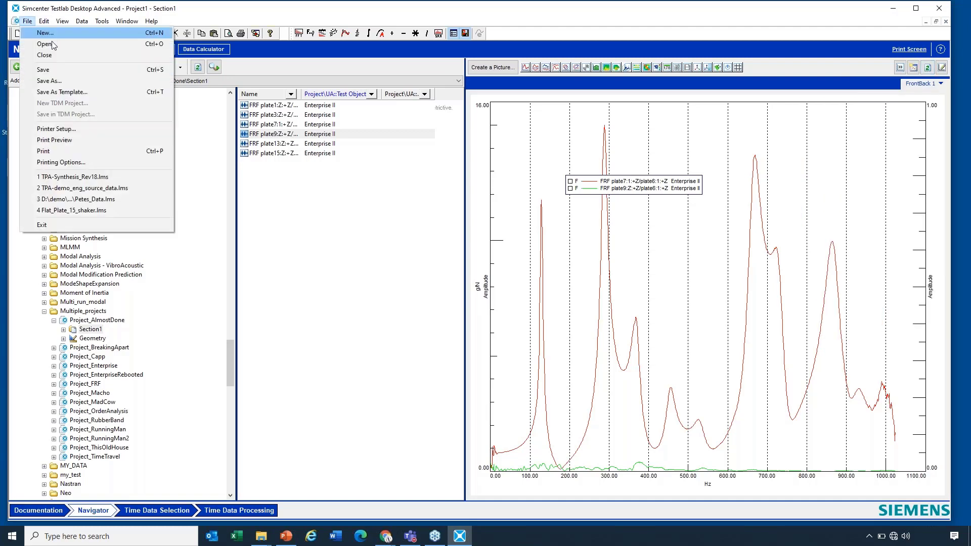
click(61, 162)
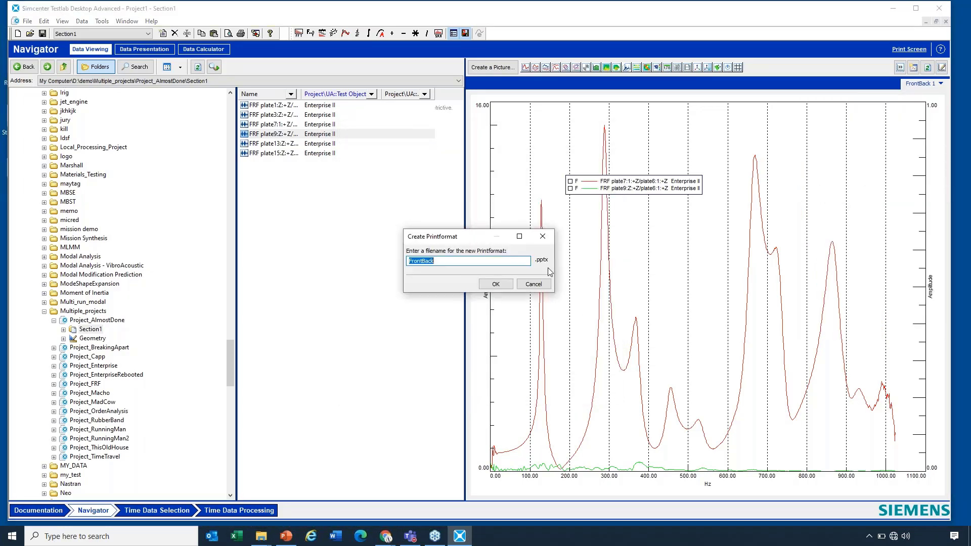
mouse_move(542, 265)
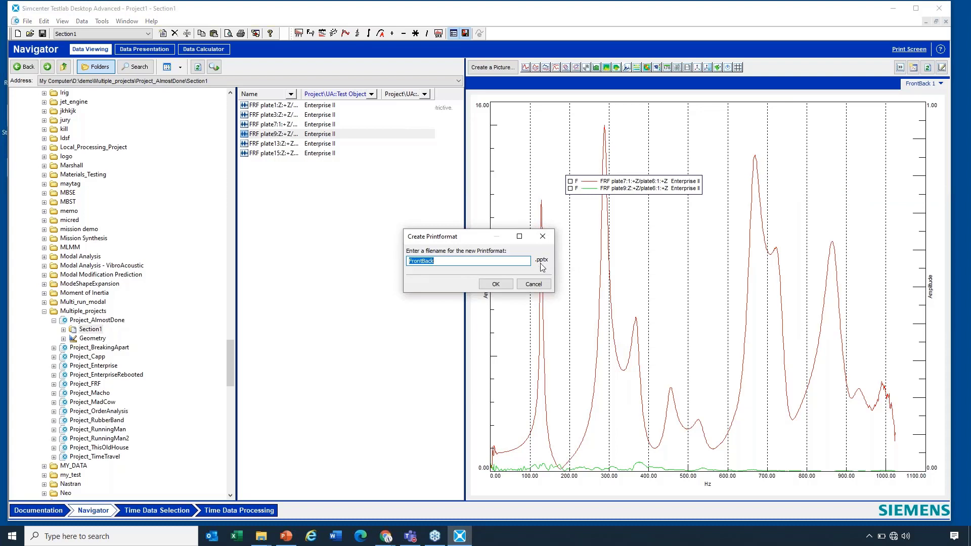
mouse_move(534, 283)
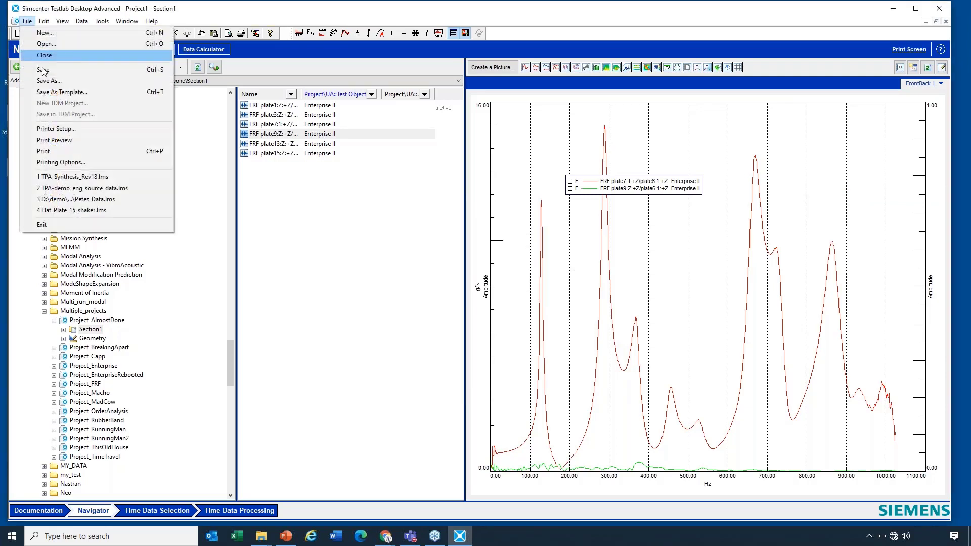
click(61, 162)
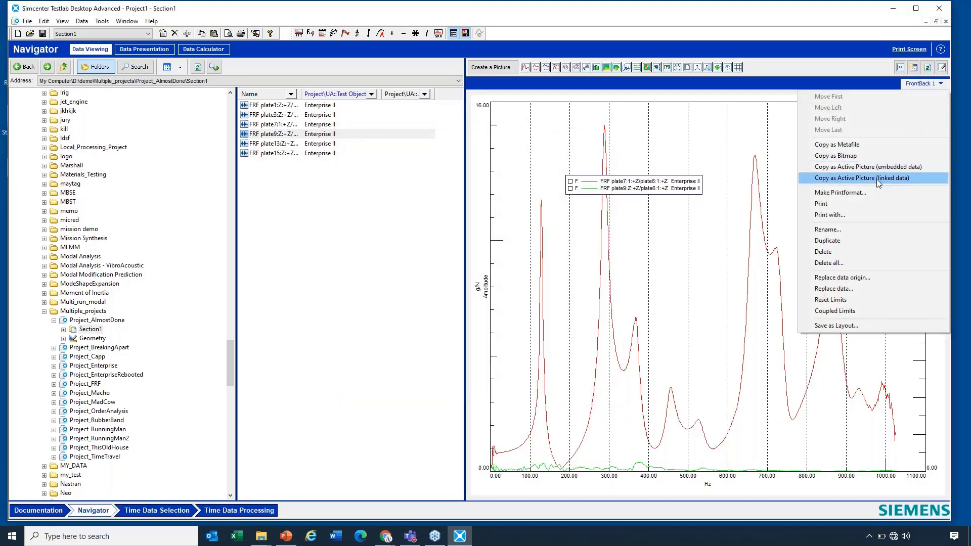
click(840, 193)
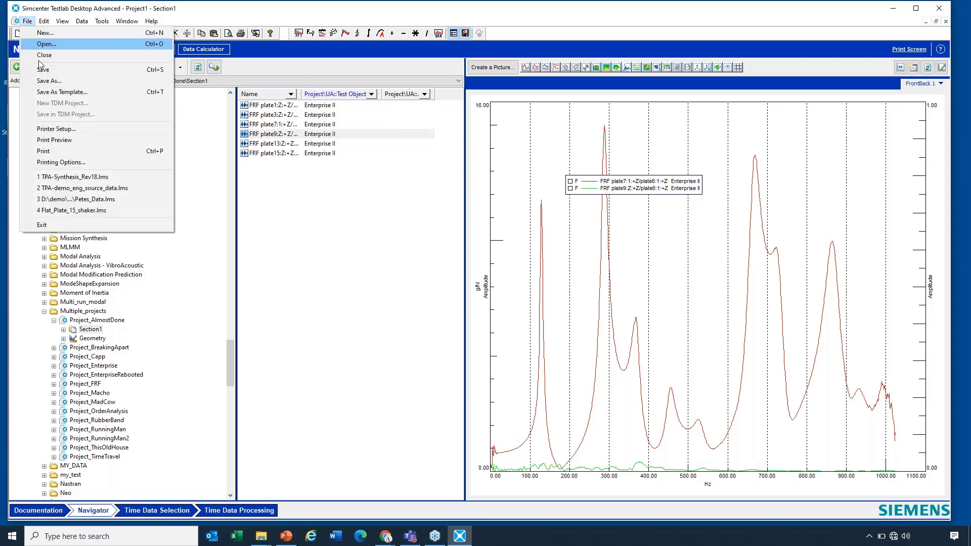
click(61, 163)
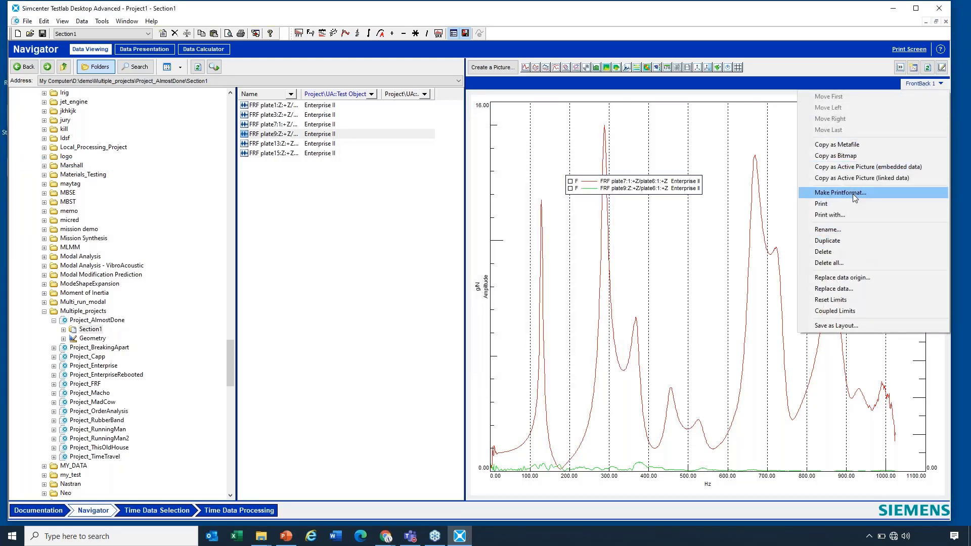
Make the FrontBack print format and overwrite the existing FrontBack file.
click(840, 193)
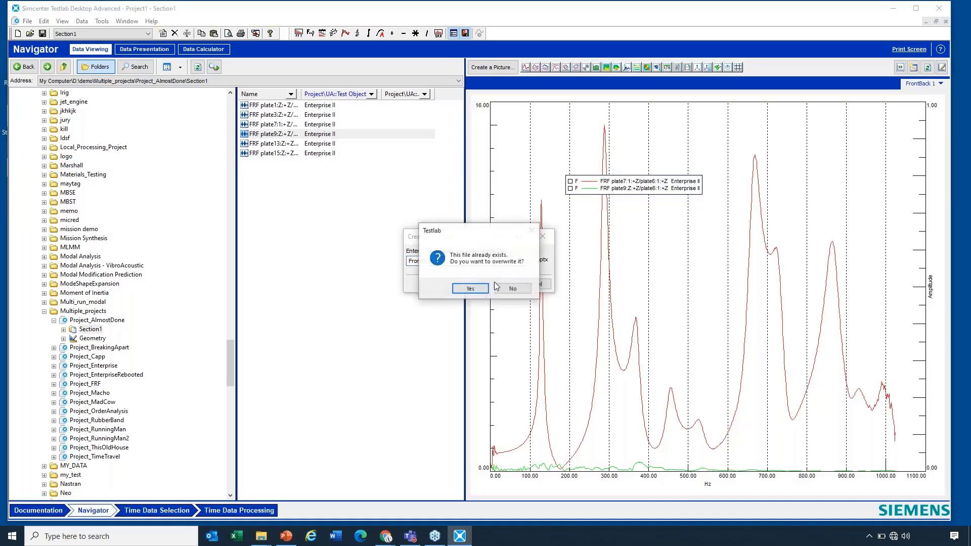
click(470, 288)
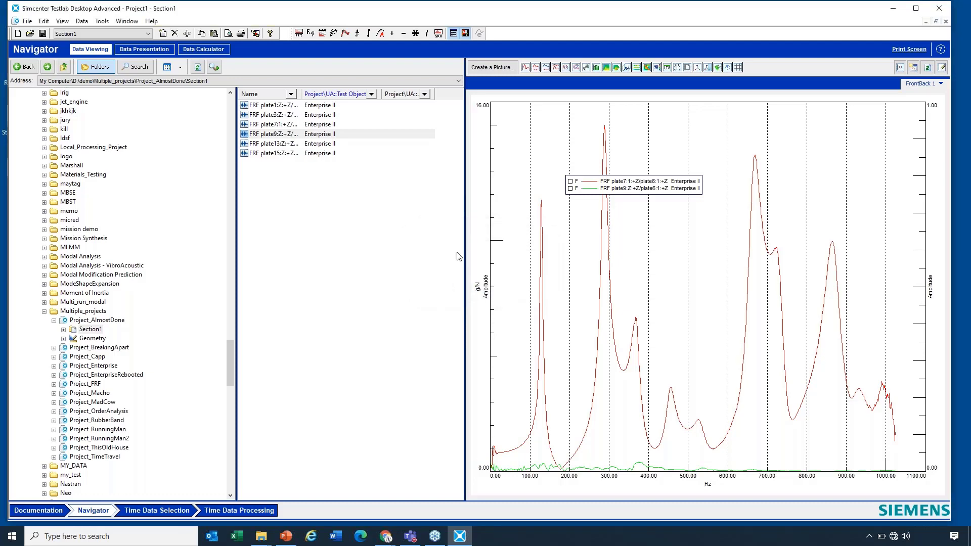
mouse_move(196, 261)
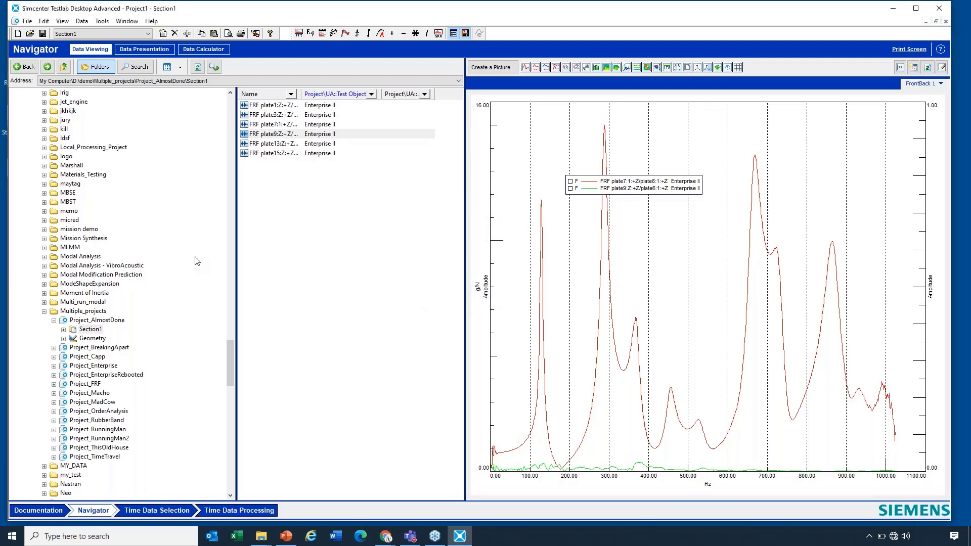
mouse_move(353, 342)
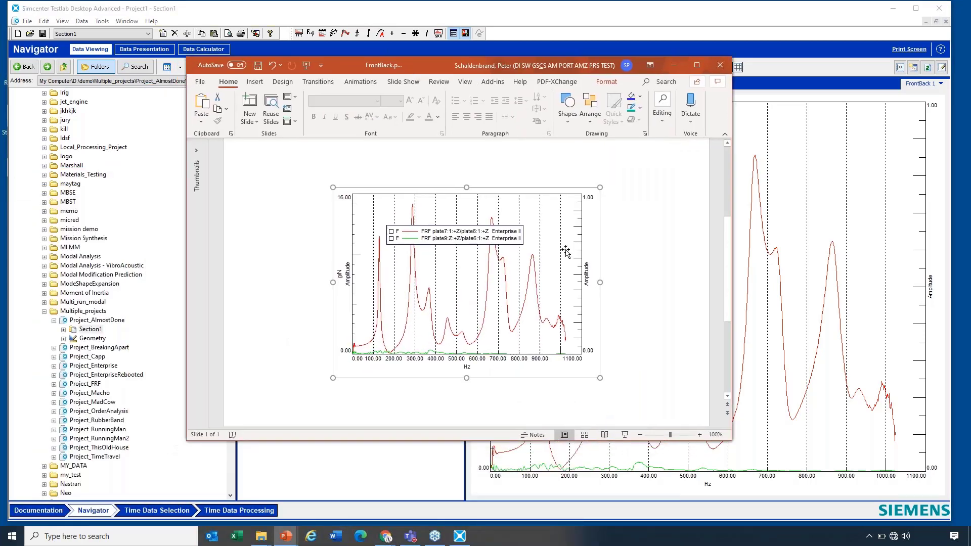
mouse_move(474, 272)
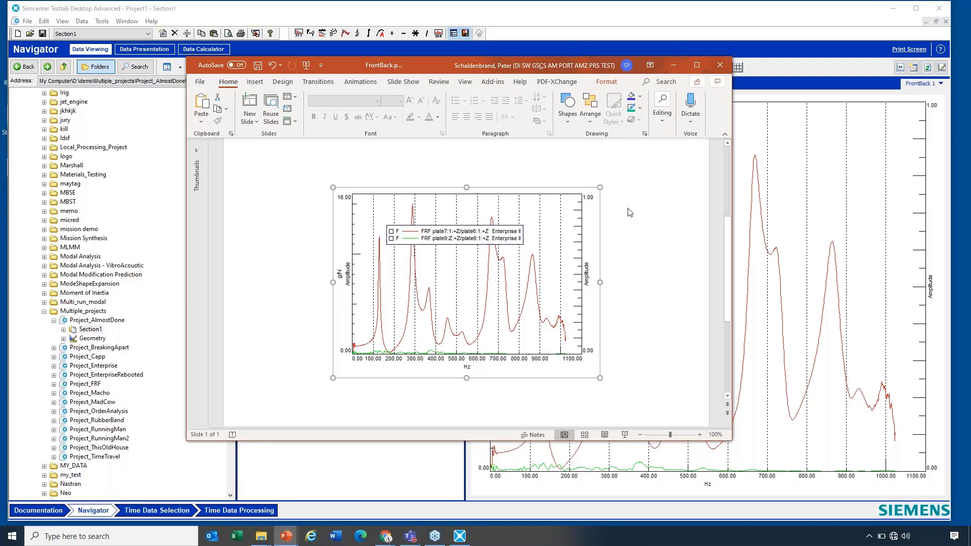
mouse_move(570, 253)
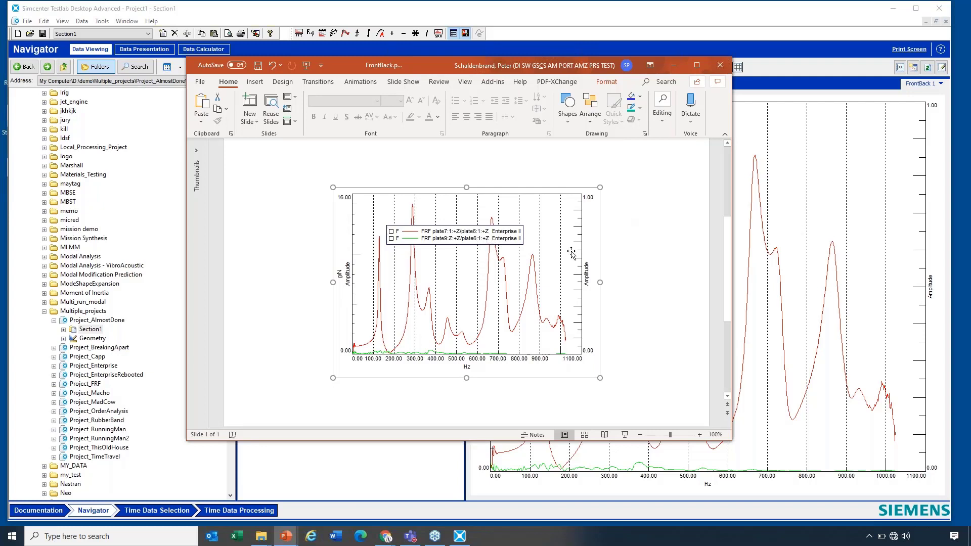
mouse_move(574, 250)
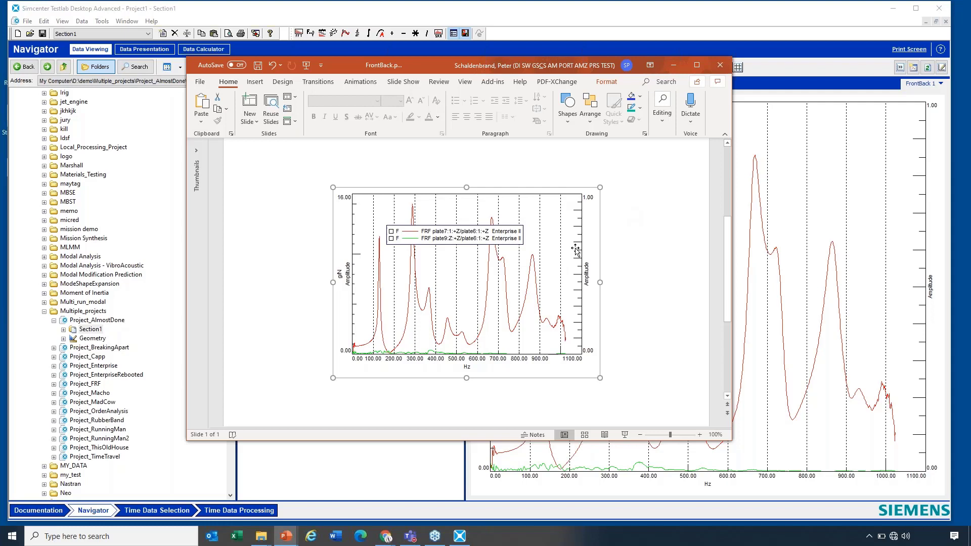
Show the Add-ins tab with Simcenter Active Pictures in FrontBack.pptx.
click(492, 81)
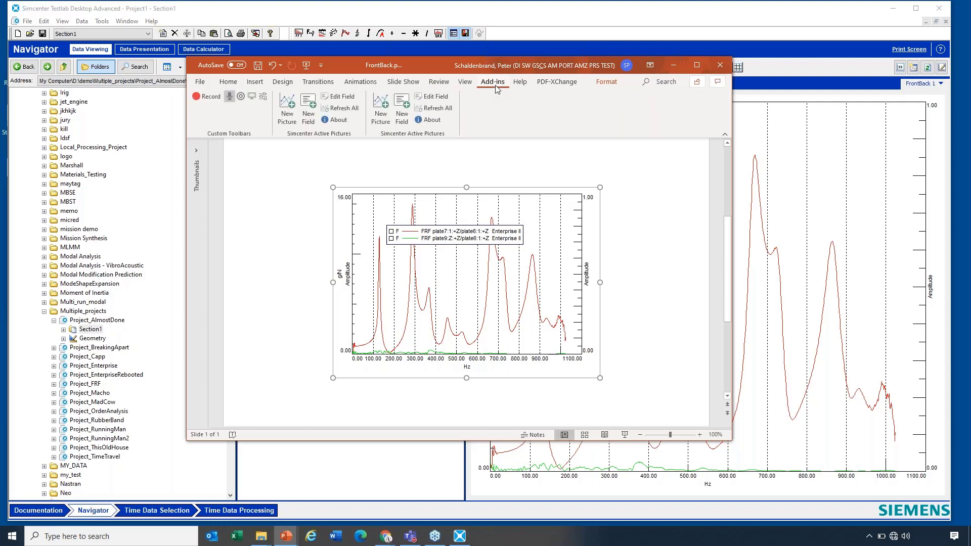
mouse_move(511, 103)
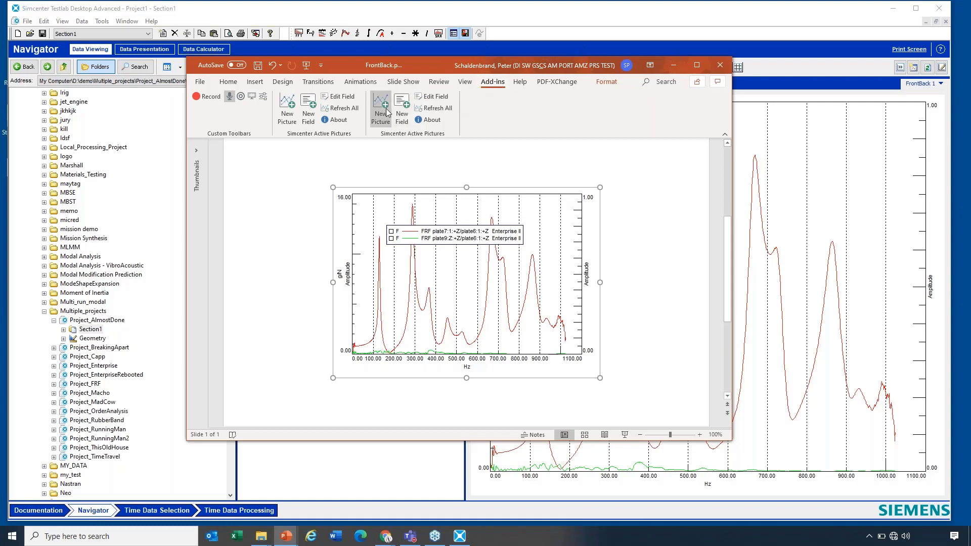
mouse_move(388, 107)
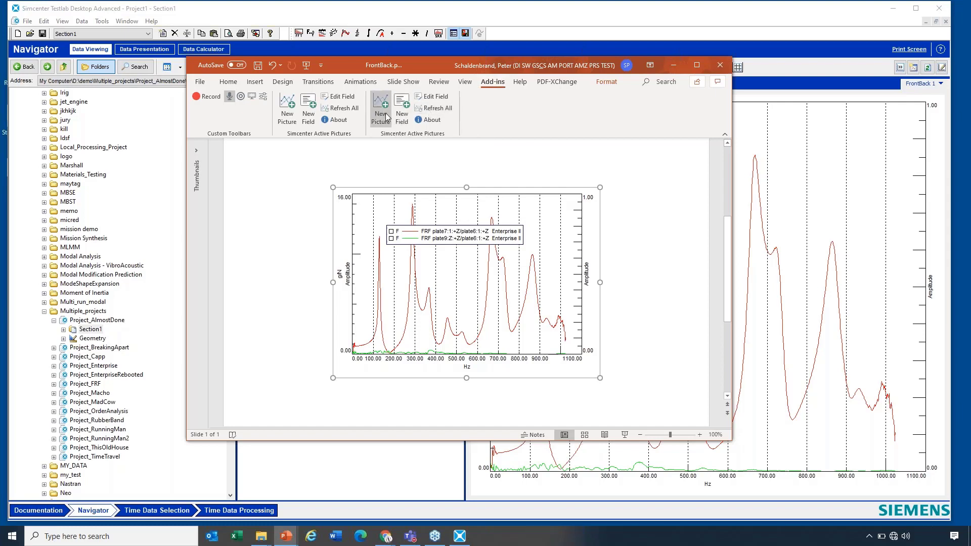
mouse_move(402, 107)
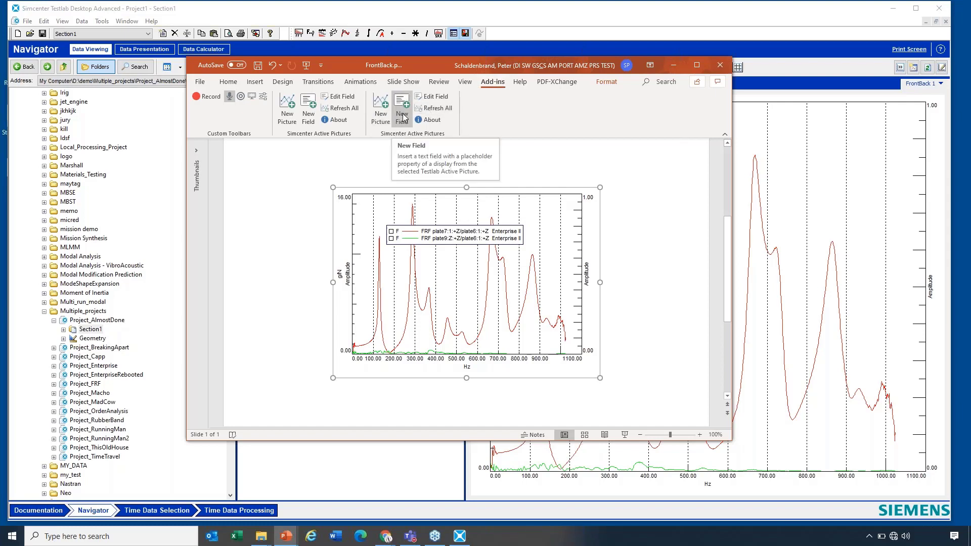
mouse_move(402, 109)
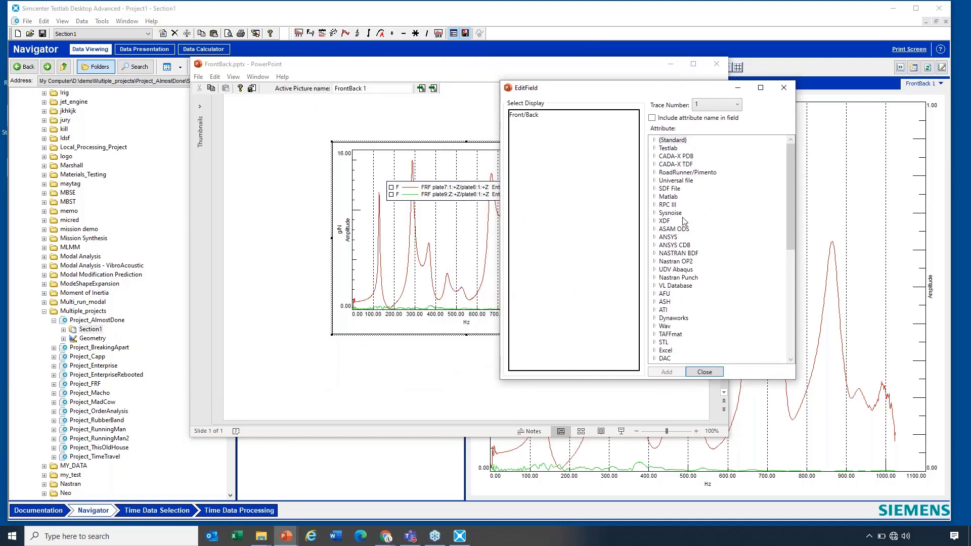
mouse_move(653, 155)
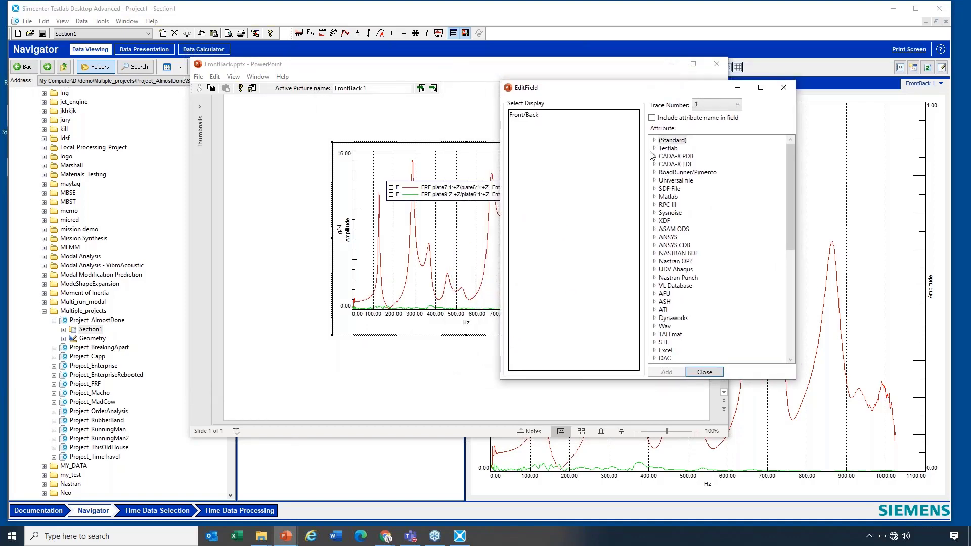
Add a field for the project's UA::Operator attribute above the FRF graph.
click(654, 148)
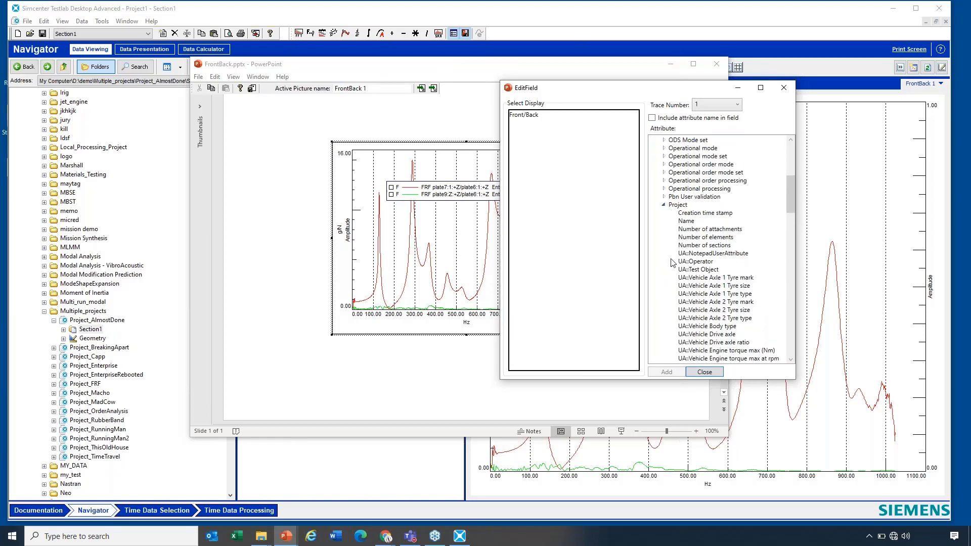
scroll(down, 3)
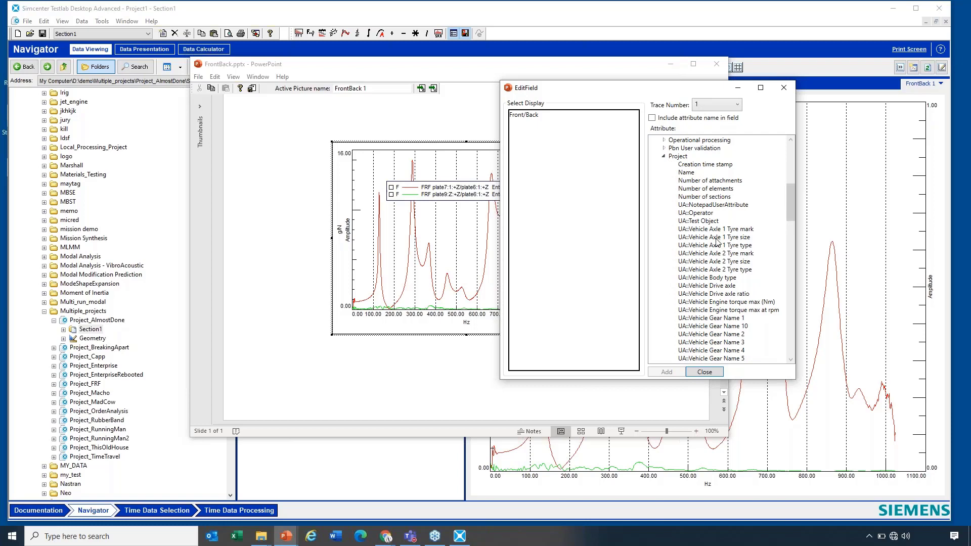
scroll(down, 3)
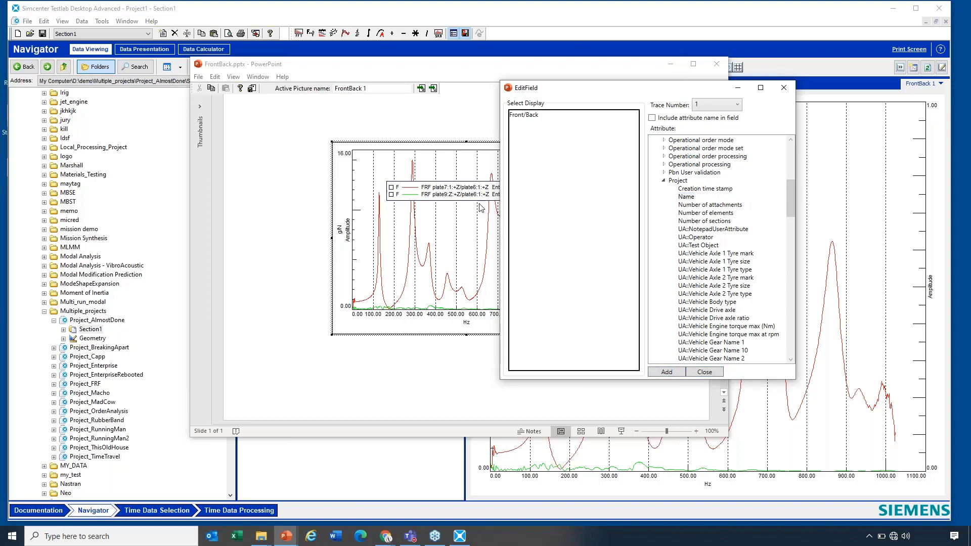
mouse_move(778, 212)
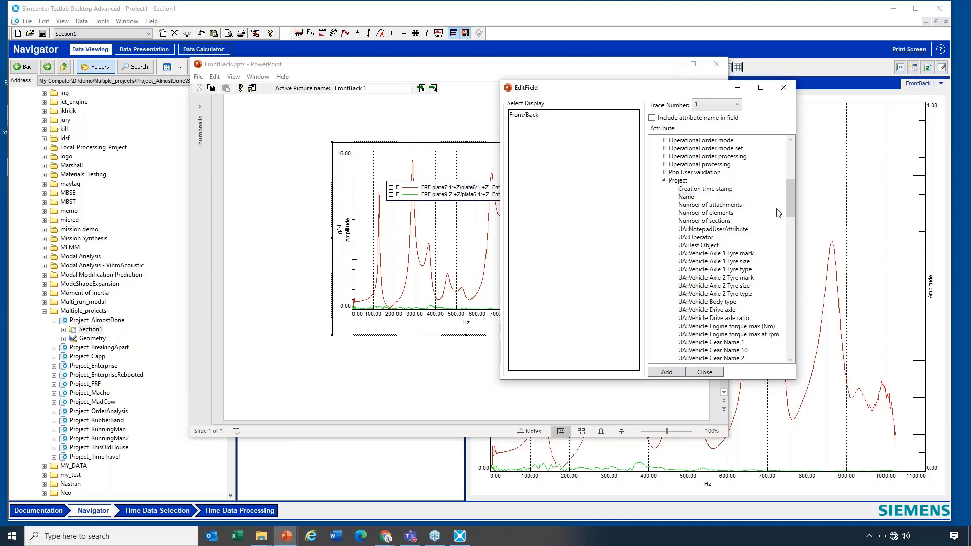
click(695, 237)
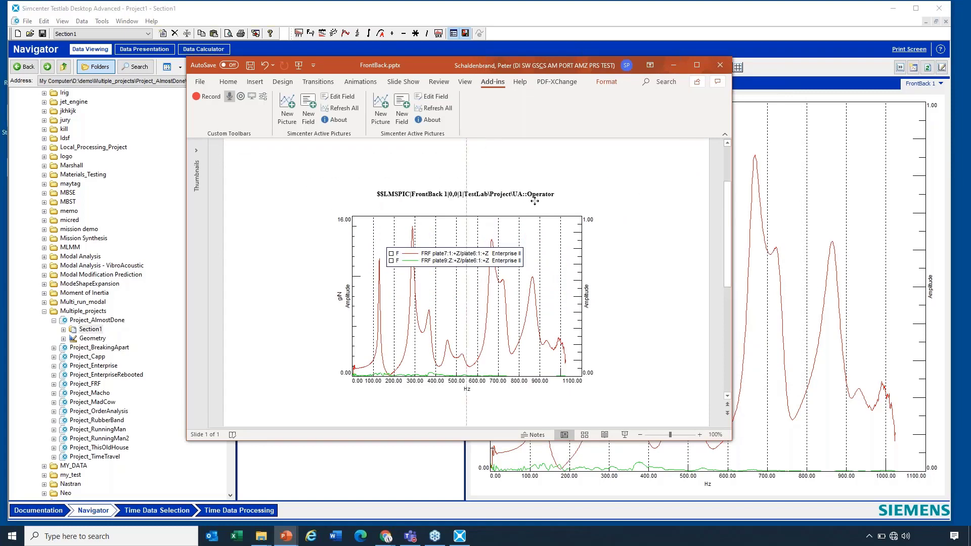
Add a field for the Testlab Project label attribute above the Operator field.
click(464, 194)
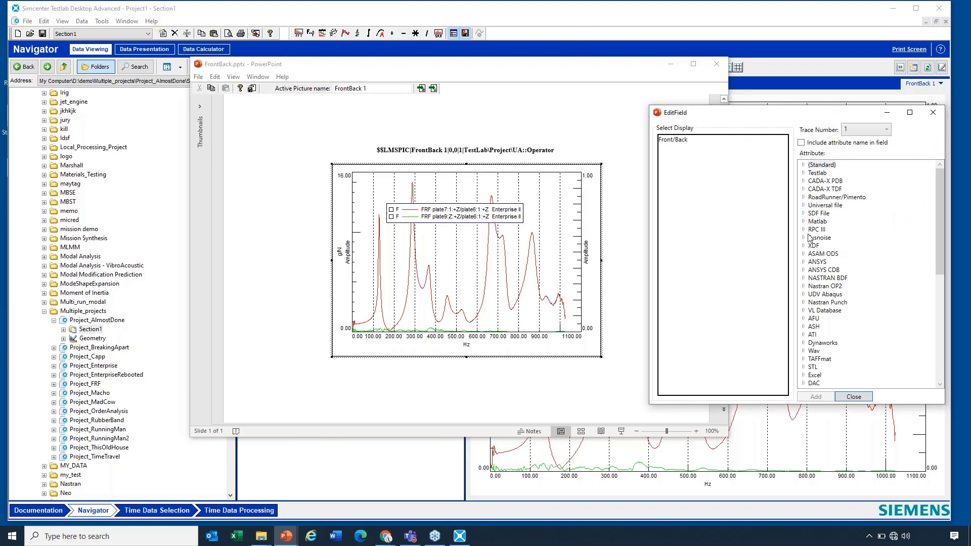
mouse_move(805, 232)
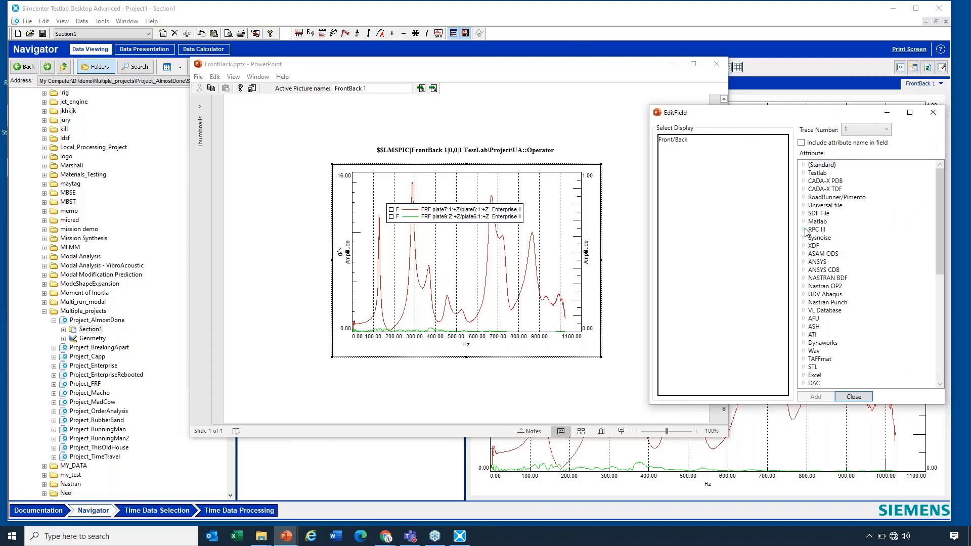
click(803, 173)
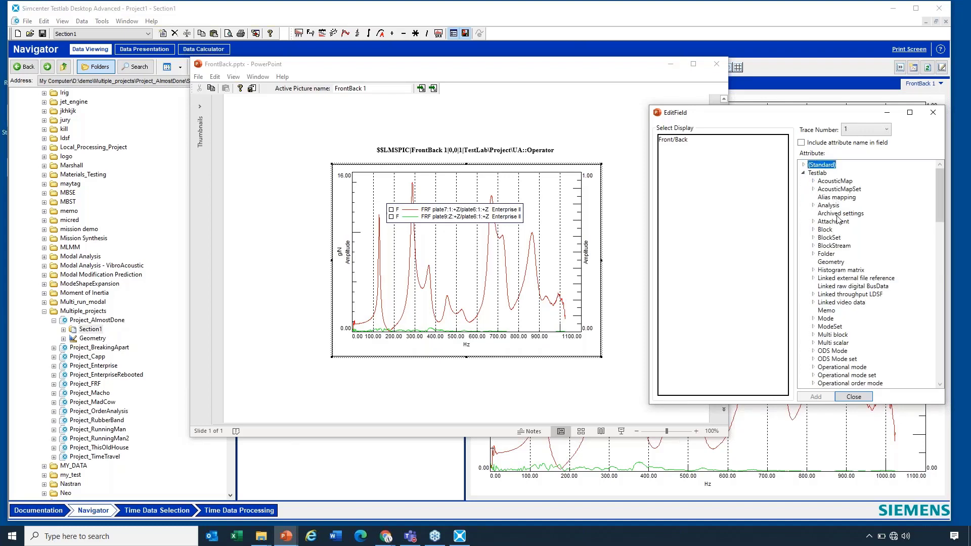
mouse_move(833, 292)
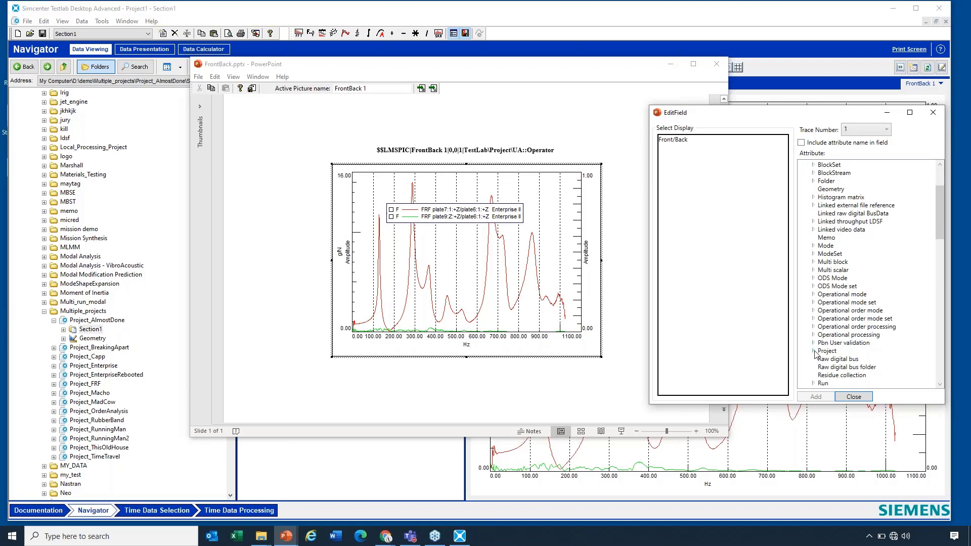
click(812, 350)
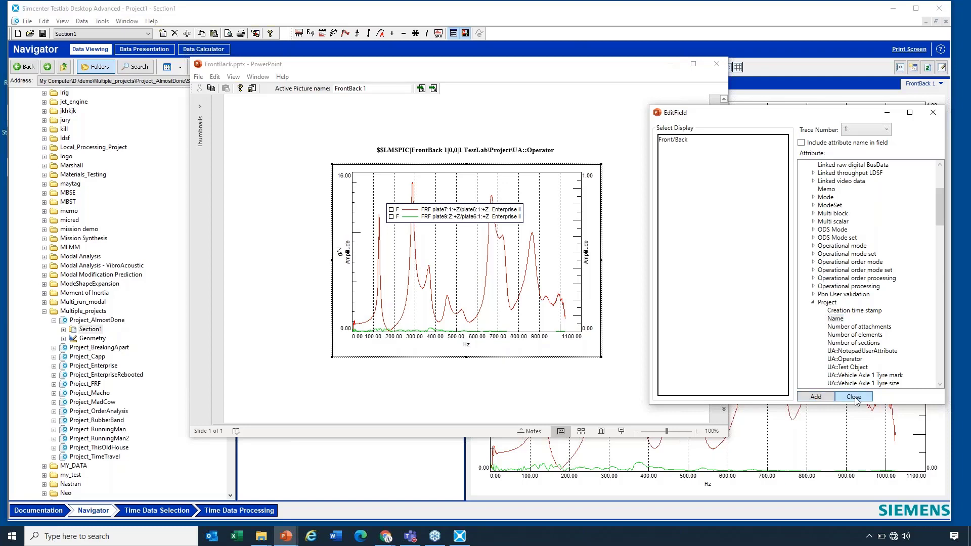
click(854, 396)
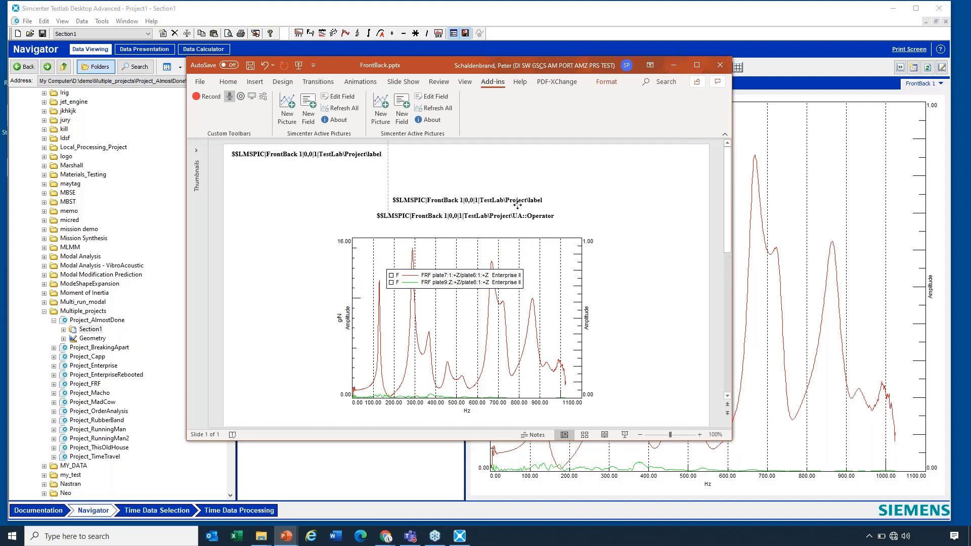
Add a field for the Testlab Block Frequency resolution attribute at the slide's top.
click(306, 154)
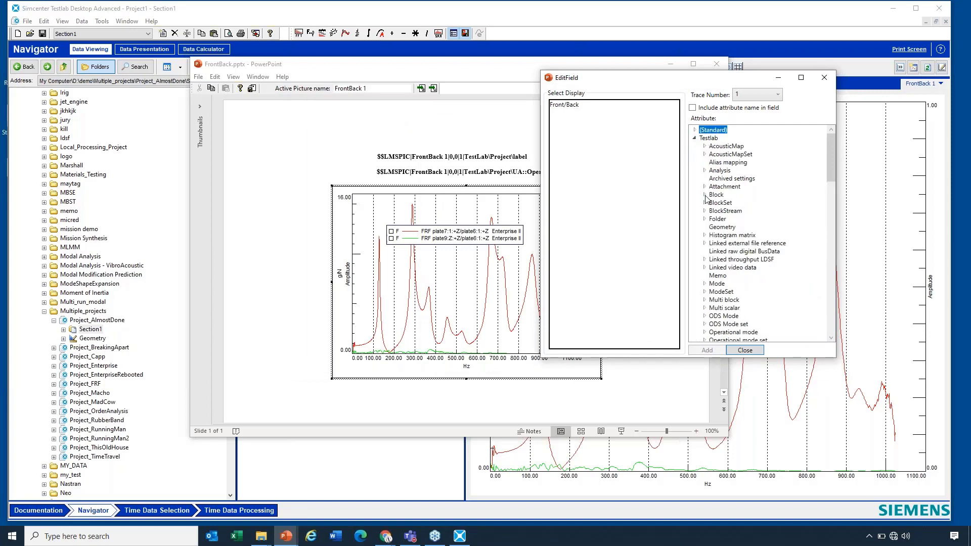
click(704, 195)
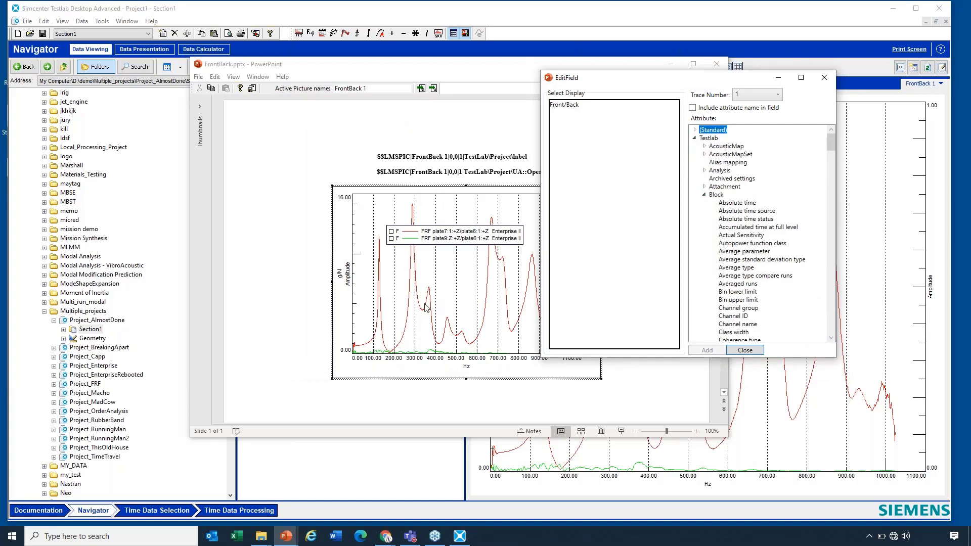
mouse_move(761, 195)
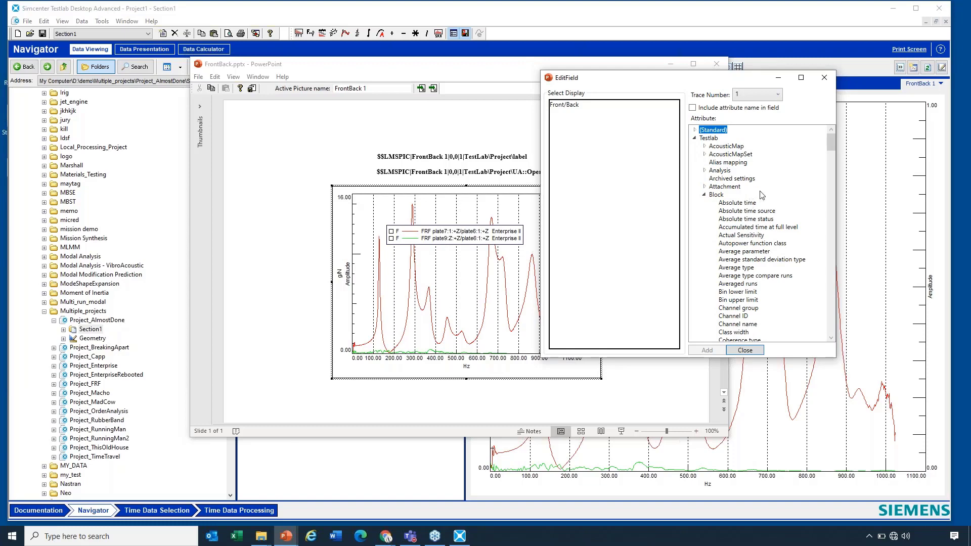
scroll(down, 3)
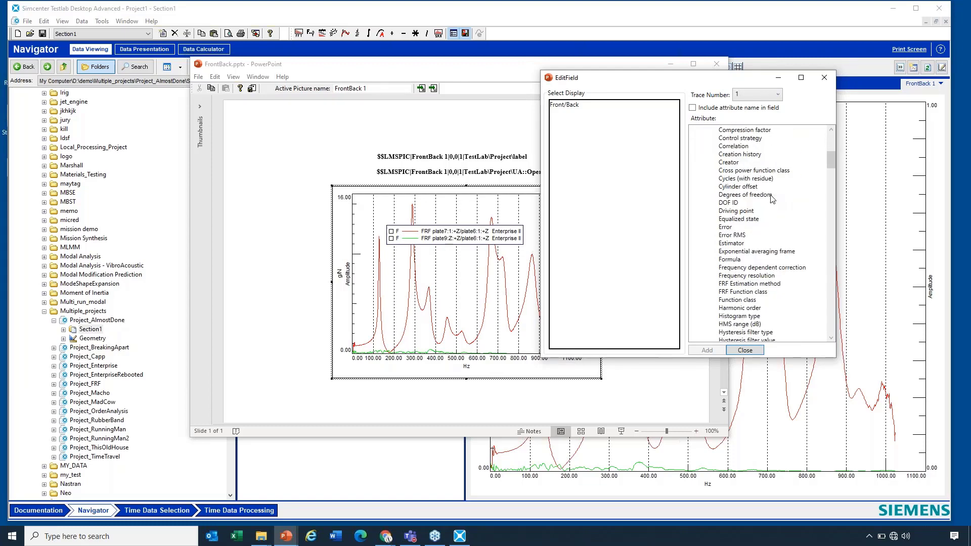
scroll(down, 3)
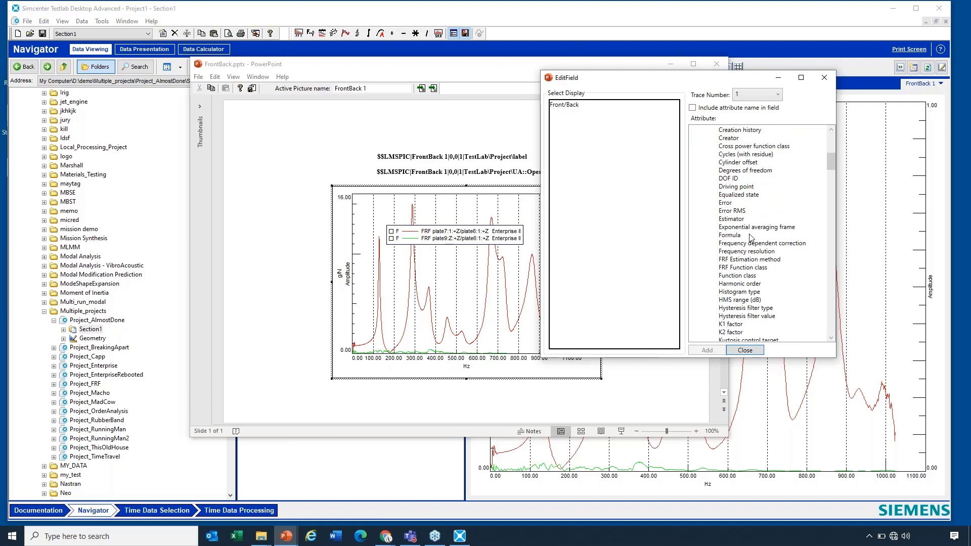
scroll(down, 3)
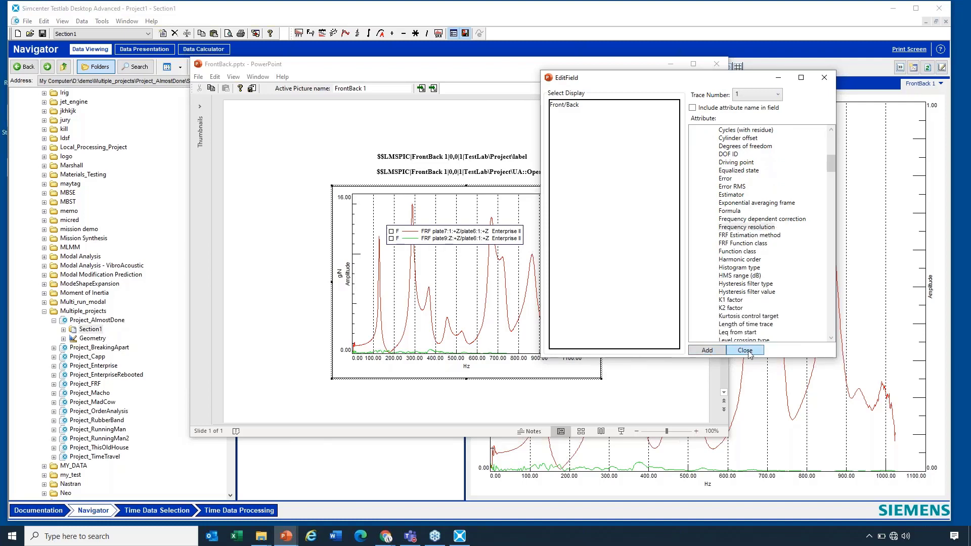
click(745, 351)
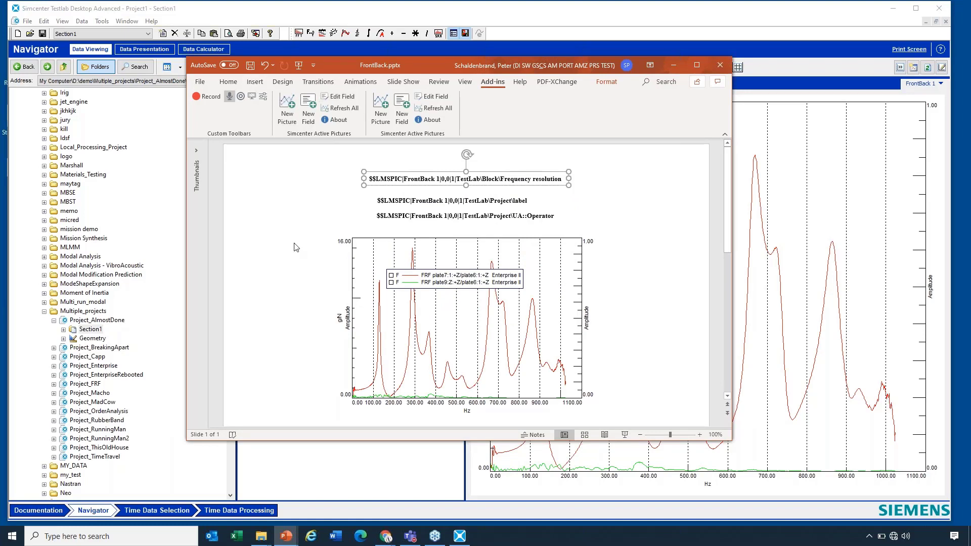
Draw a top-left rectangle reading Hi, then save and close the FrontBack format.
click(261, 82)
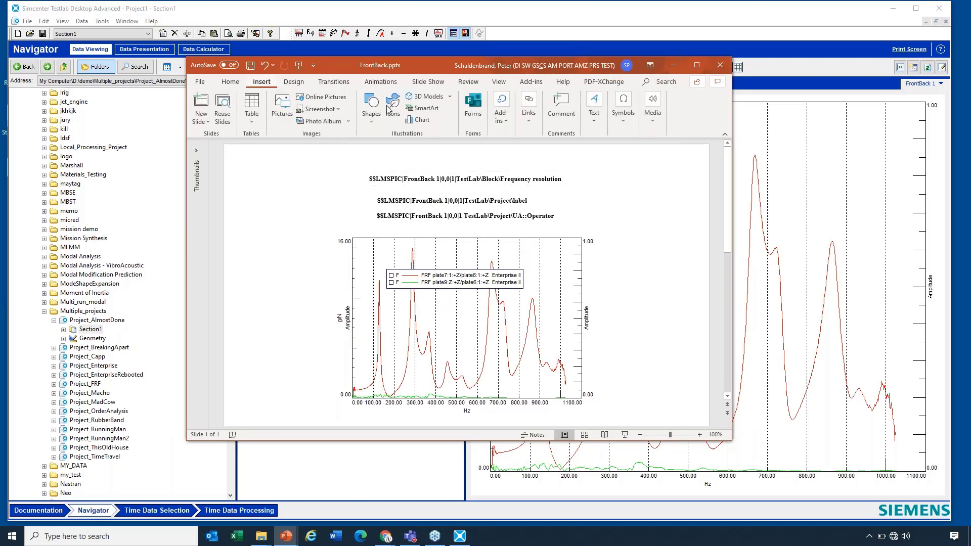
click(371, 103)
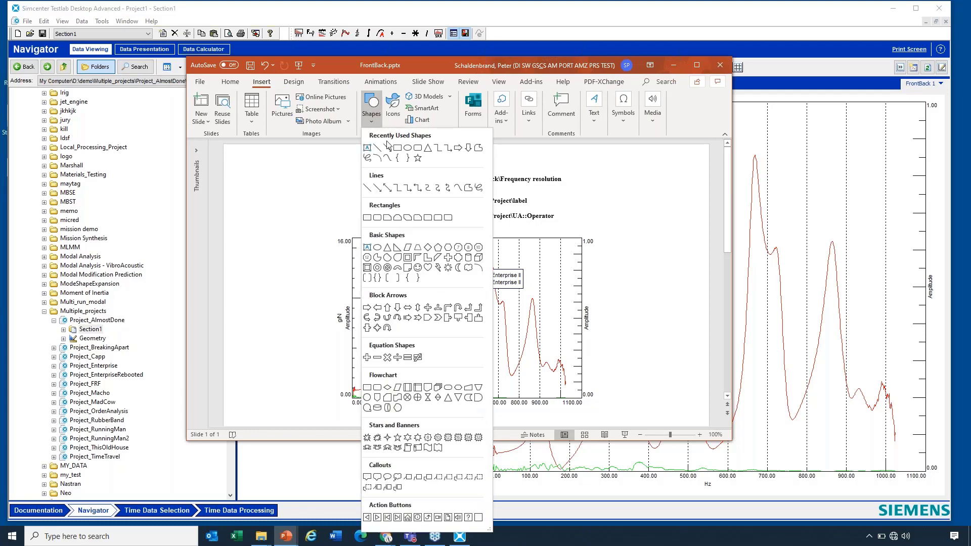
drag(241, 168, 275, 208)
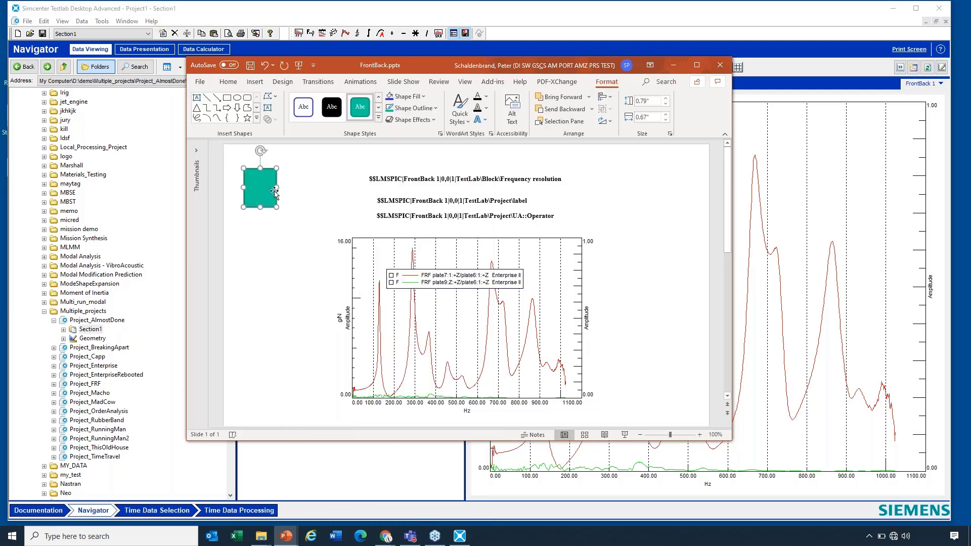
text(Hi)
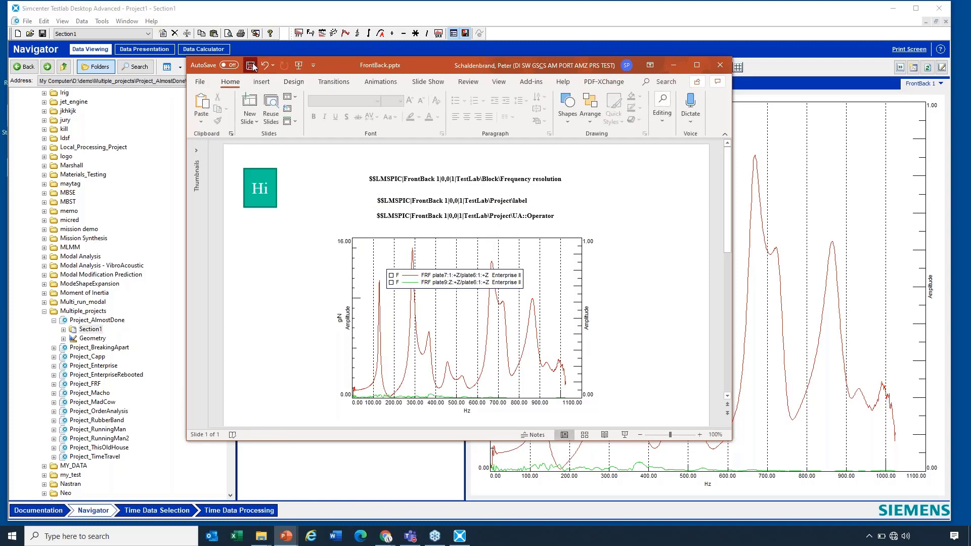
click(250, 65)
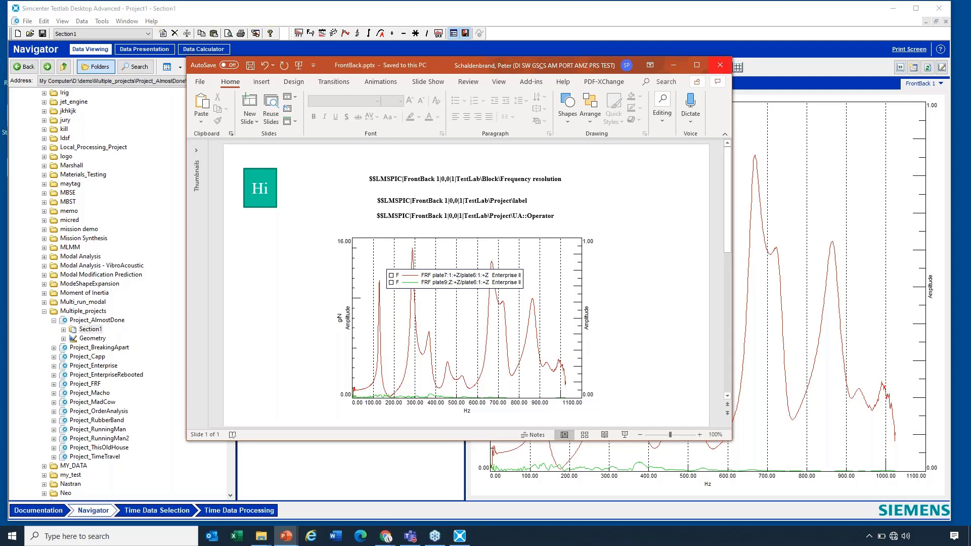
click(720, 64)
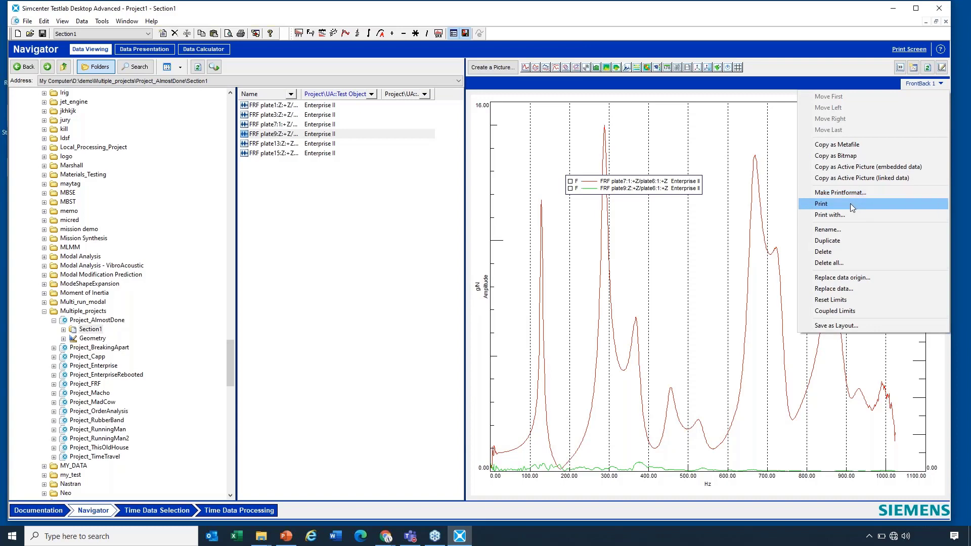
mouse_move(720, 85)
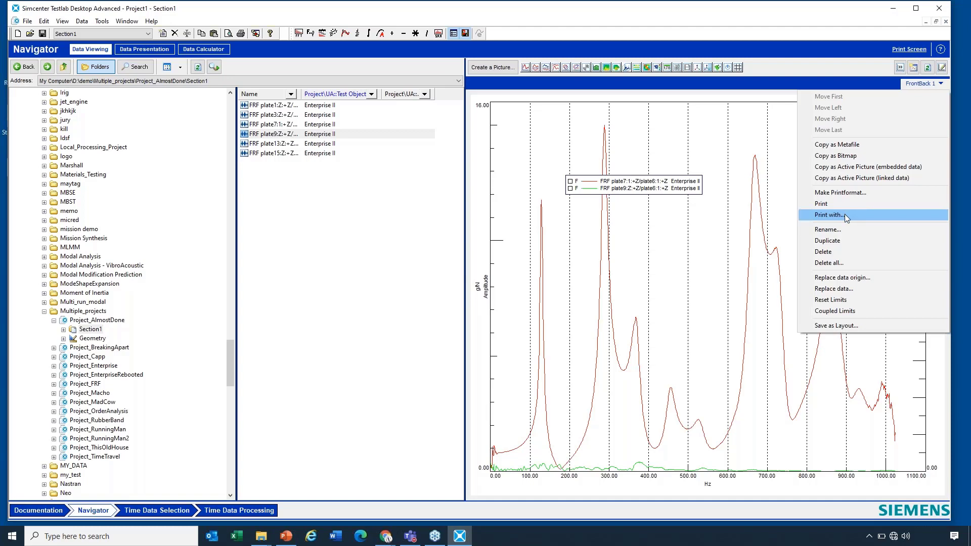
mouse_move(845, 216)
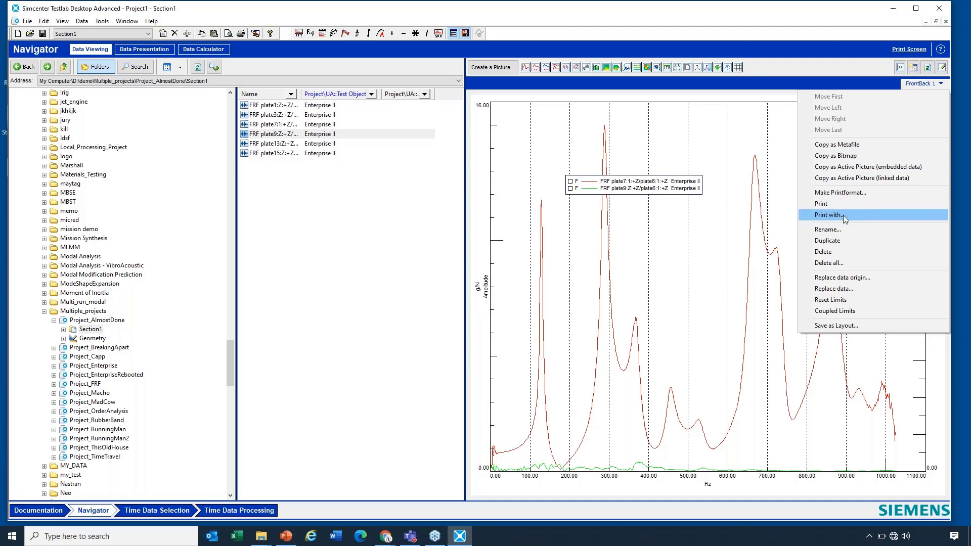
mouse_move(843, 203)
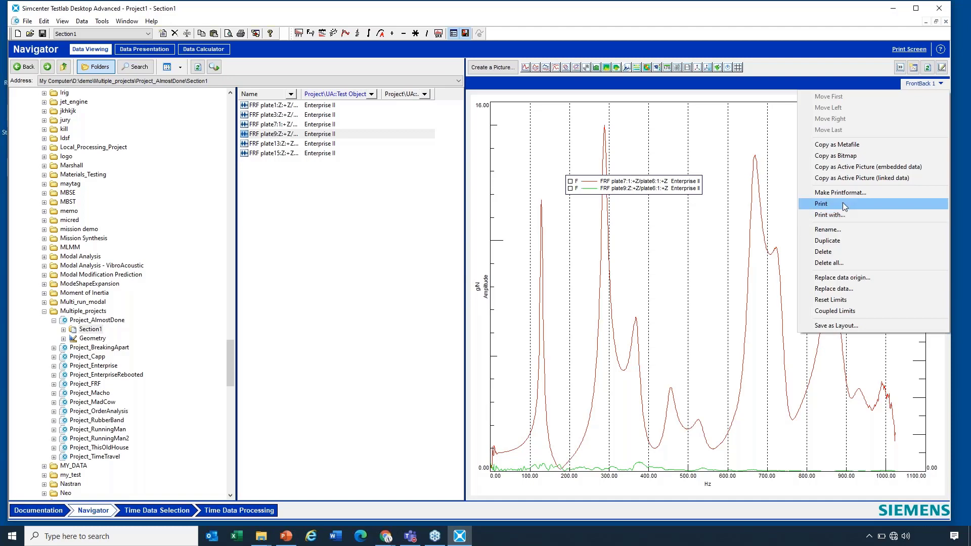
Choose Print from the FrontBack 1 display menu.
click(821, 203)
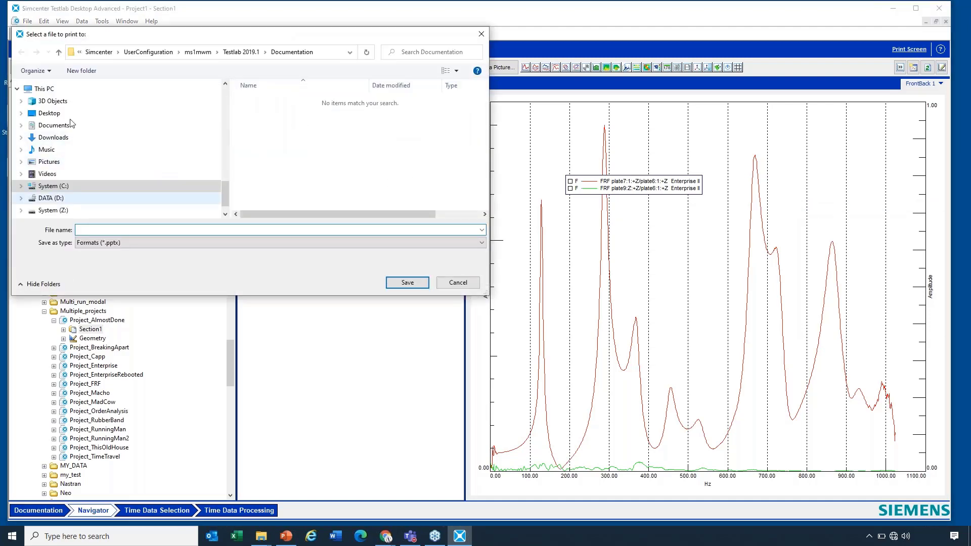
Save the printout as test.pptx on the Desktop, replacing the existing file.
click(48, 113)
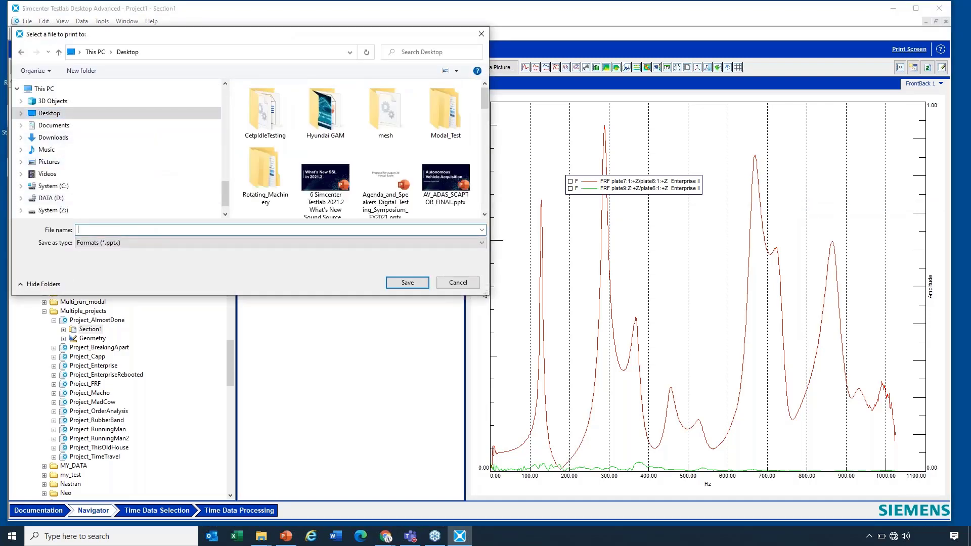
text(test)
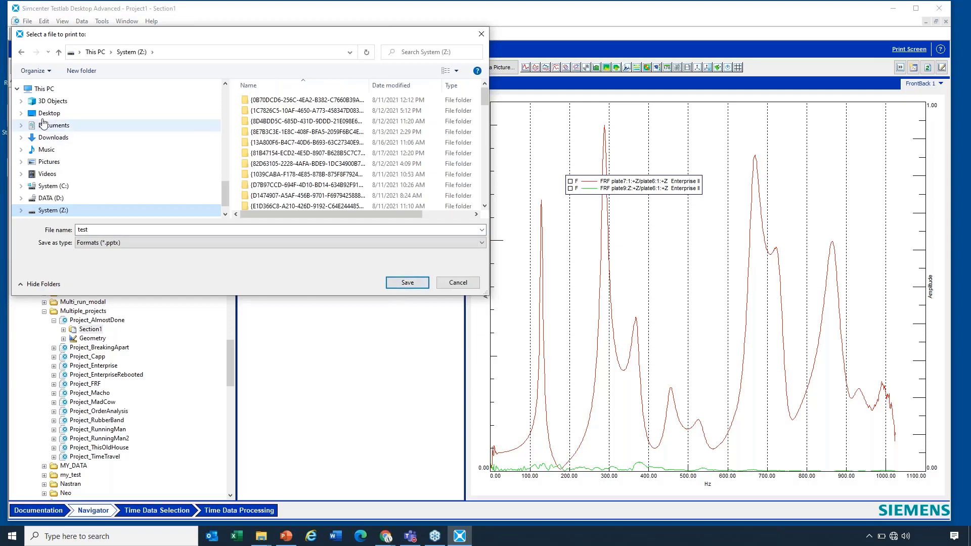
click(48, 113)
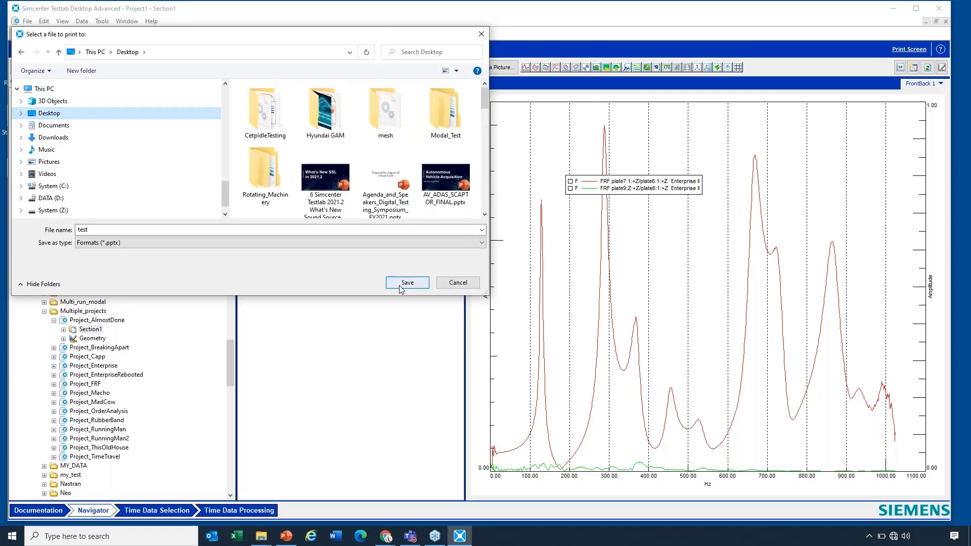
click(407, 283)
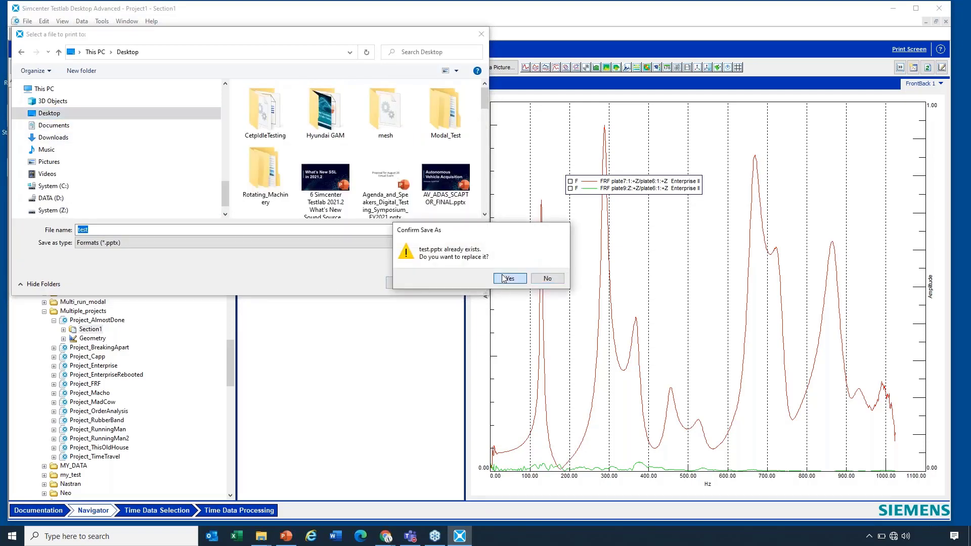
click(509, 278)
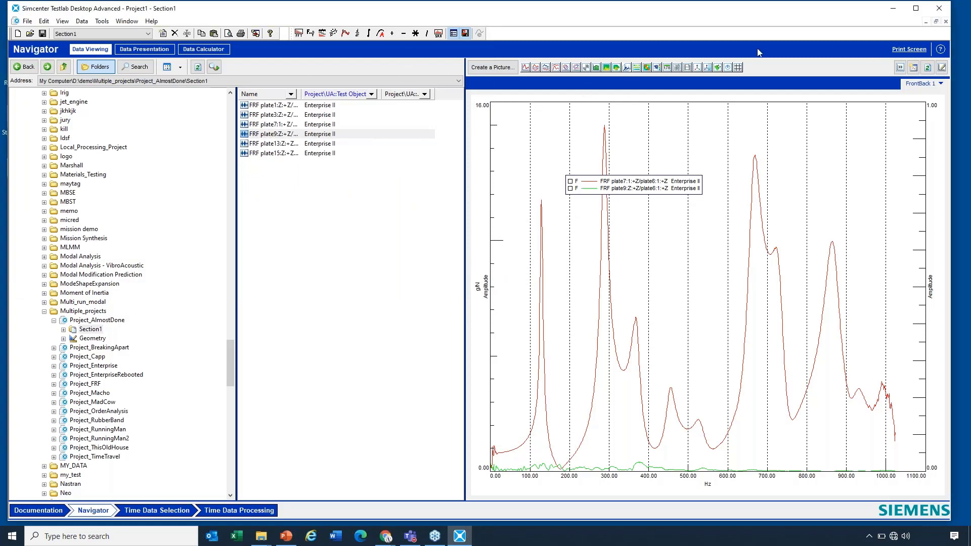
mouse_move(892, 13)
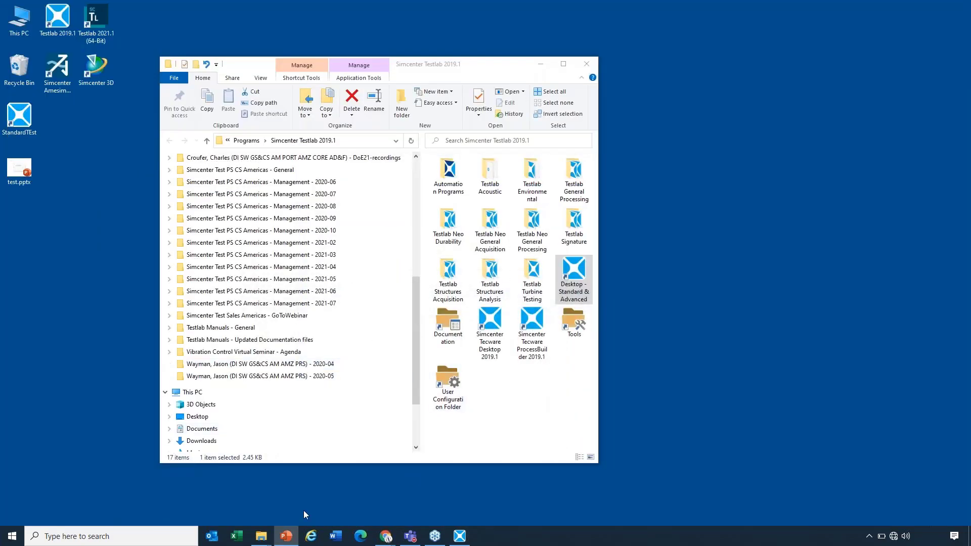
mouse_move(286, 535)
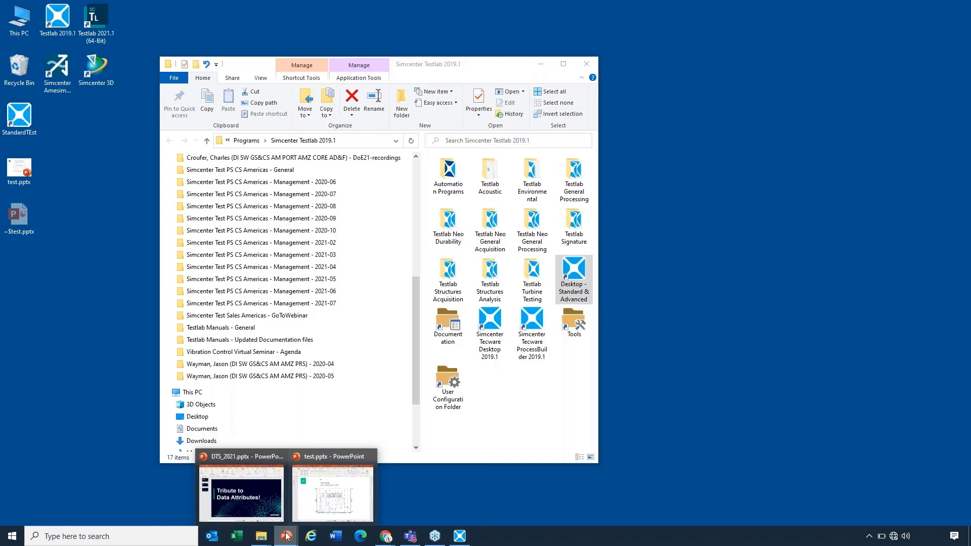
mouse_move(283, 532)
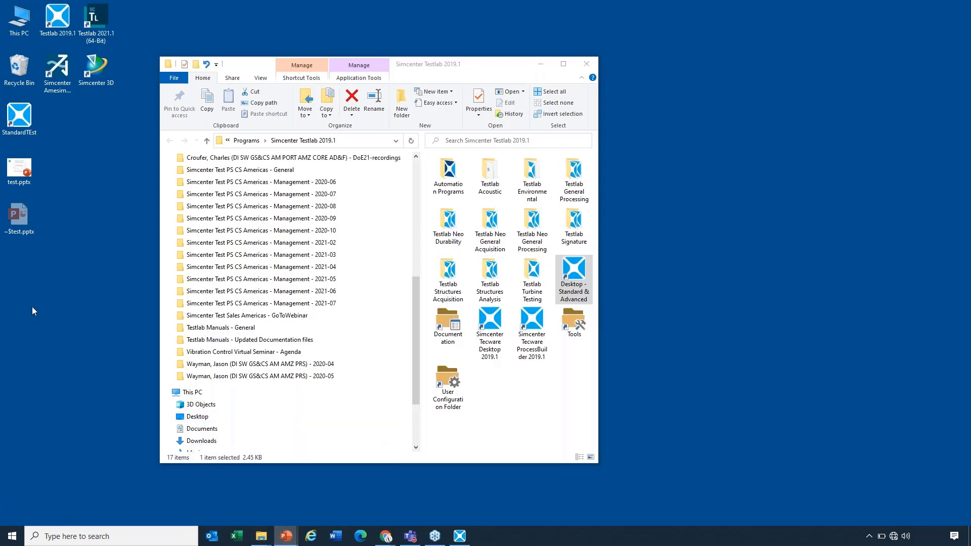
mouse_move(70, 249)
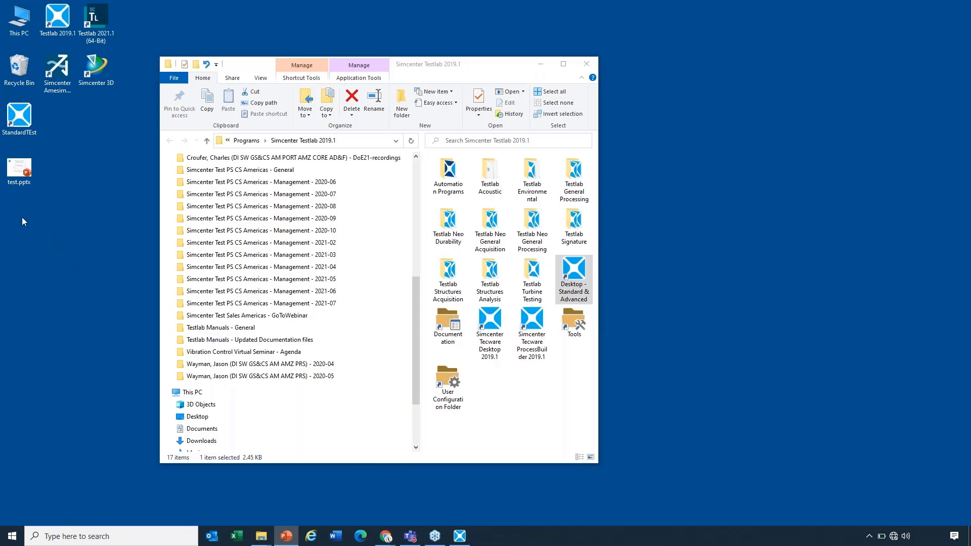
Launch the Testlab 2019.1 Desktop - Standard & Advanced shortcut.
click(19, 166)
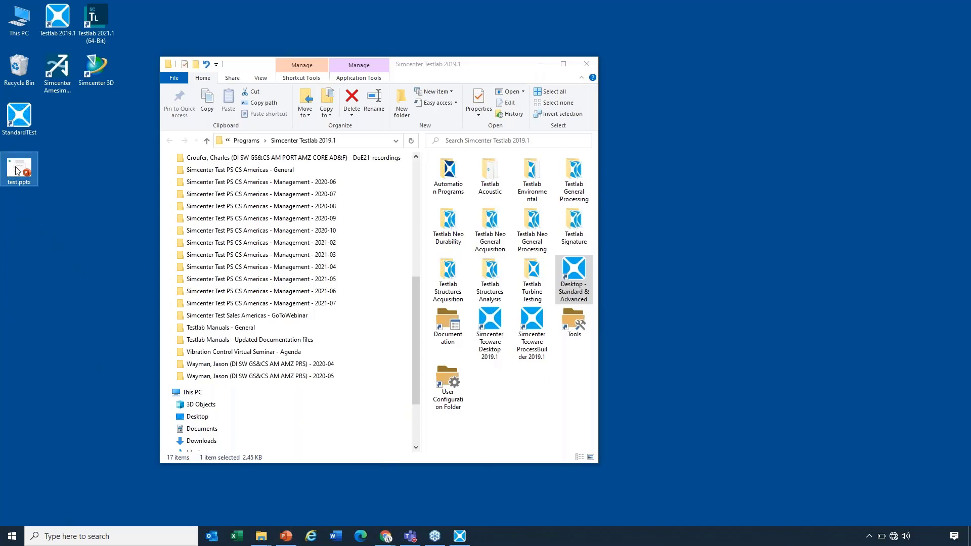
mouse_move(19, 169)
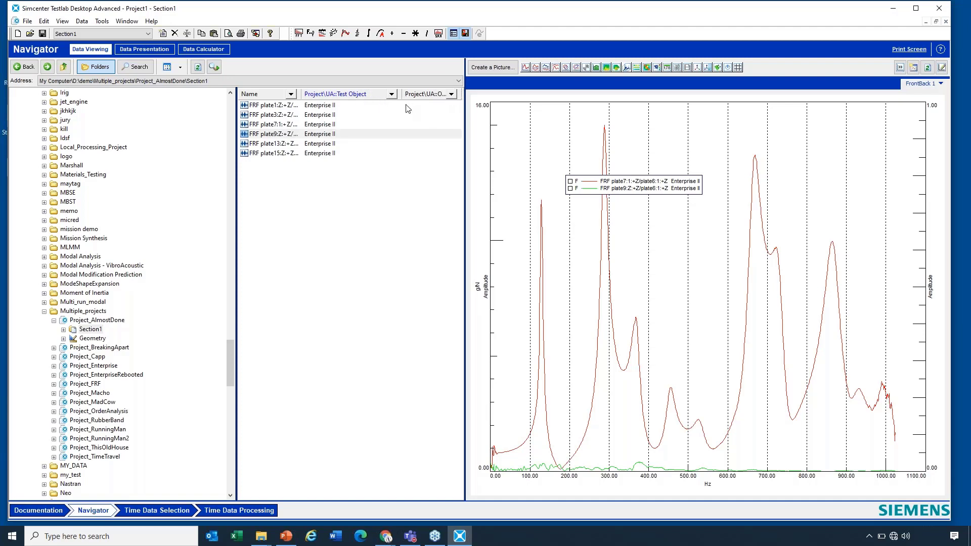
mouse_move(343, 97)
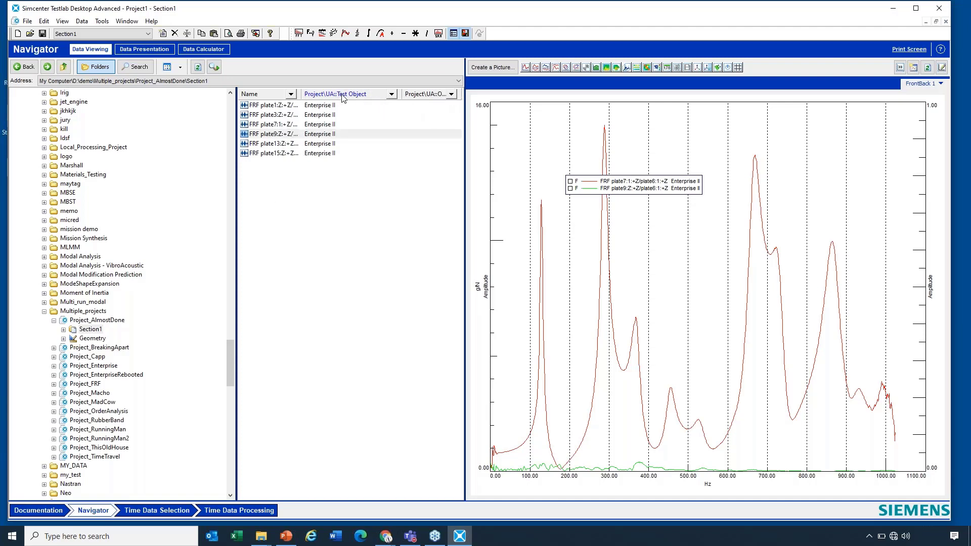
mouse_move(668, 188)
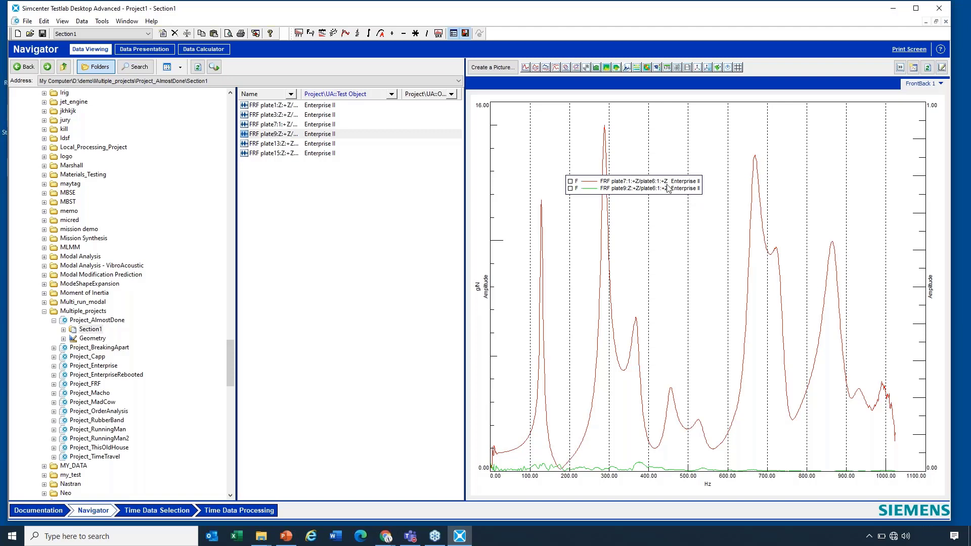
mouse_move(671, 192)
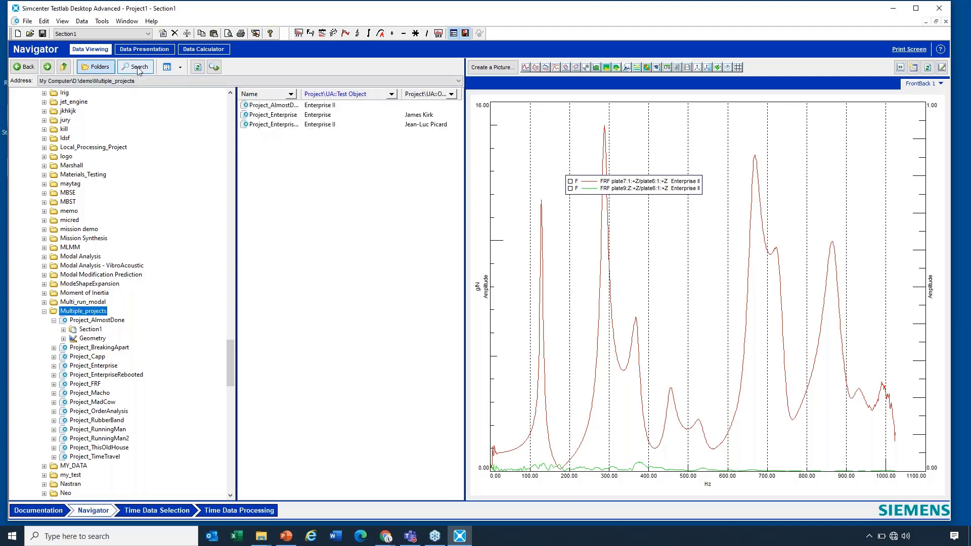
Search Multiple_projects and subfolders by the UA::Test Object property, finding three projects.
click(137, 66)
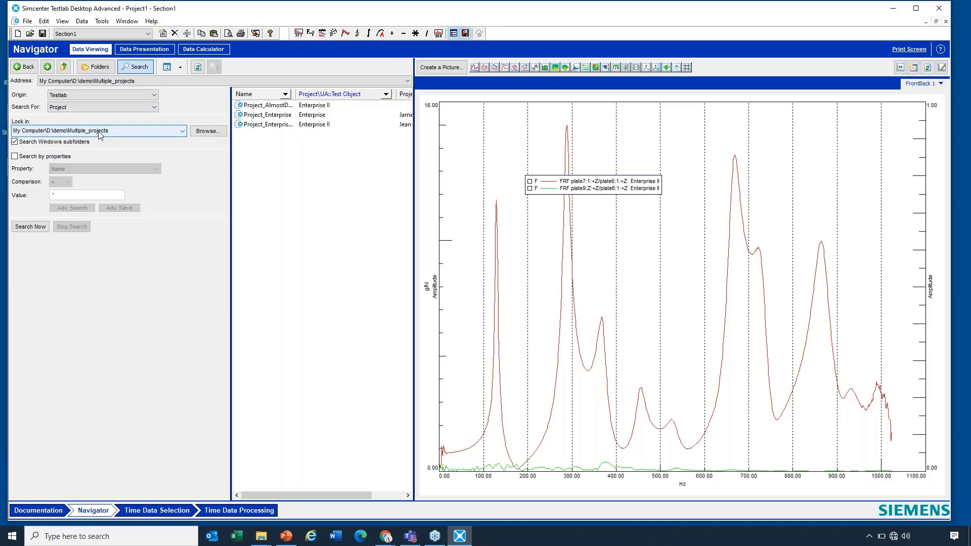
mouse_move(109, 125)
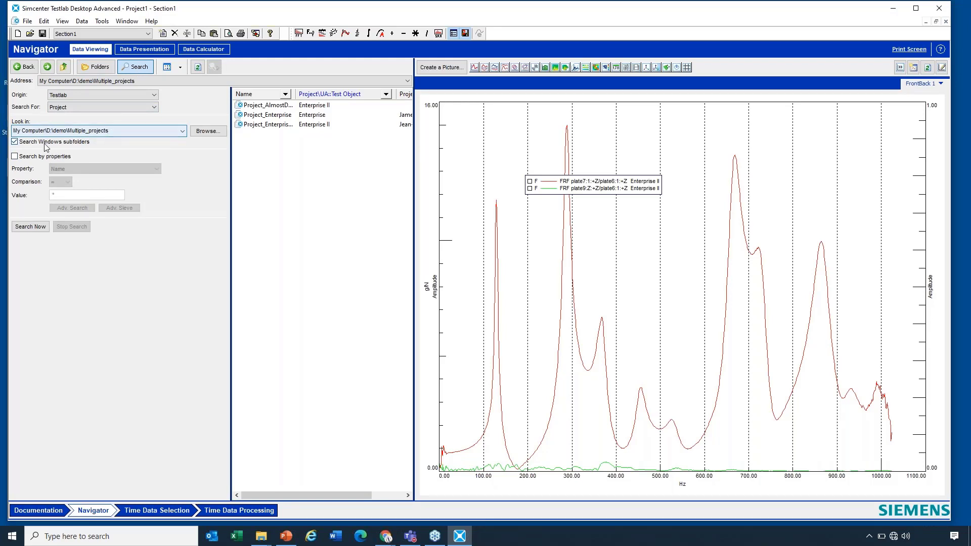
click(15, 142)
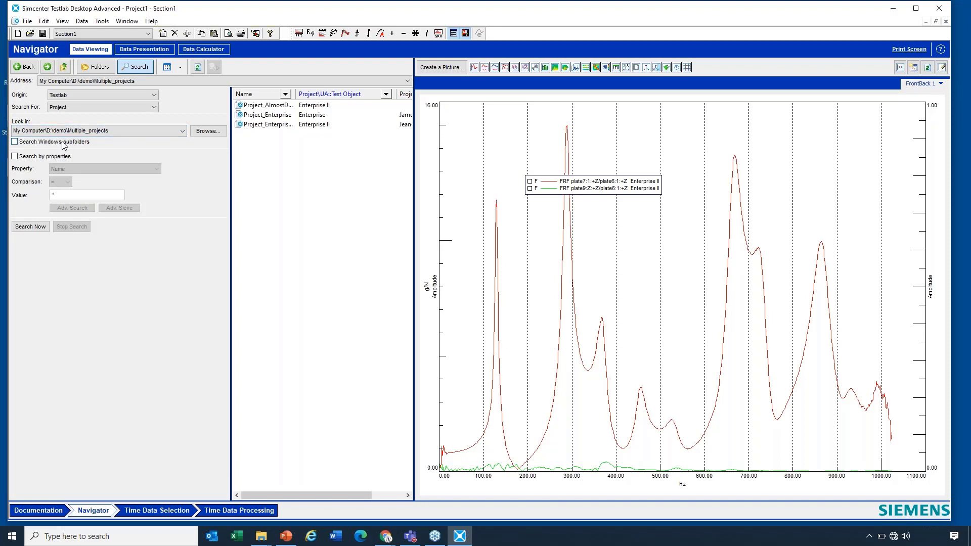
click(13, 141)
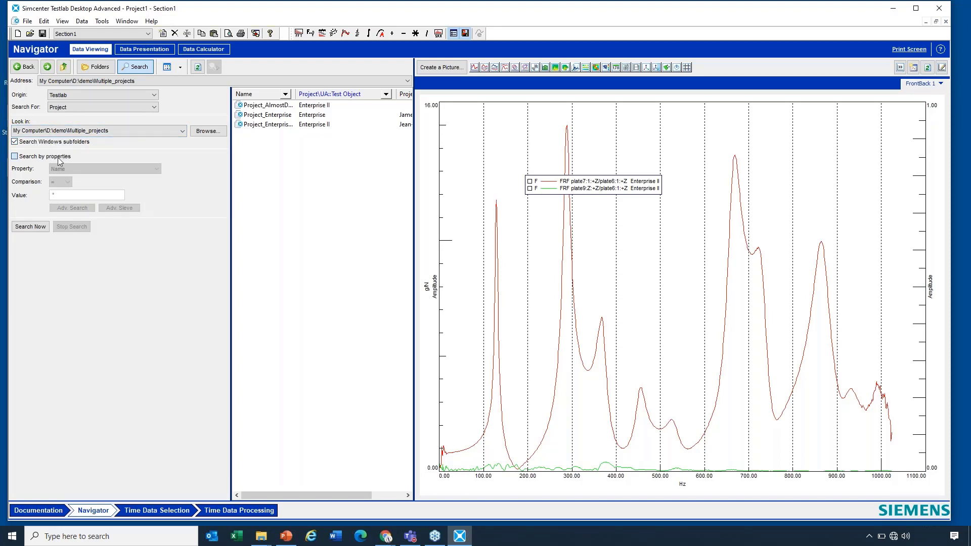
click(156, 168)
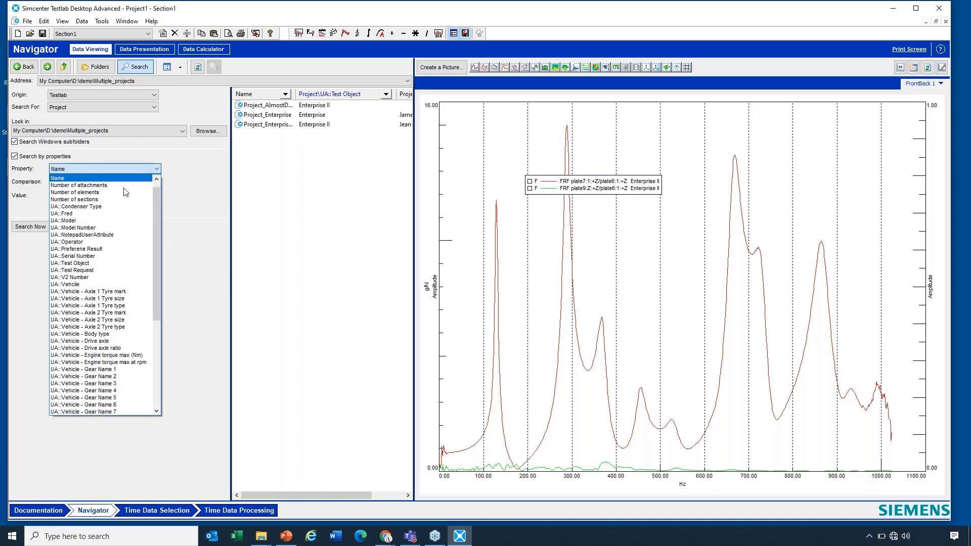
click(69, 263)
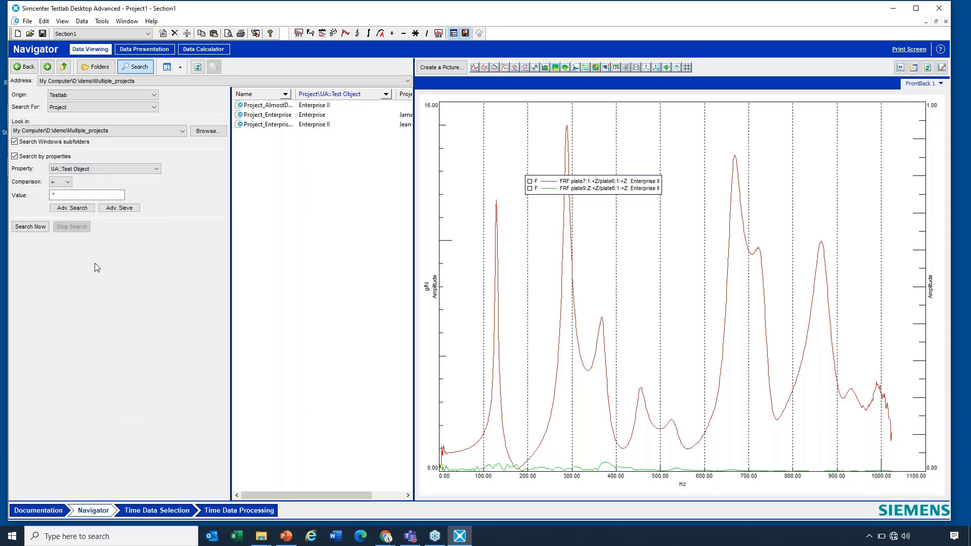
click(30, 226)
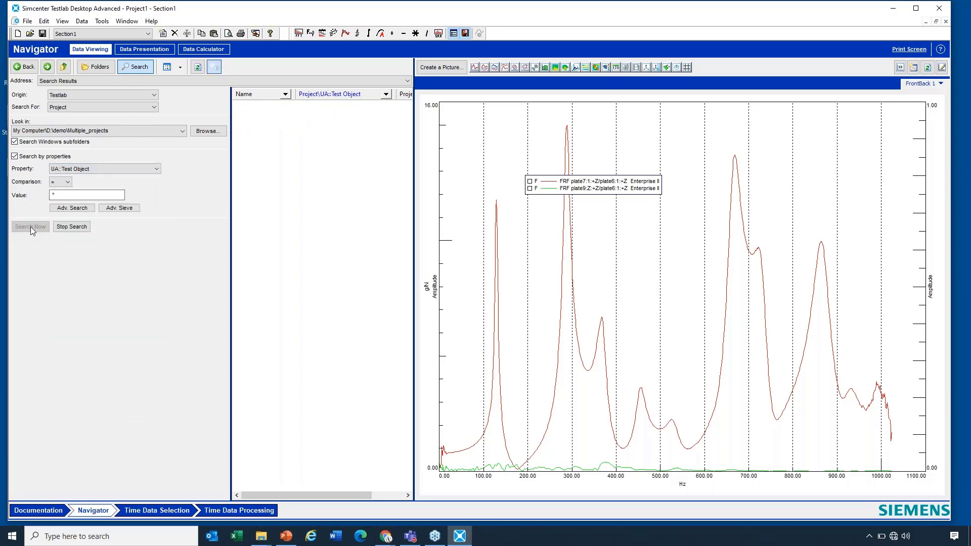
click(30, 226)
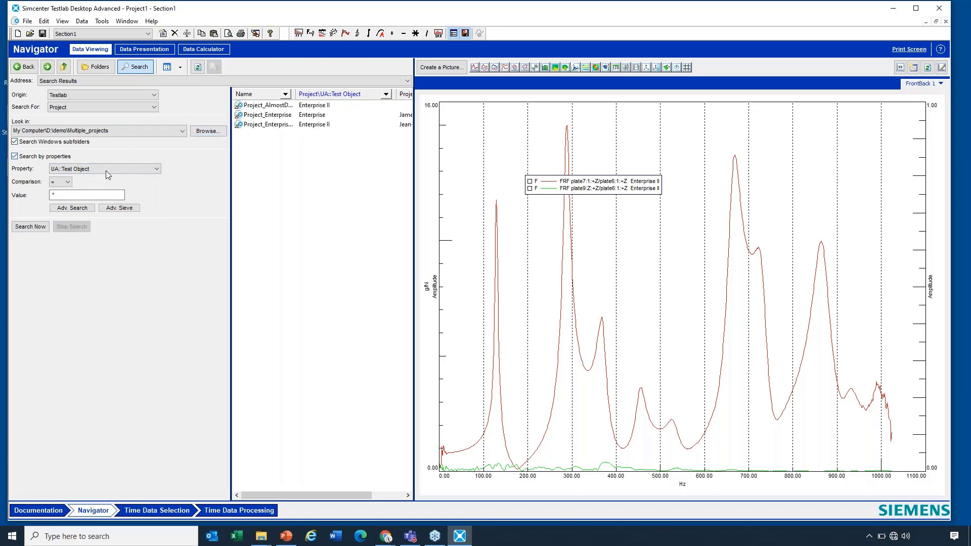
click(86, 195)
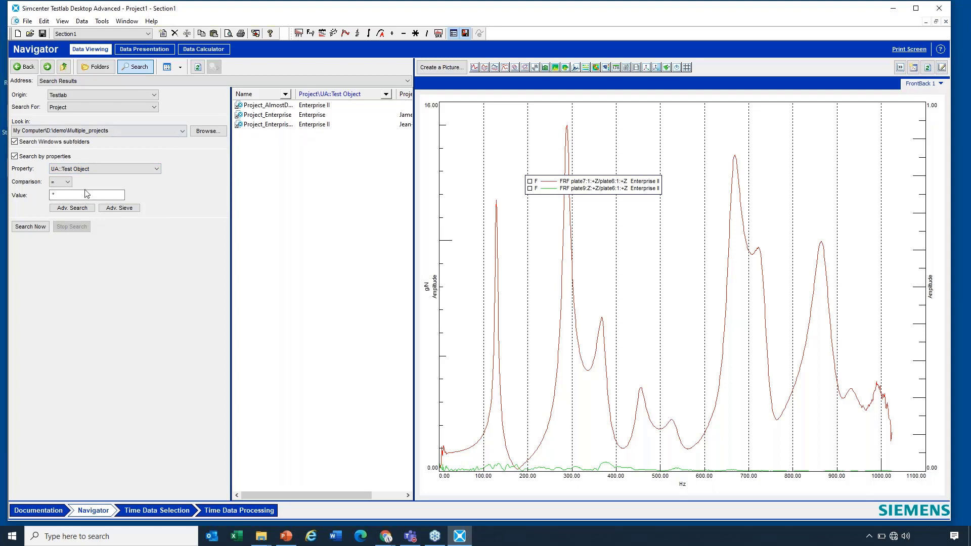
mouse_move(131, 153)
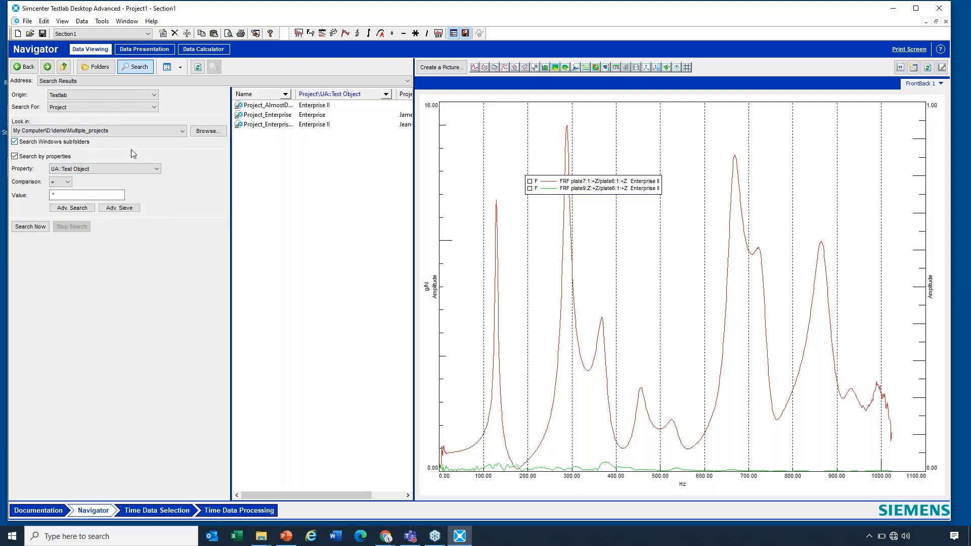
Return to the Folders view and expand My Computer and D:\demo.
click(96, 66)
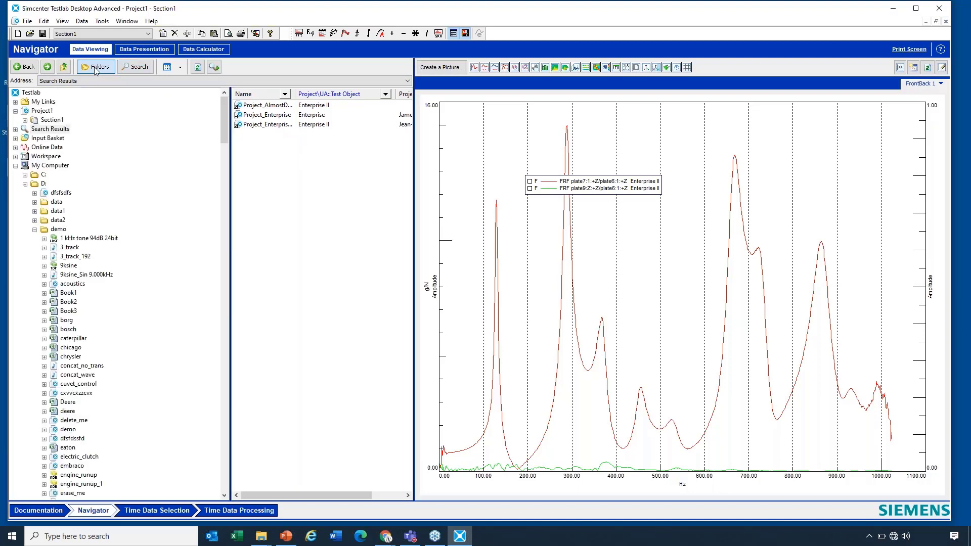
mouse_move(41, 239)
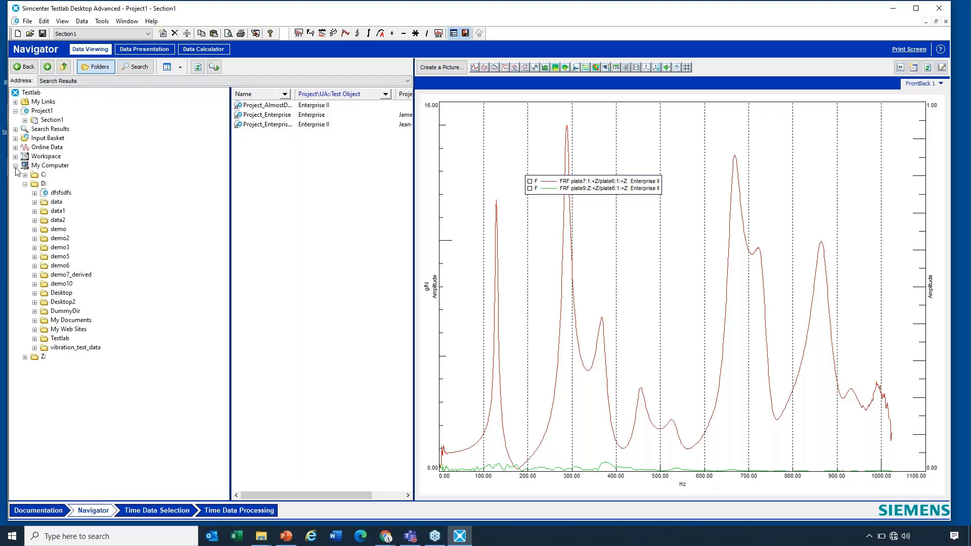
click(13, 165)
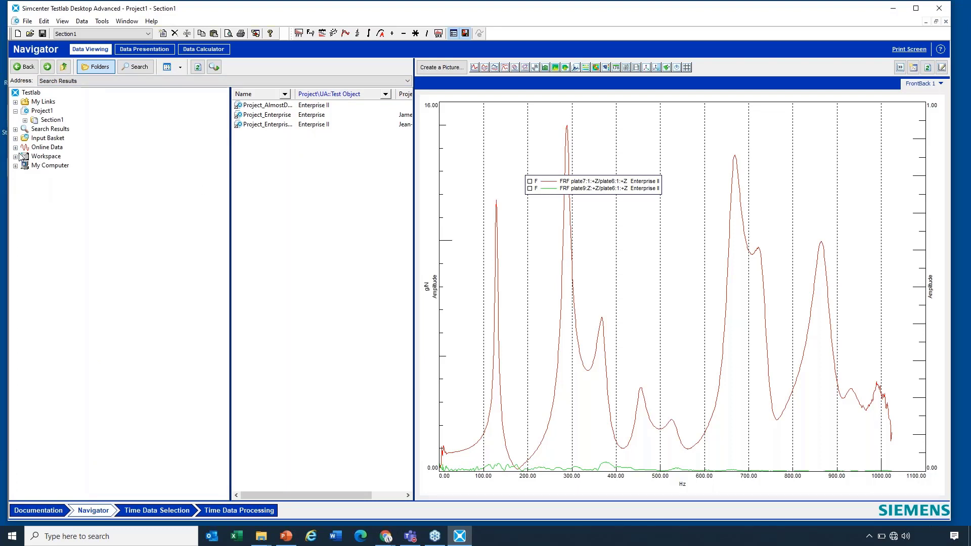
click(13, 165)
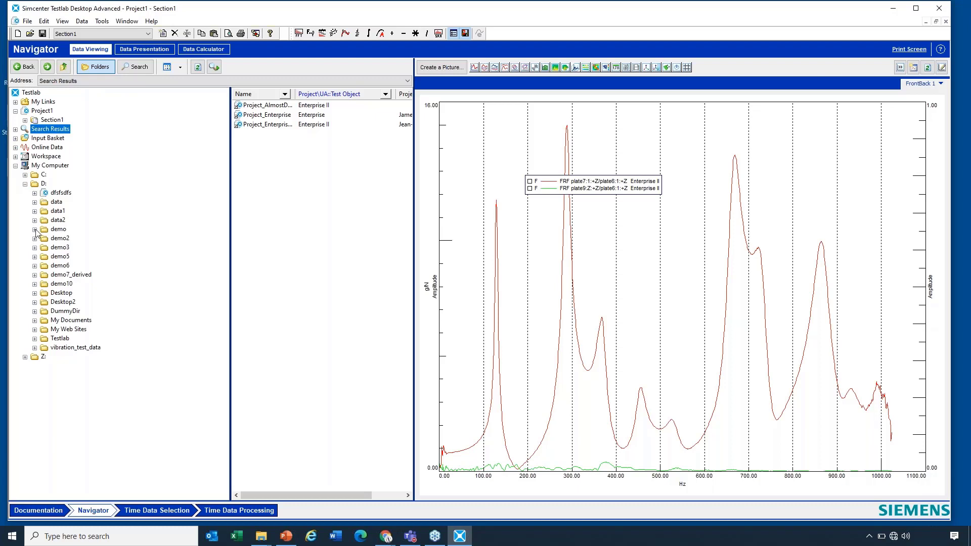
click(34, 229)
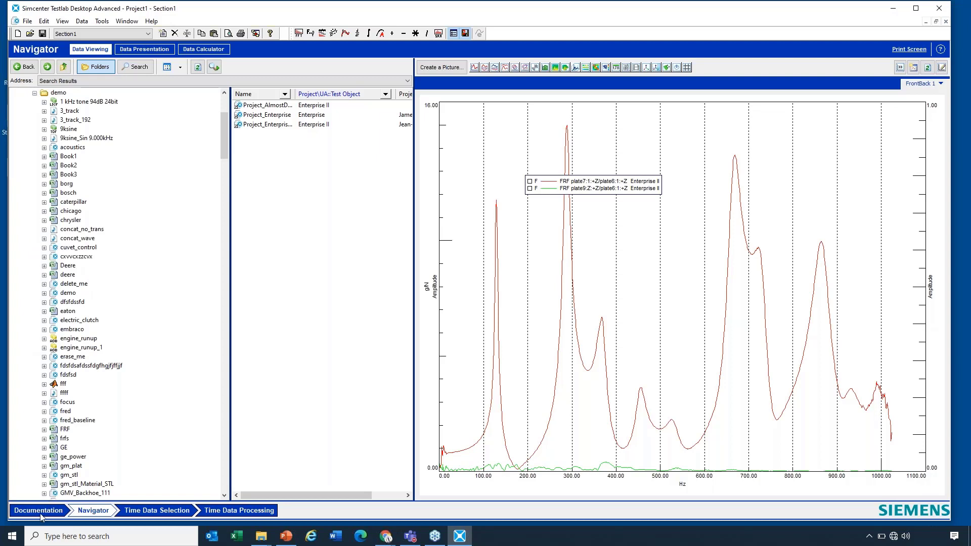
Open Project1's Documentation page and select the Operator user attribute.
click(37, 524)
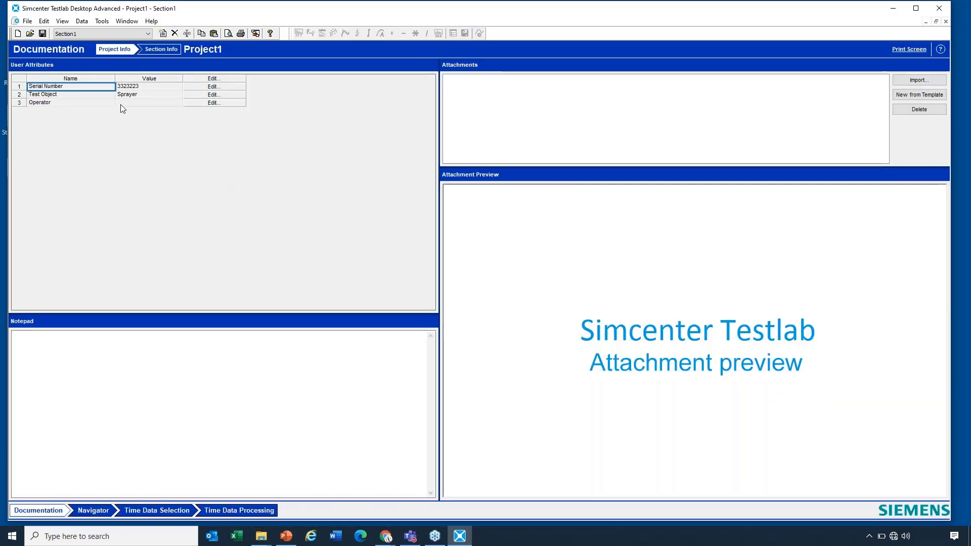
click(50, 102)
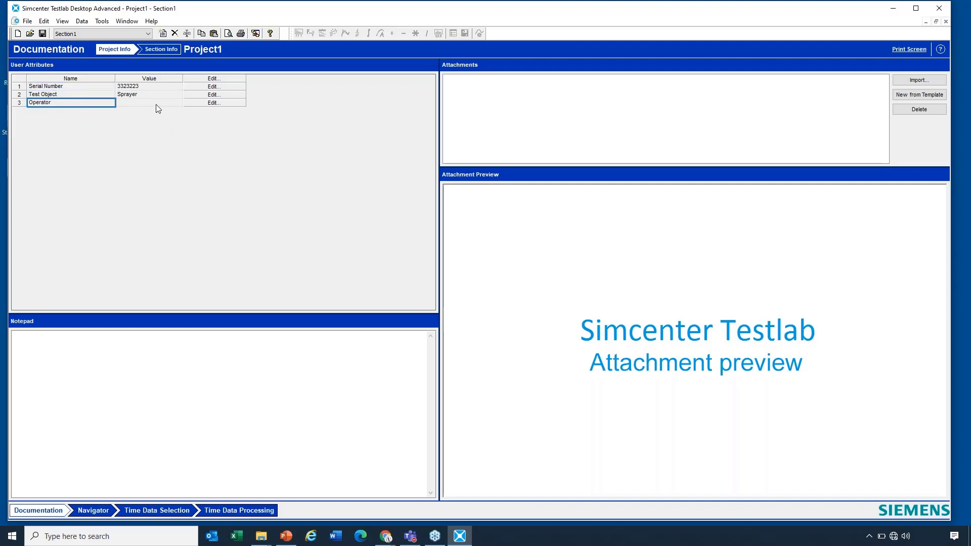
mouse_move(134, 109)
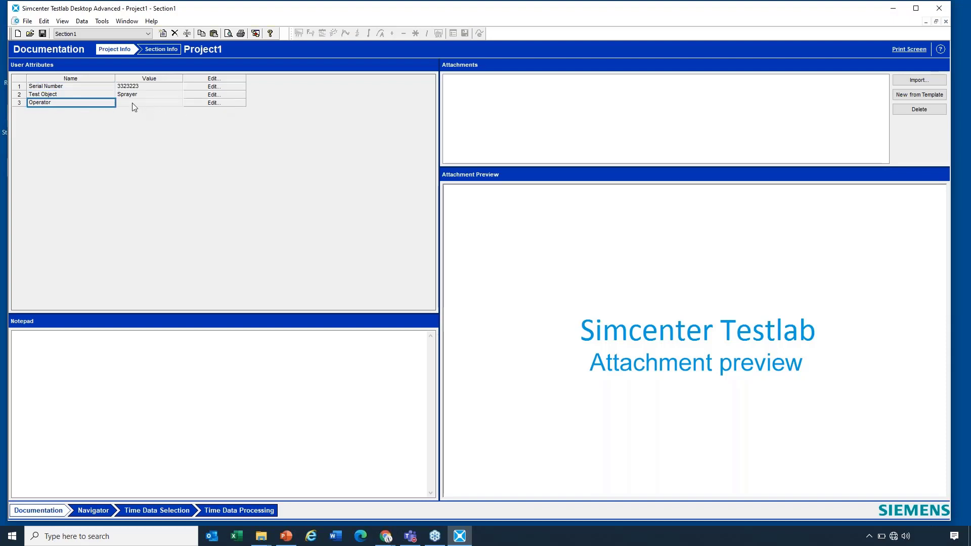
mouse_move(212, 185)
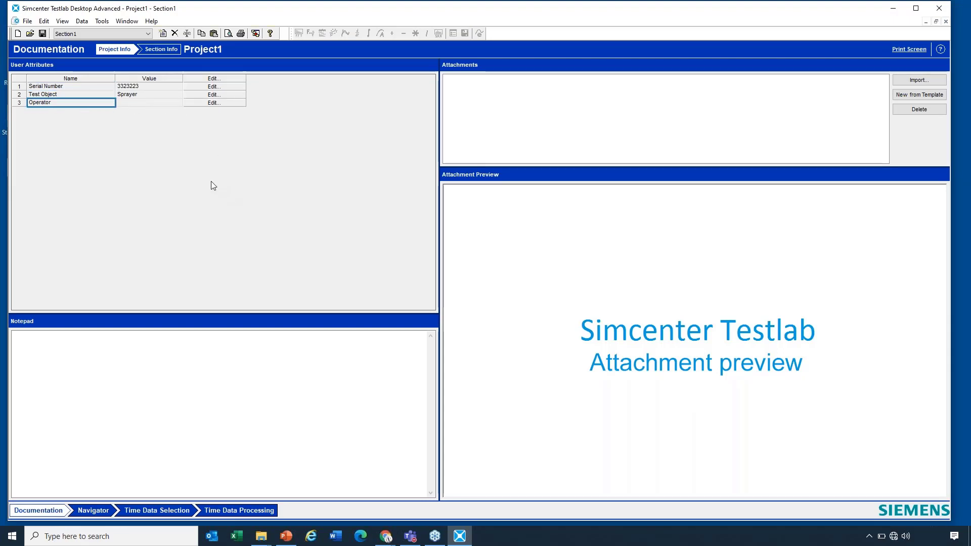